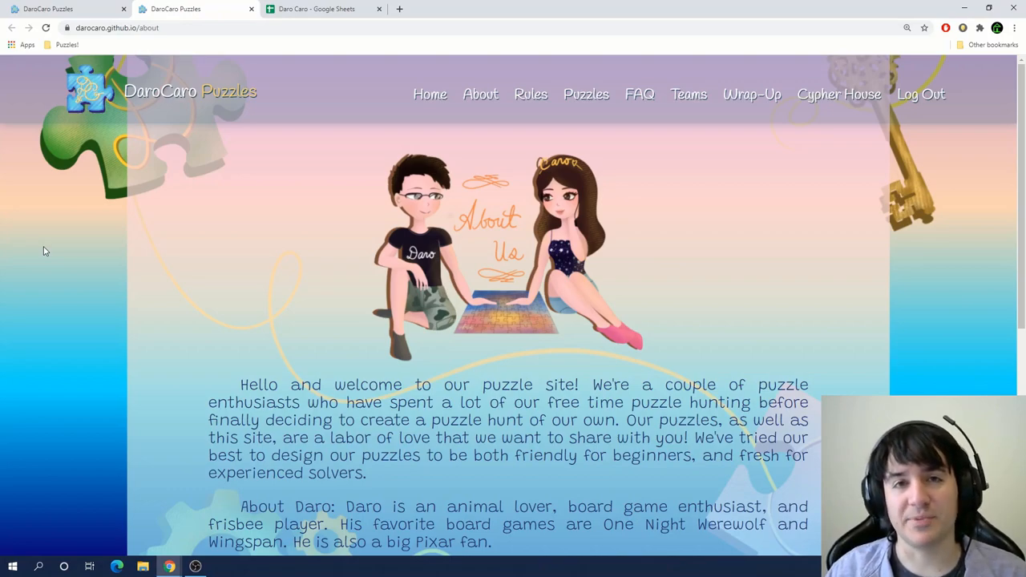
Browse the DaroCaro Puzzles About page and scroll through the hunt's puzzle list
scroll(down, 3)
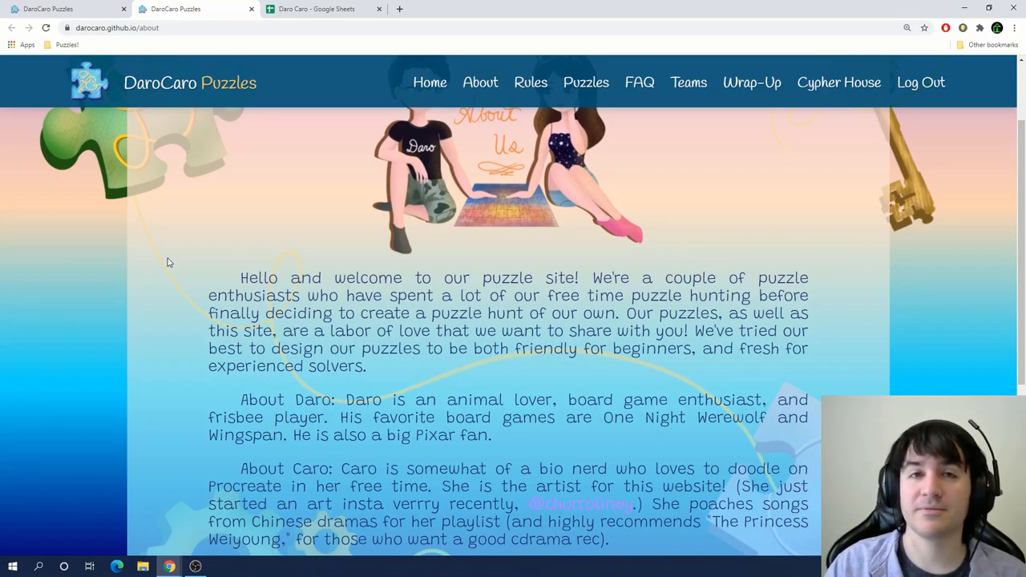
click(586, 82)
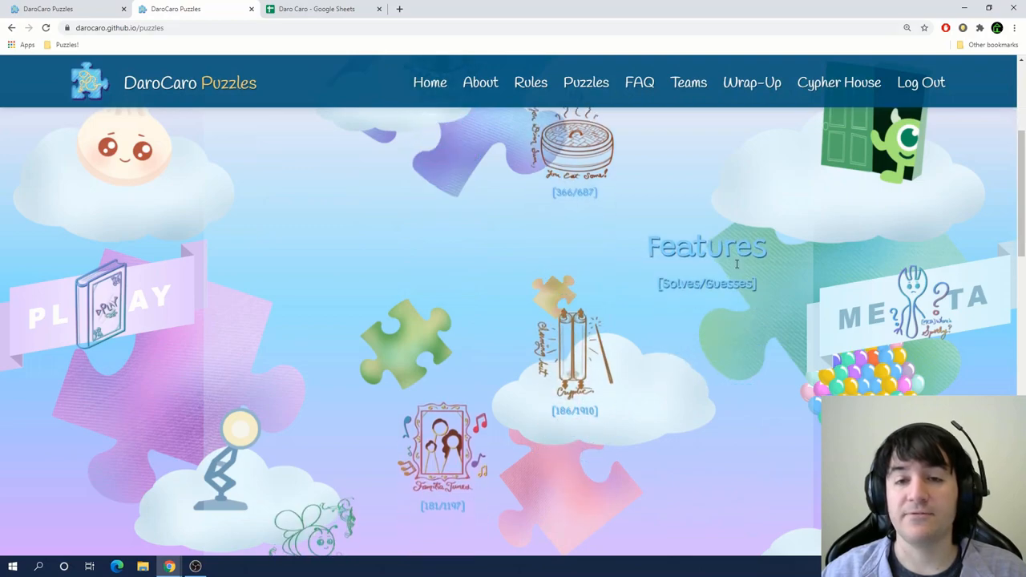
scroll(down, 3)
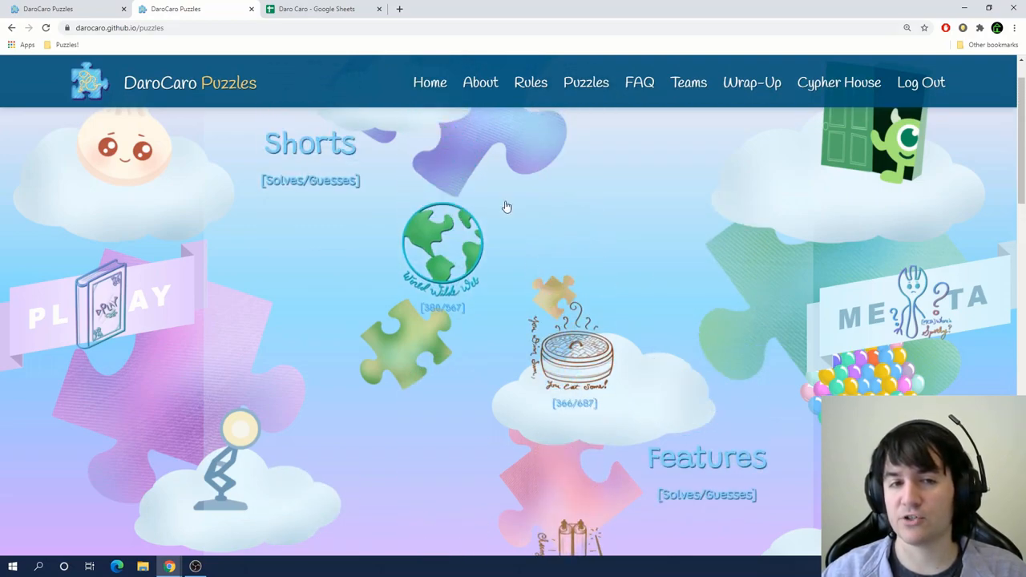
scroll(down, 3)
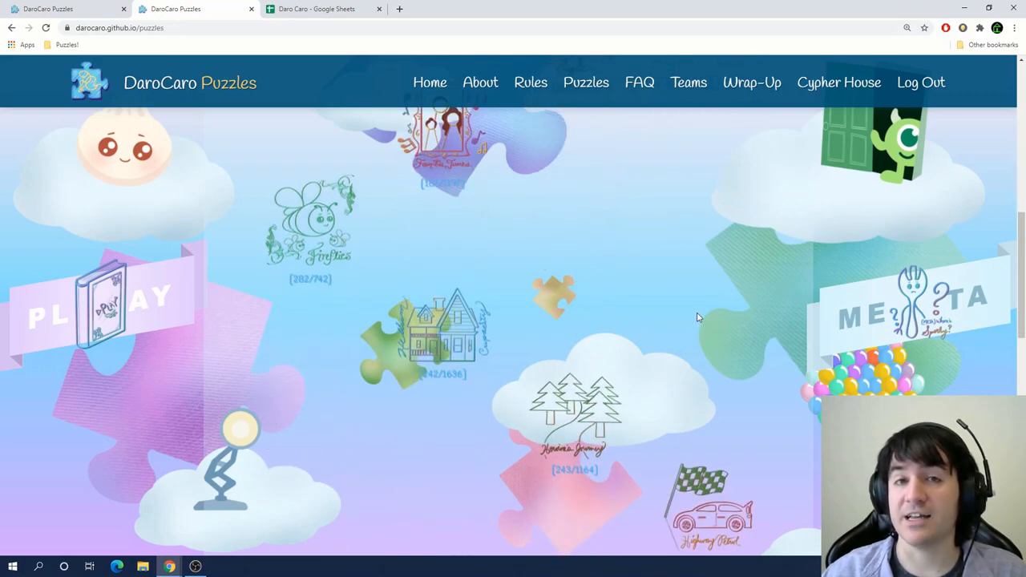
scroll(down, 3)
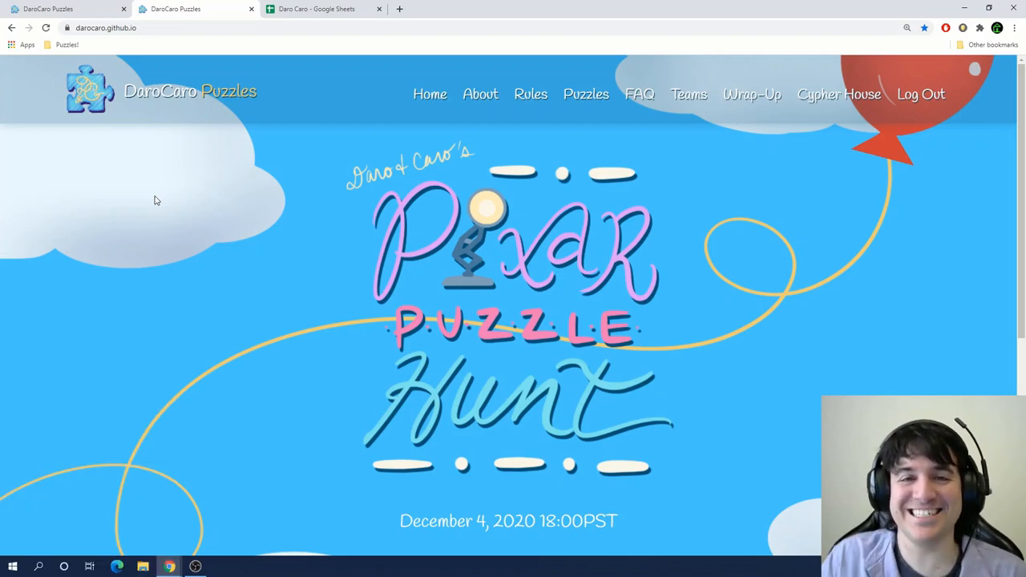
Review the puzzle titles in the tracker sheet, including Fireflies, and bring up the title wheel
click(321, 8)
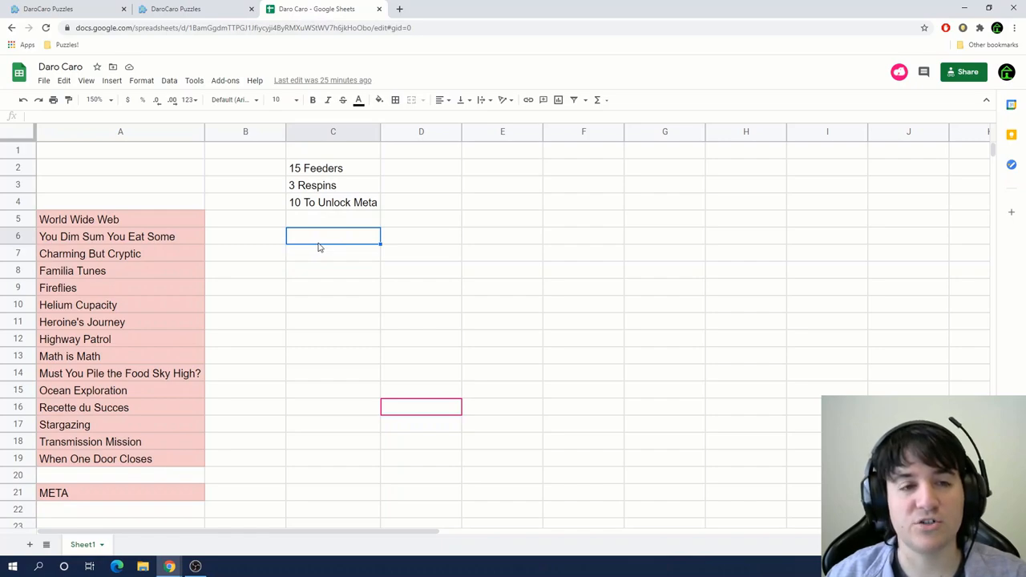
mouse_move(228, 456)
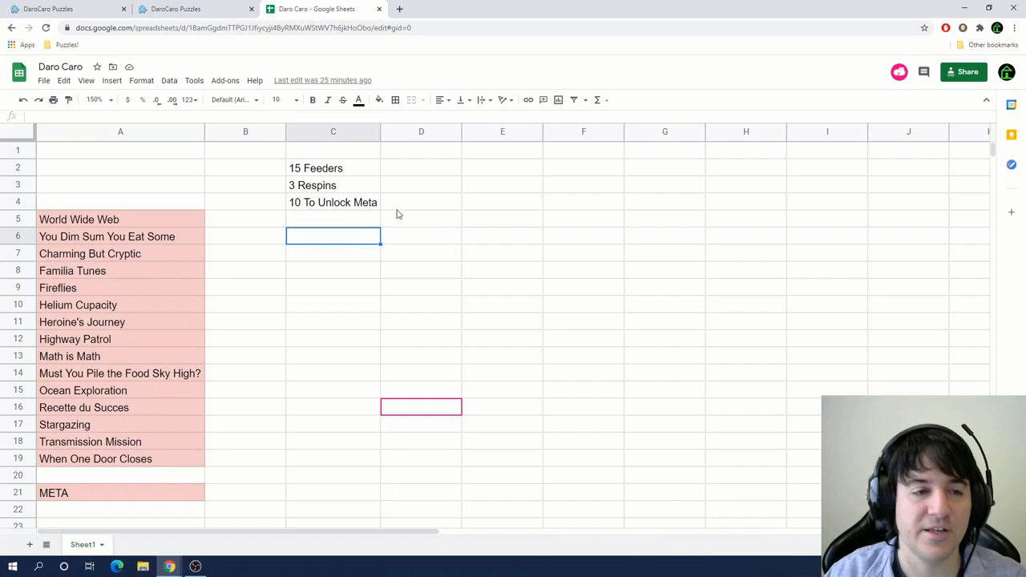
click(333, 270)
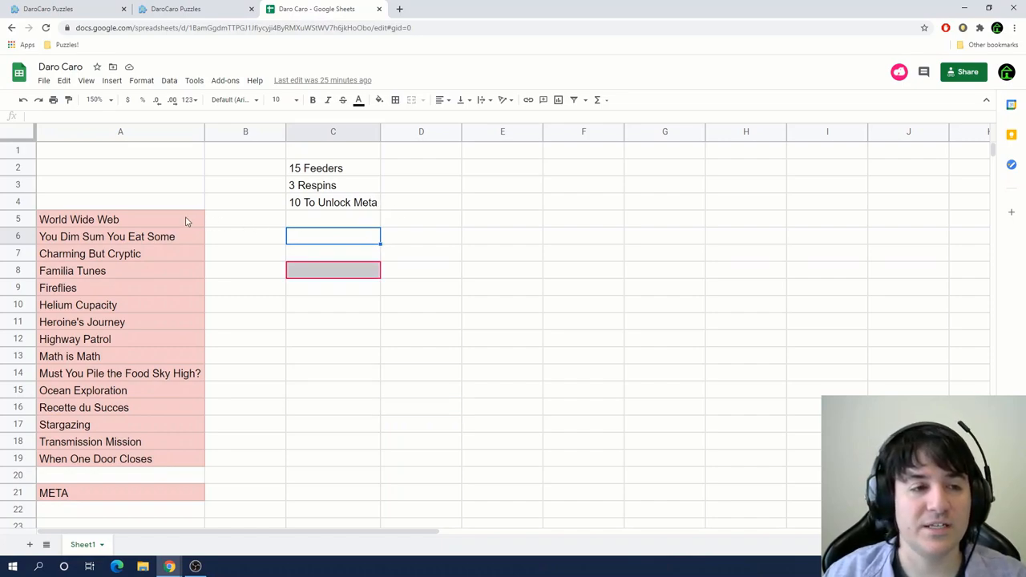
click(90, 254)
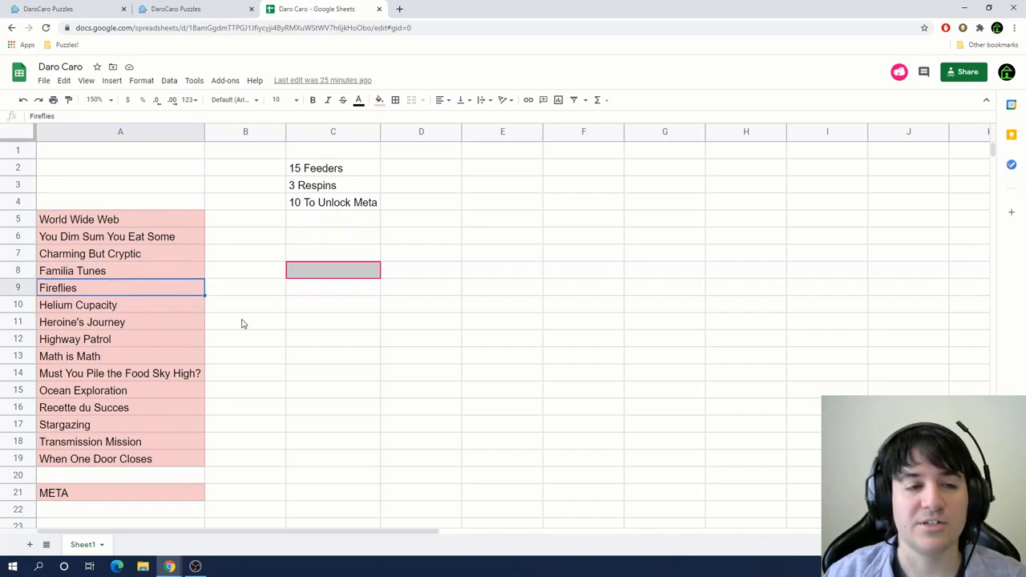
click(245, 322)
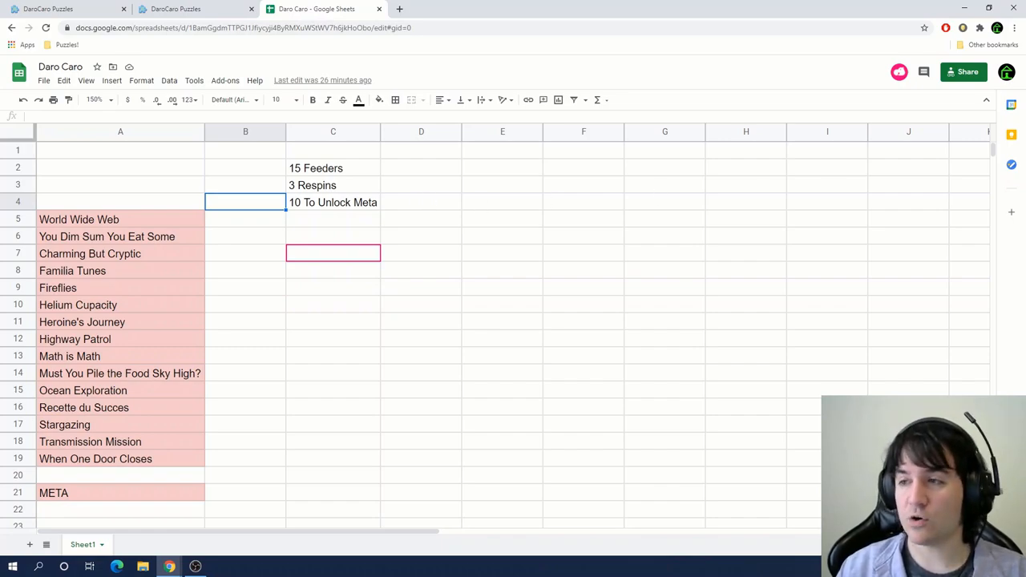
click(451, 9)
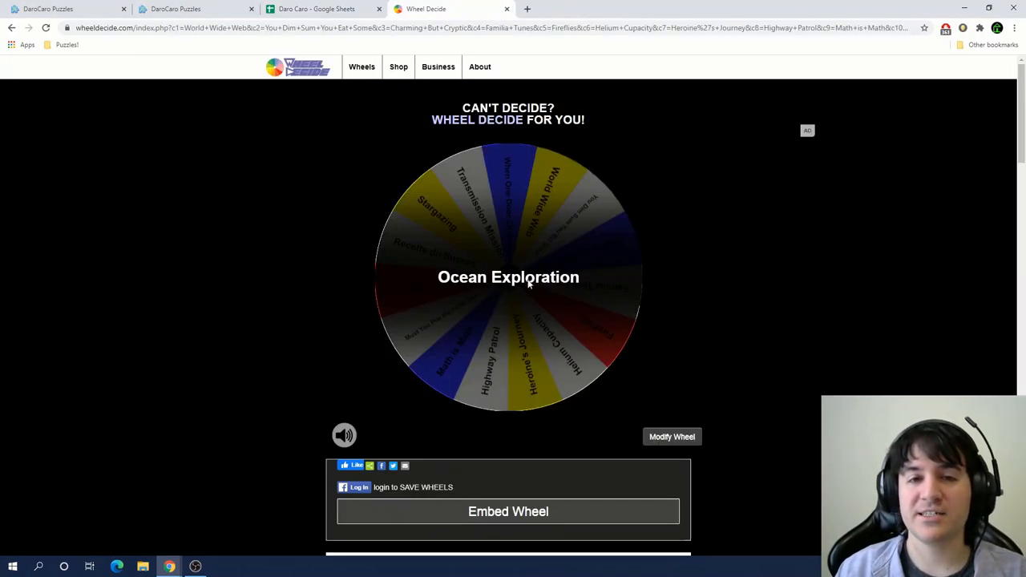
mouse_move(185, 316)
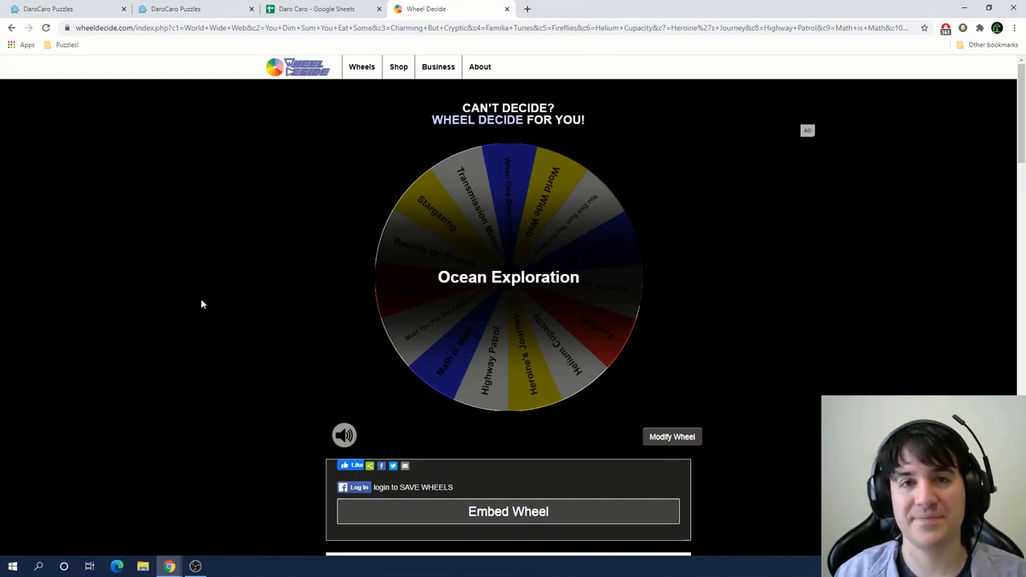
Check the allowed respins and start a stopwatch to time the Highway Petrol solve
click(320, 9)
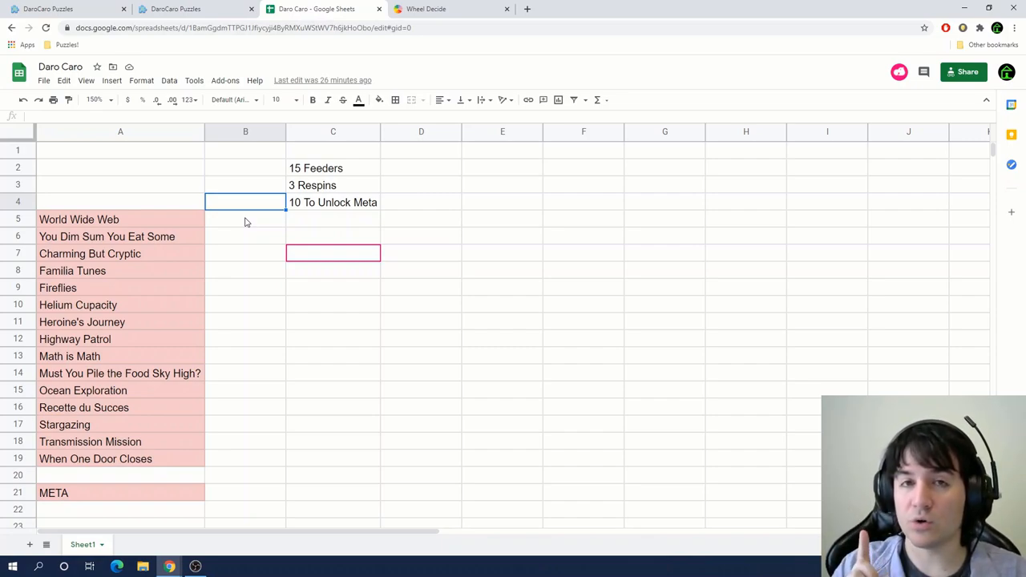
click(332, 185)
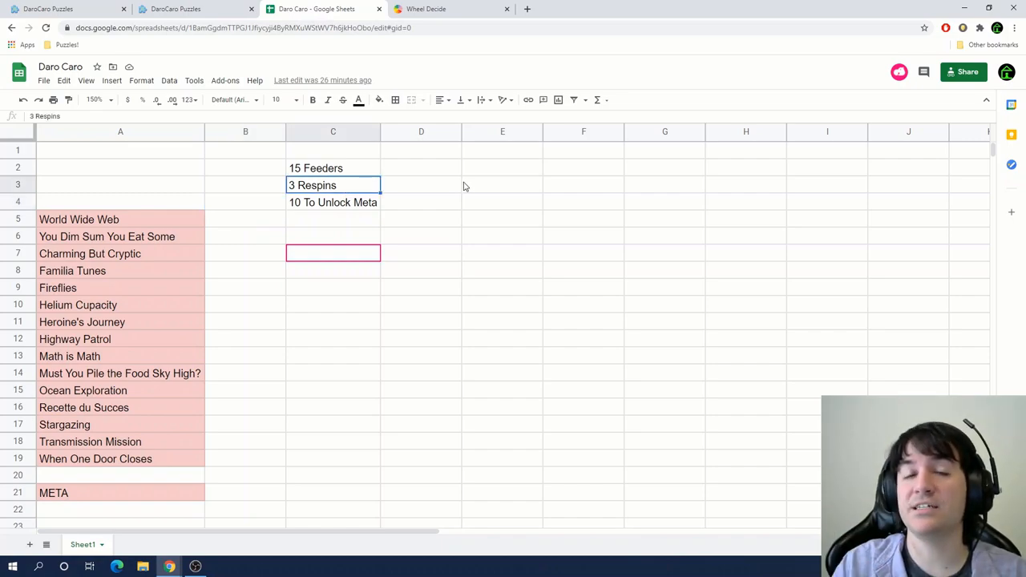
click(333, 202)
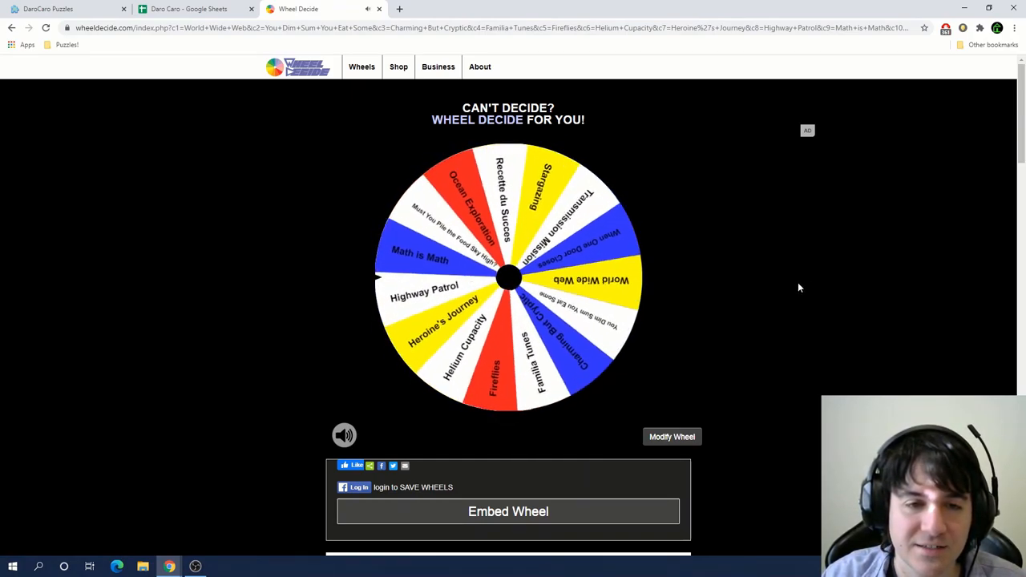
click(508, 278)
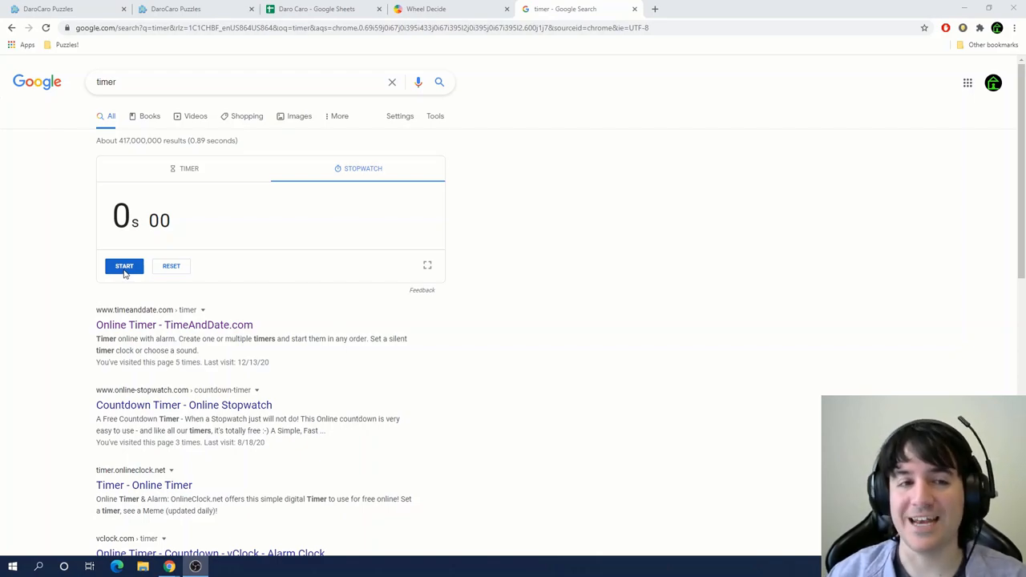
click(72, 9)
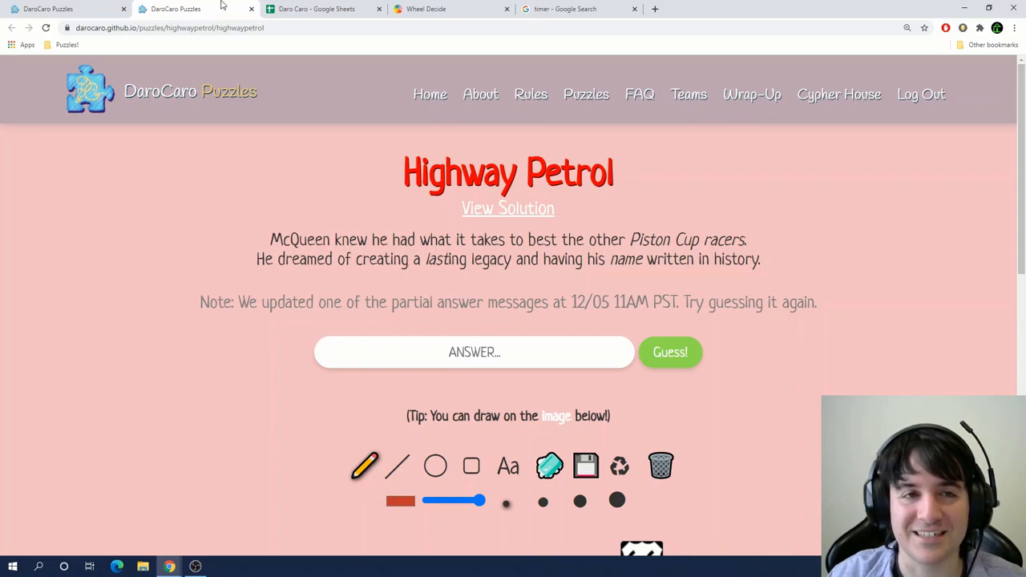
click(320, 8)
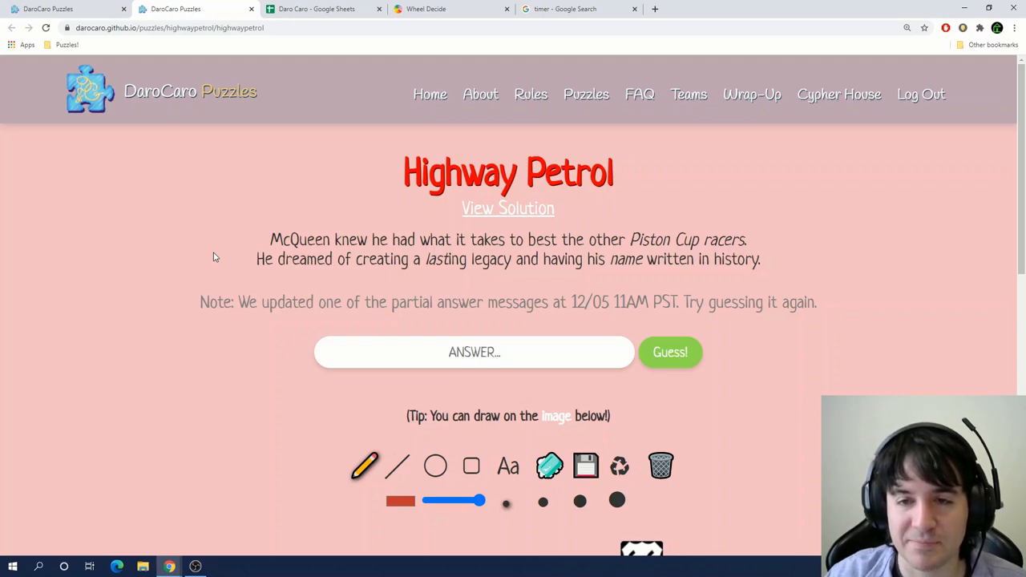
scroll(down, 3)
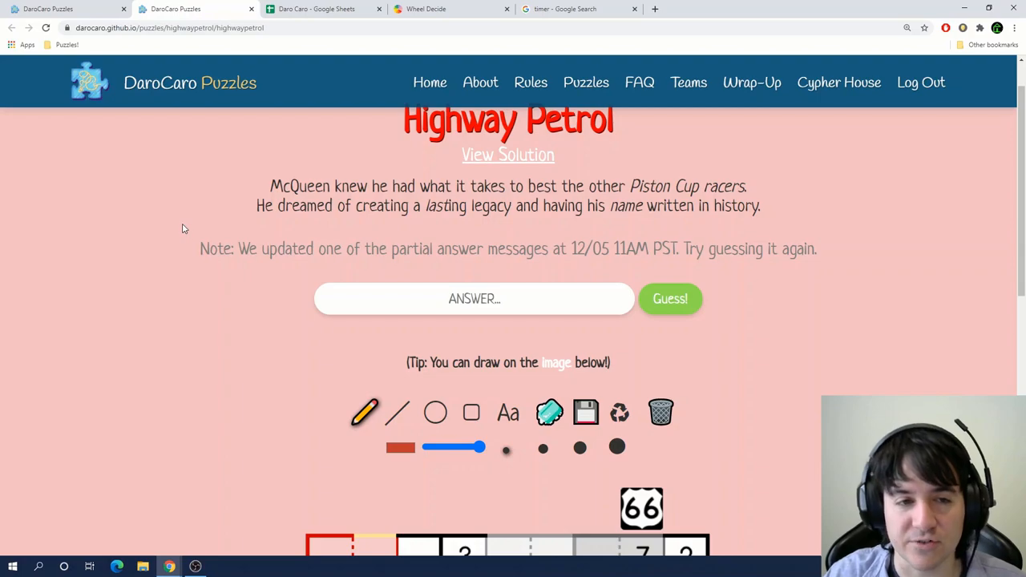
double_click(436, 206)
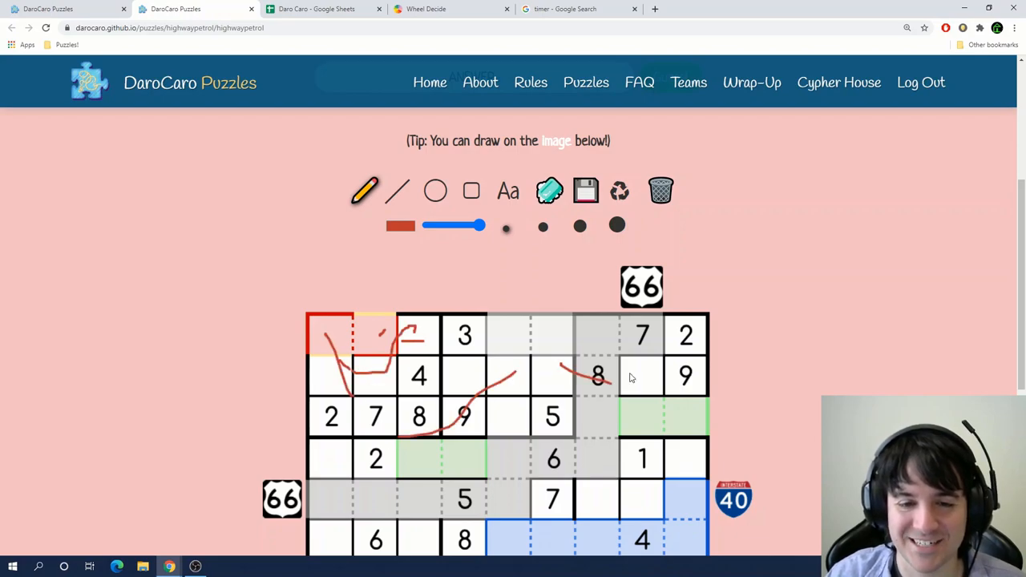
scroll(down, 3)
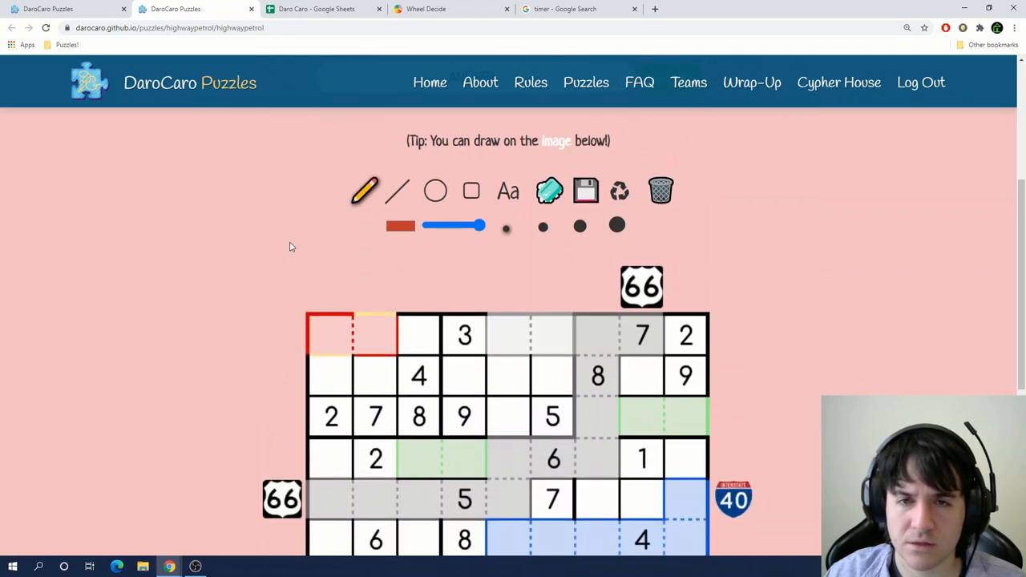
scroll(down, 3)
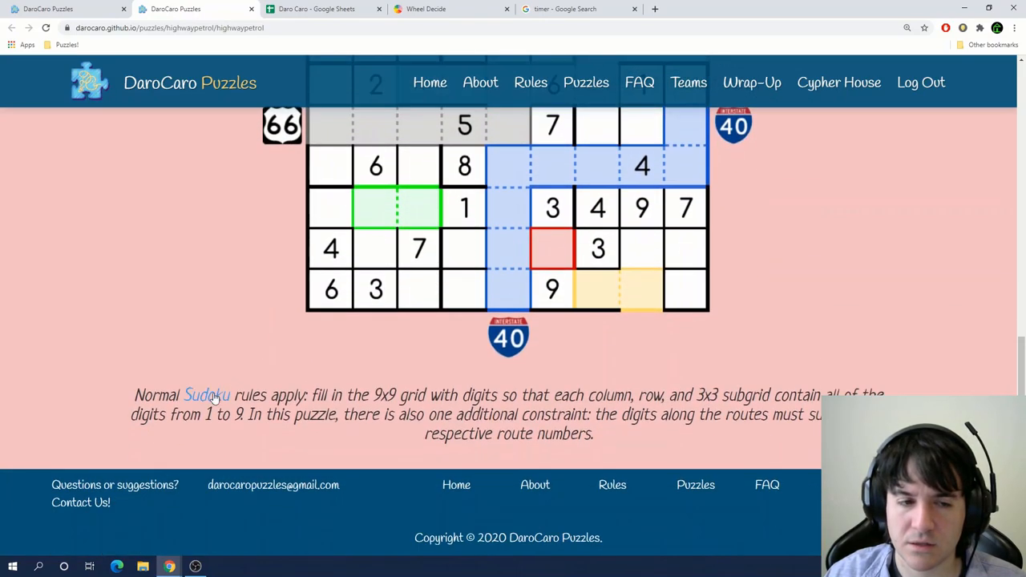
mouse_move(413, 401)
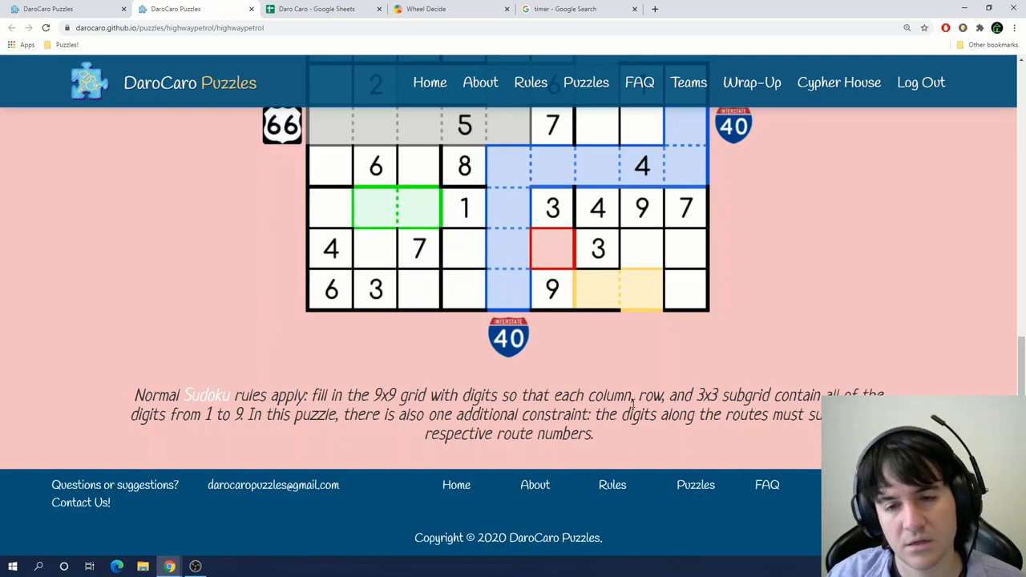
mouse_move(721, 279)
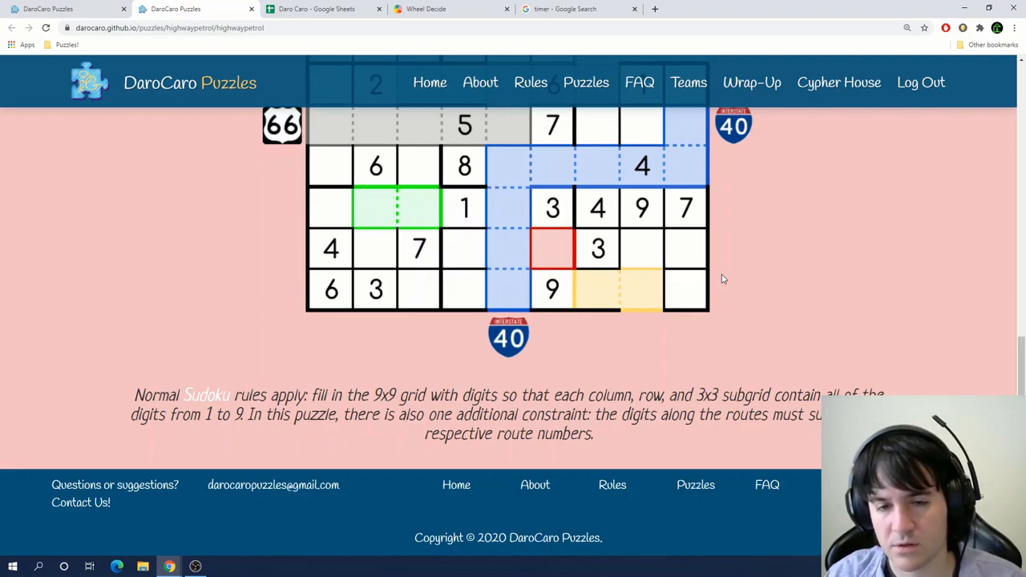
scroll(up, 3)
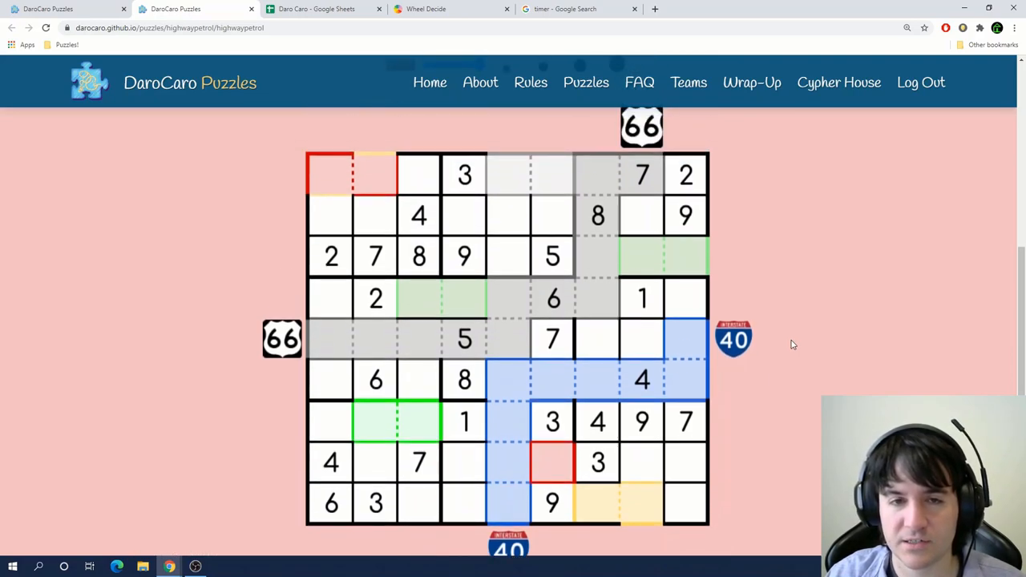
Enter a 3 and then 4s in K9, D11 and H7 of the Highway Petrol grid copy
click(317, 9)
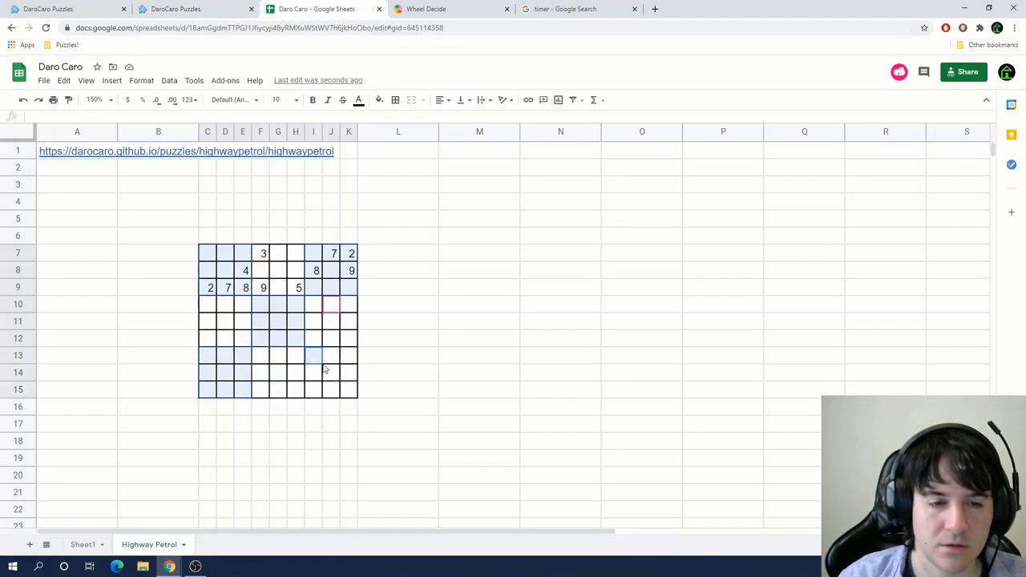
click(395, 99)
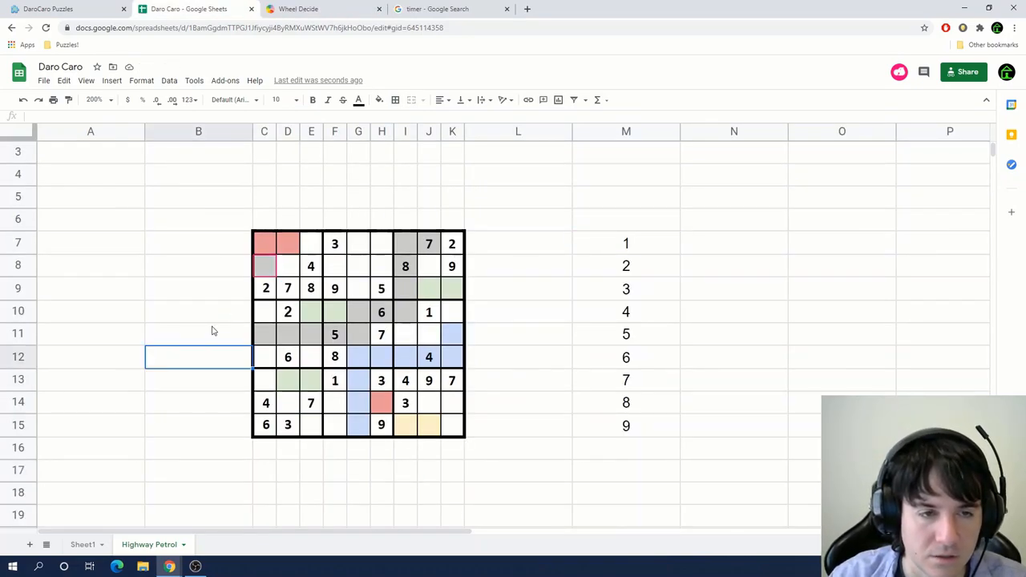
text(3)
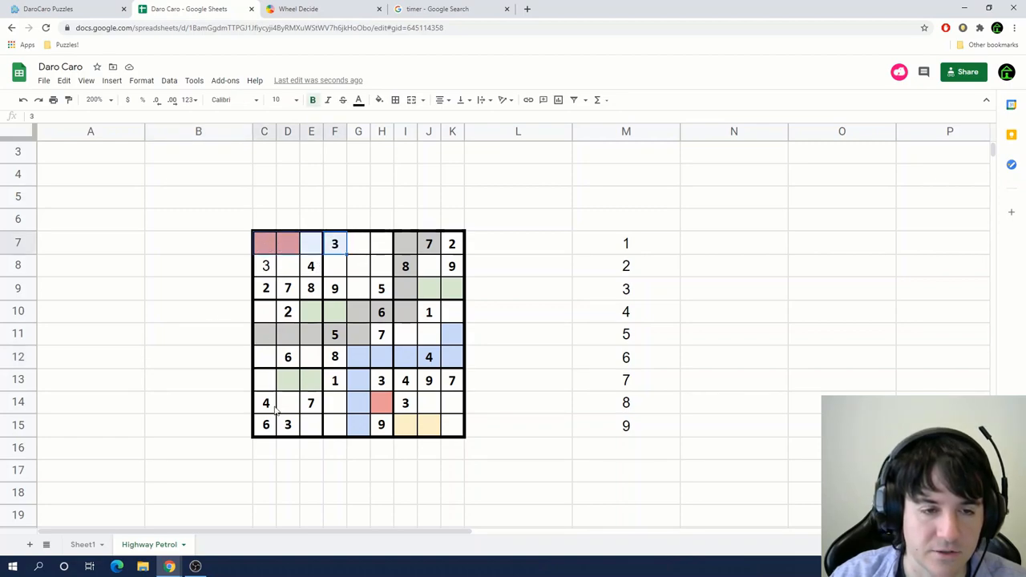
click(198, 289)
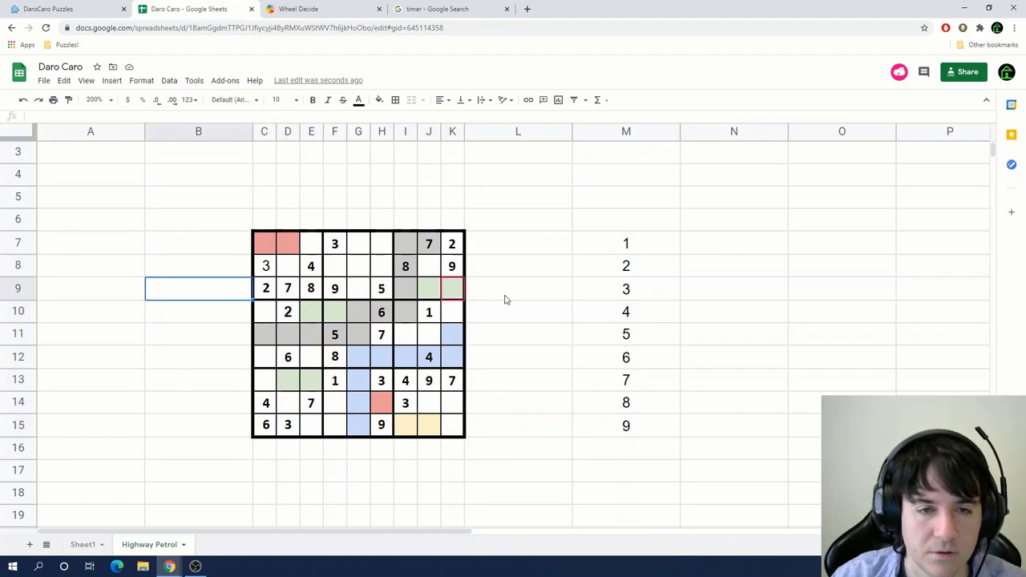
text(4)
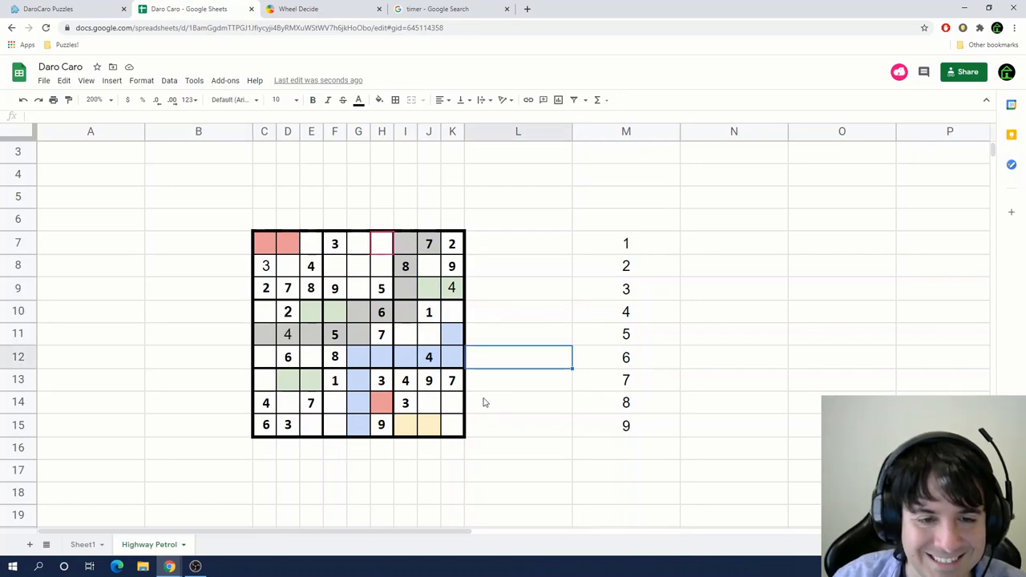
text(4)
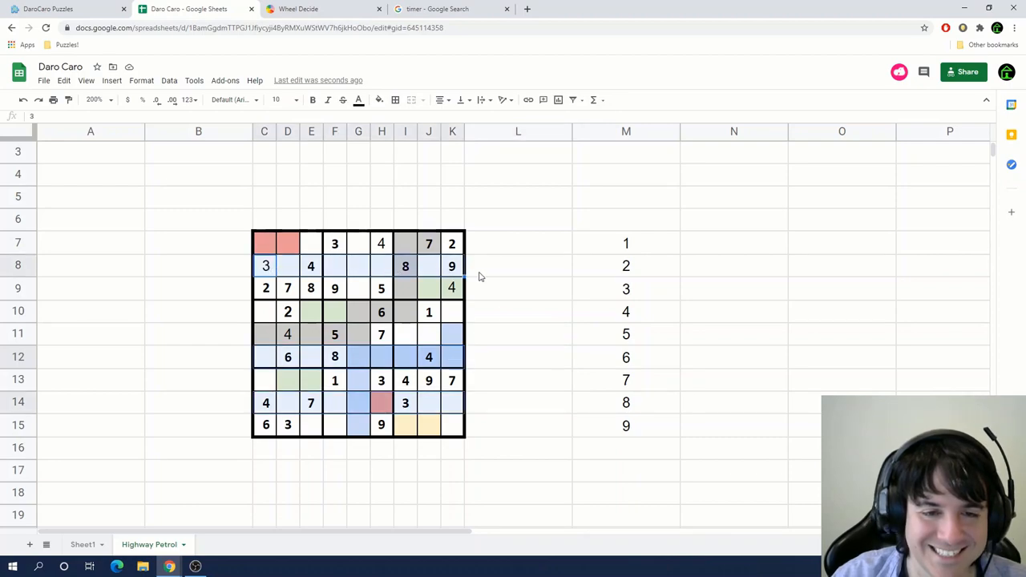
mouse_move(505, 351)
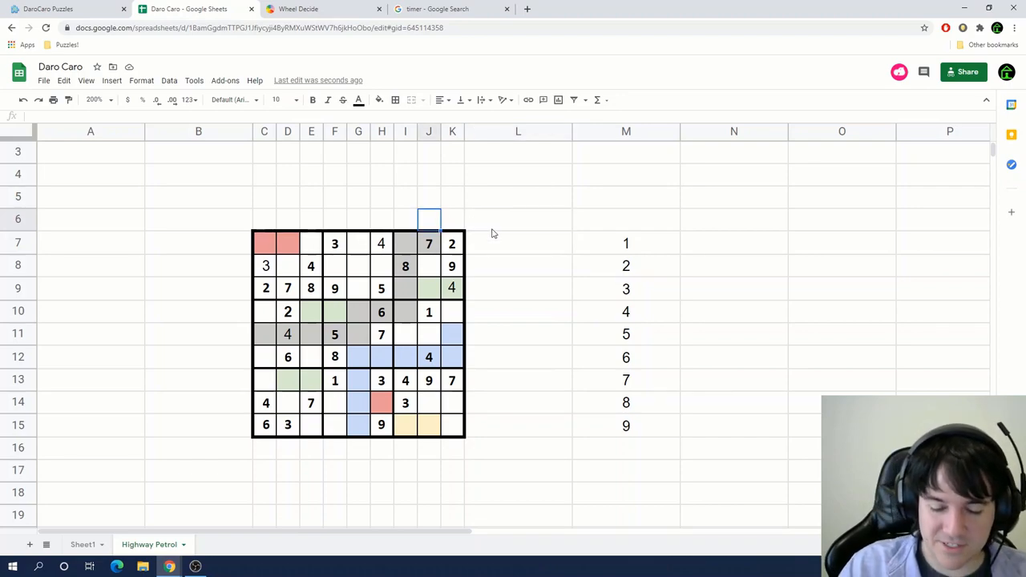
Add SUM check formulas totalling 66, 30 and 40 beside the grid, and fill more digits
text(=)
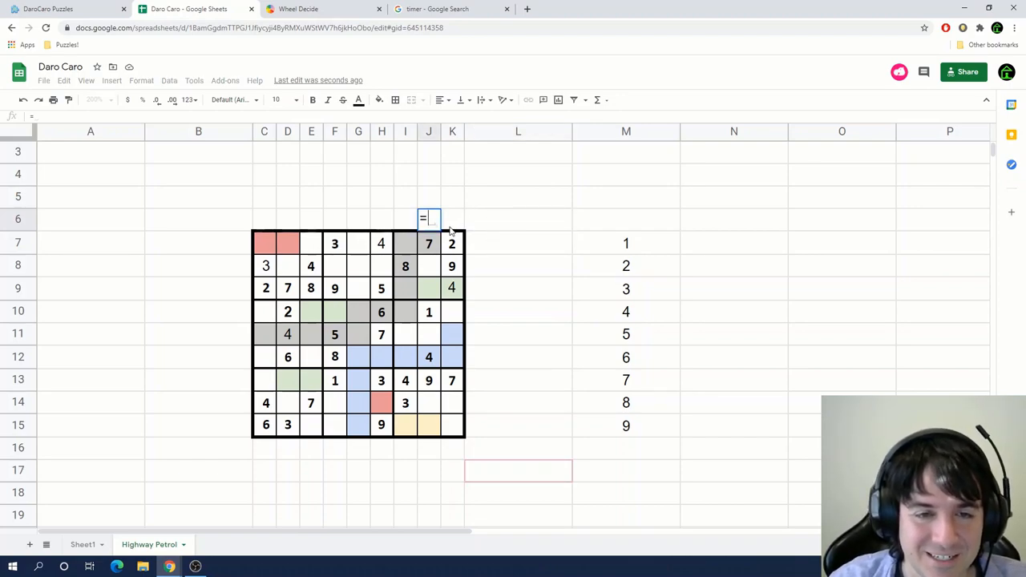
text(sum)
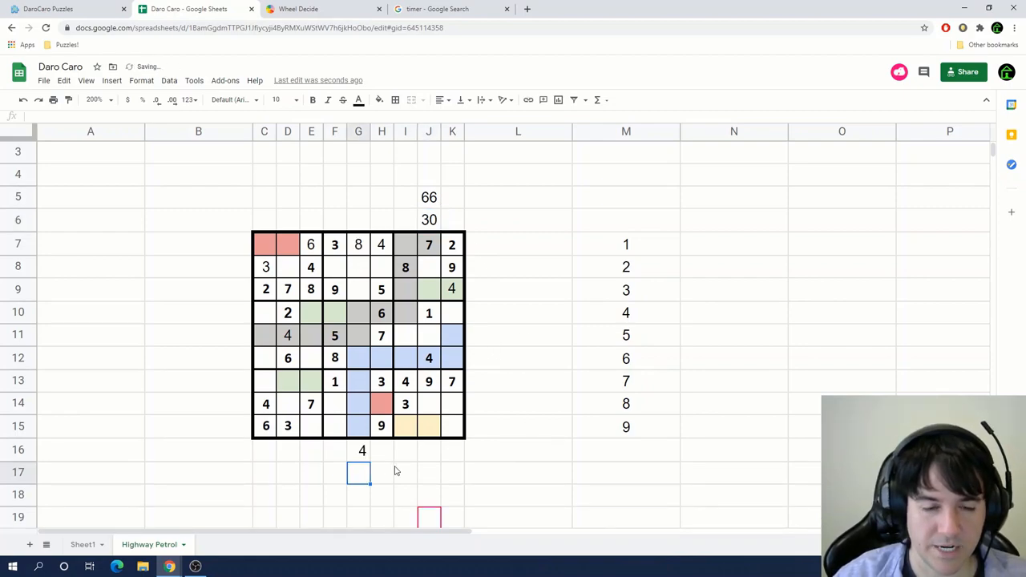
text(0)
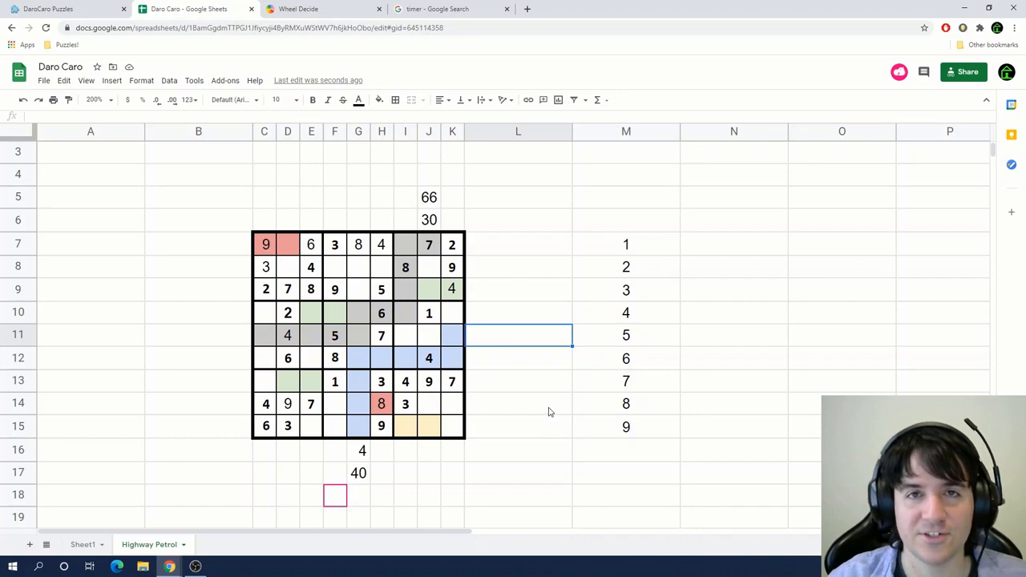
Put 5 in G14, add candidate notes 39, 239 and 29, and check the G16 formula
click(310, 425)
text(1)
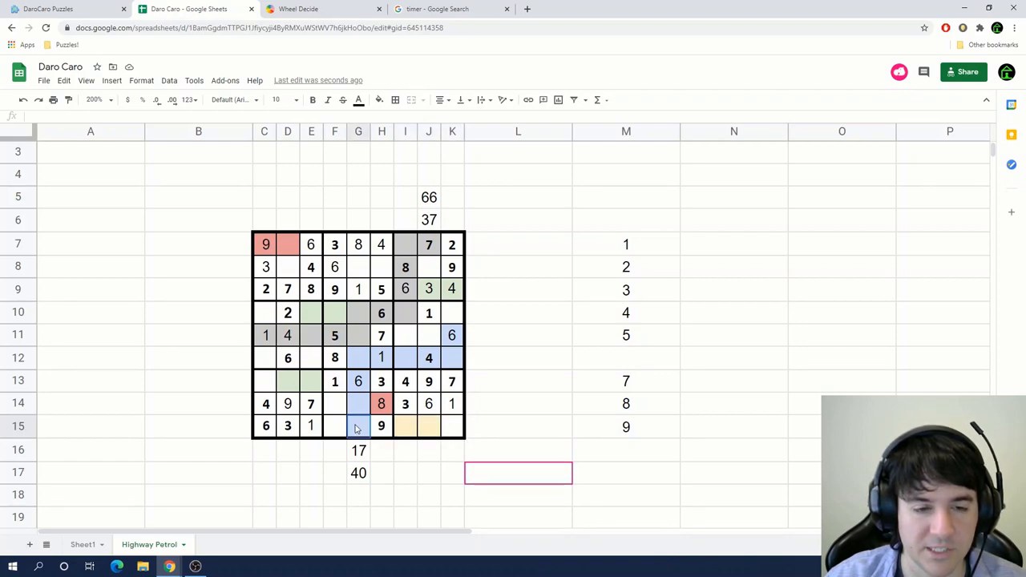
click(334, 335)
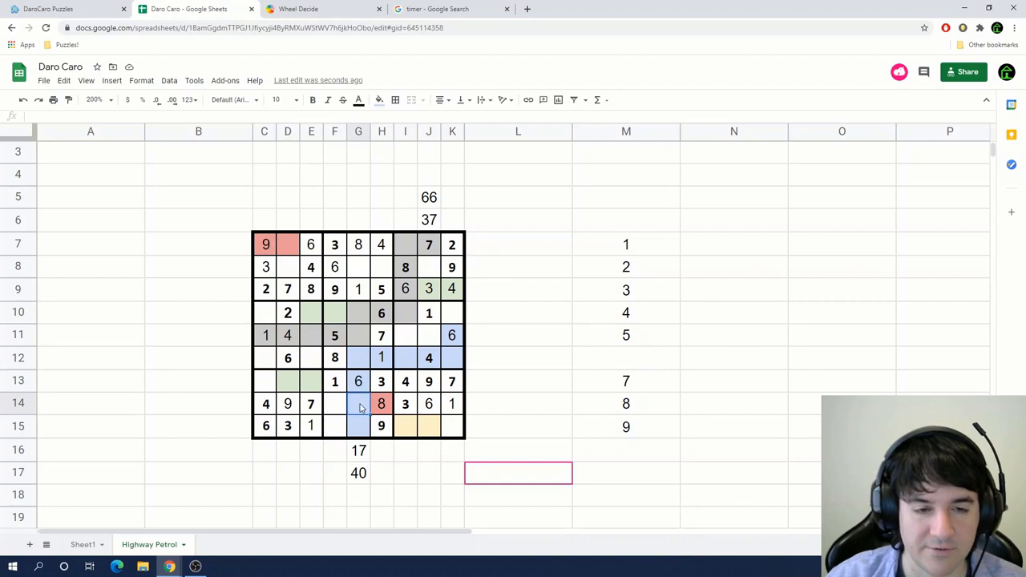
text(5)
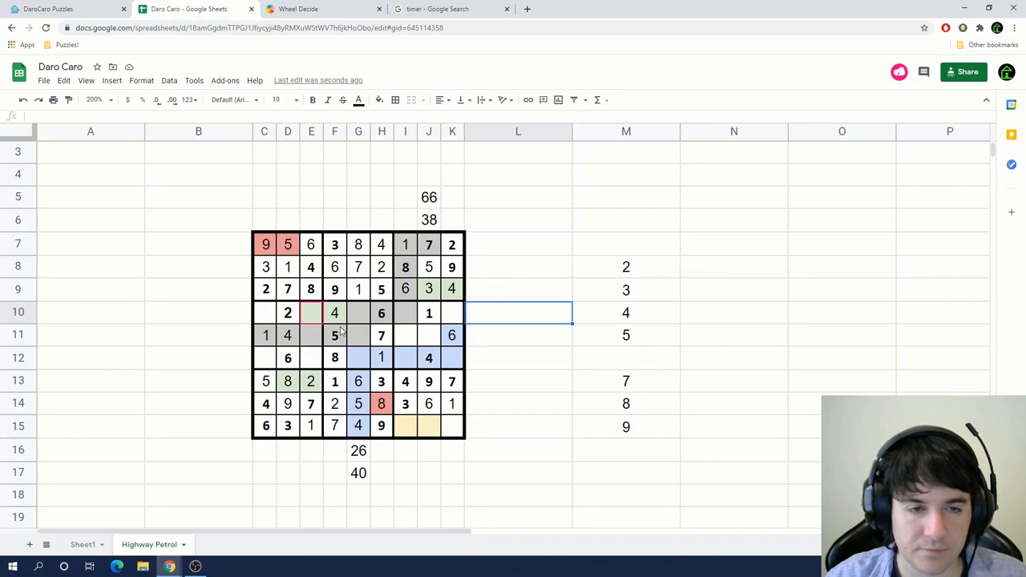
click(263, 473)
text(359)
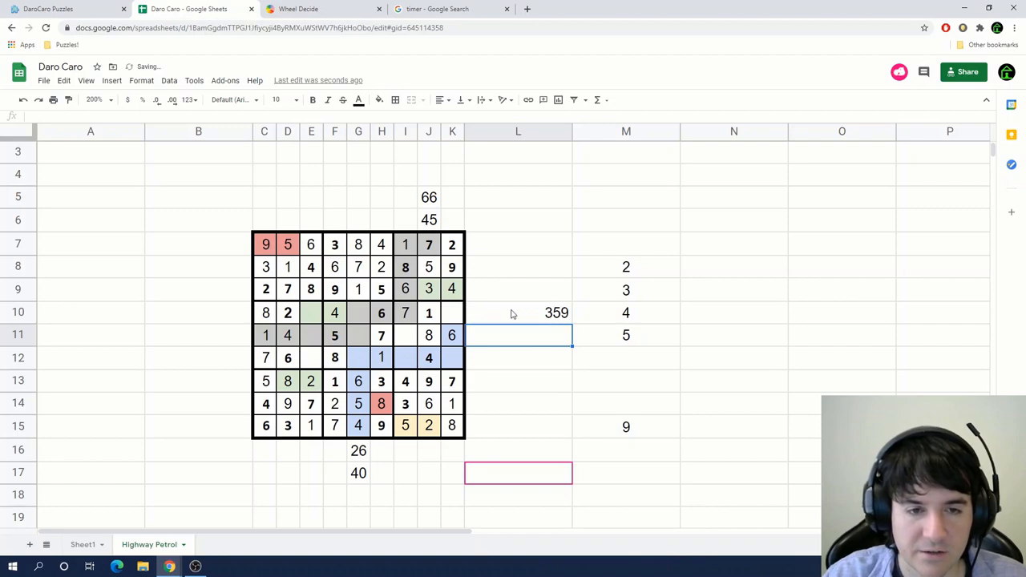
text(2359)
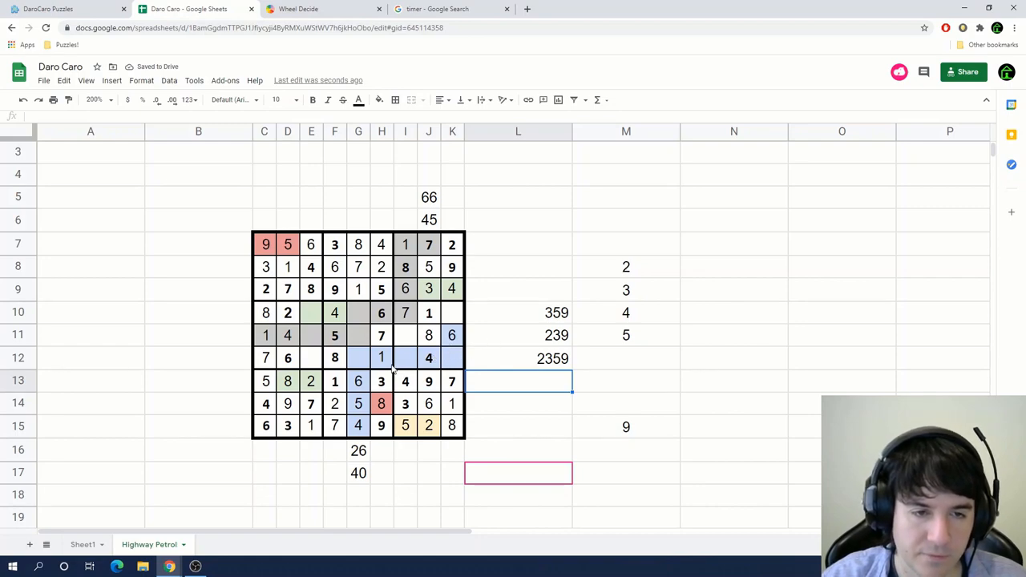
mouse_move(558, 408)
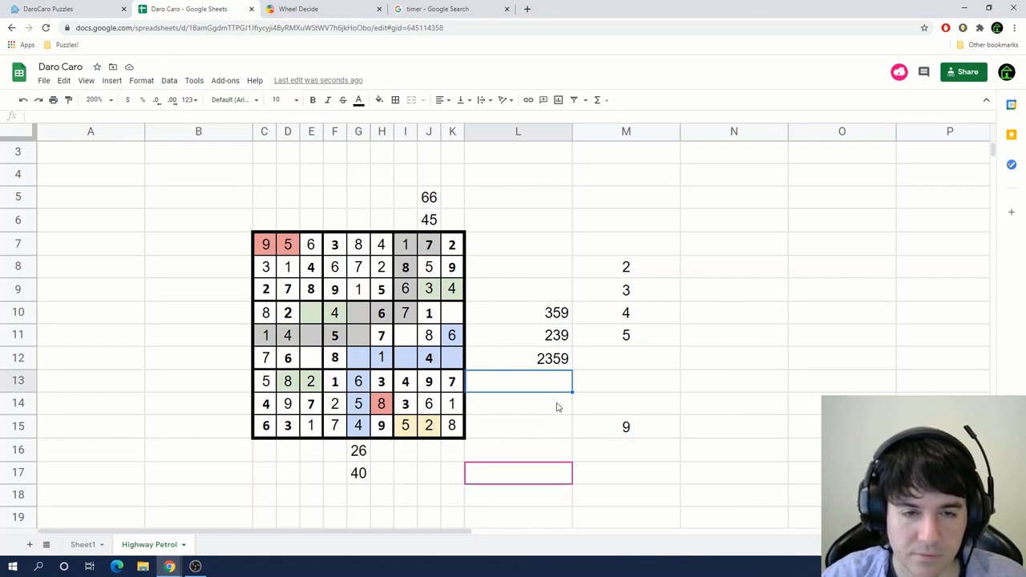
click(358, 357)
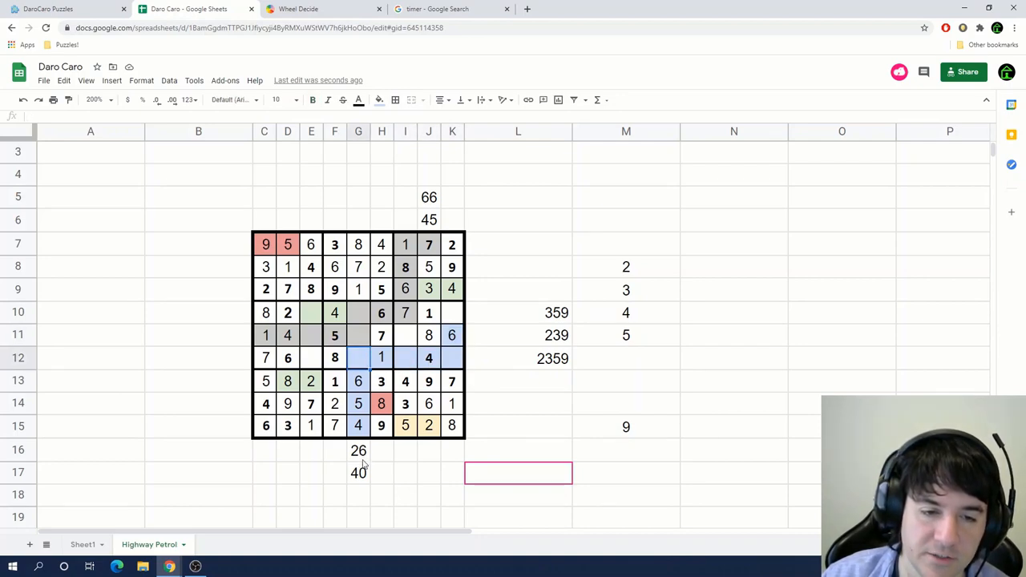
click(358, 449)
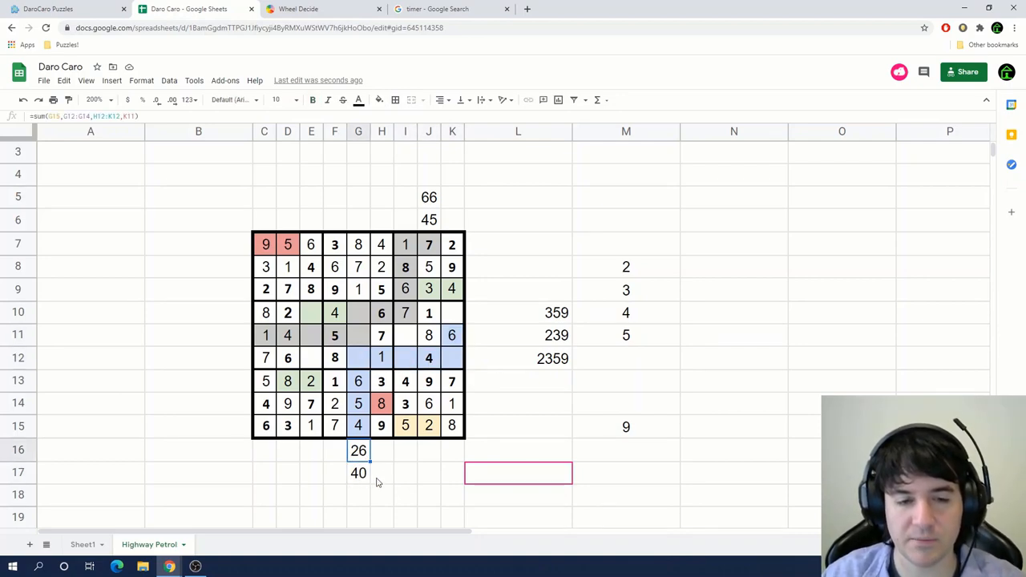
mouse_move(563, 369)
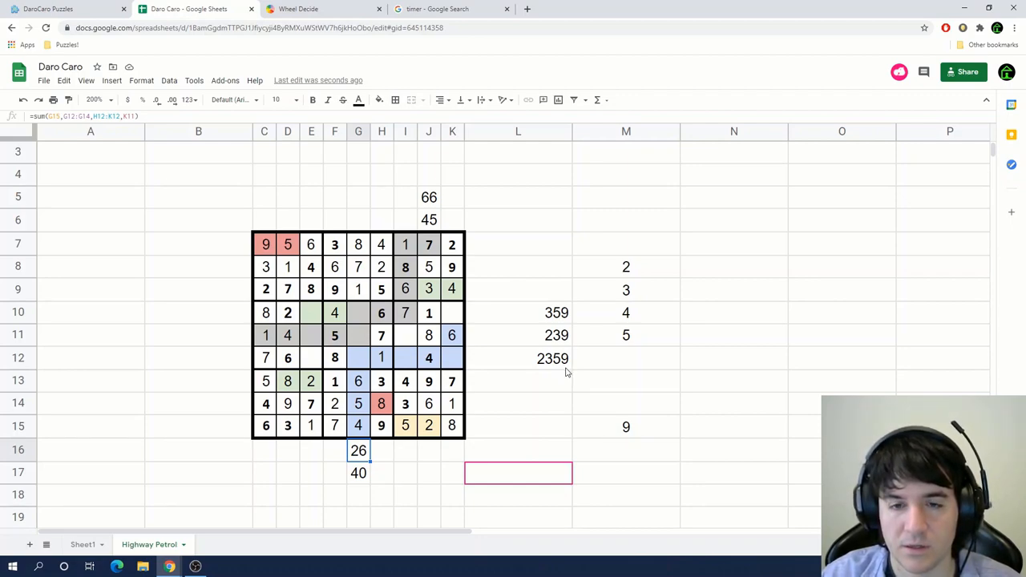
click(311, 357)
text(5)
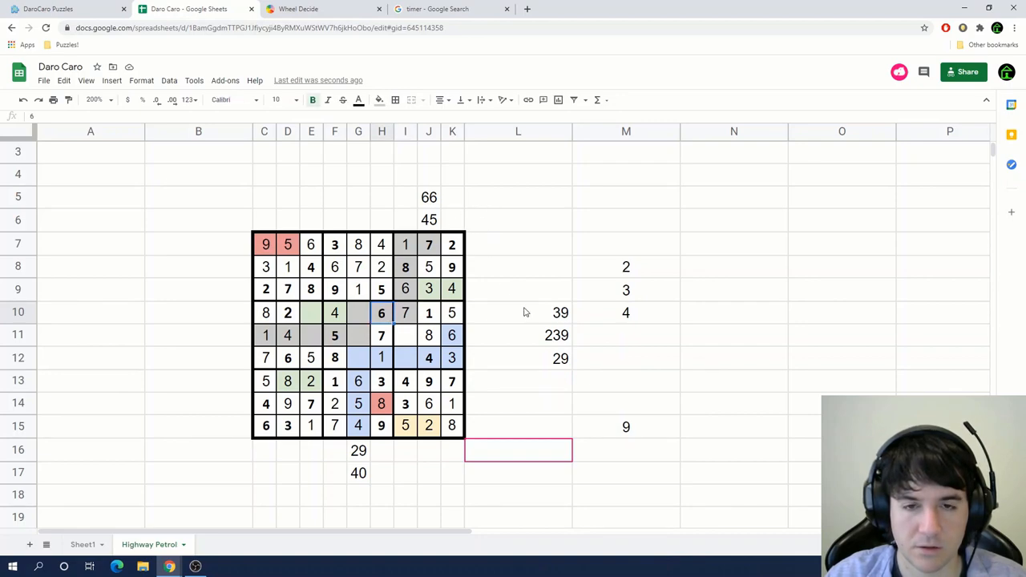
mouse_move(565, 315)
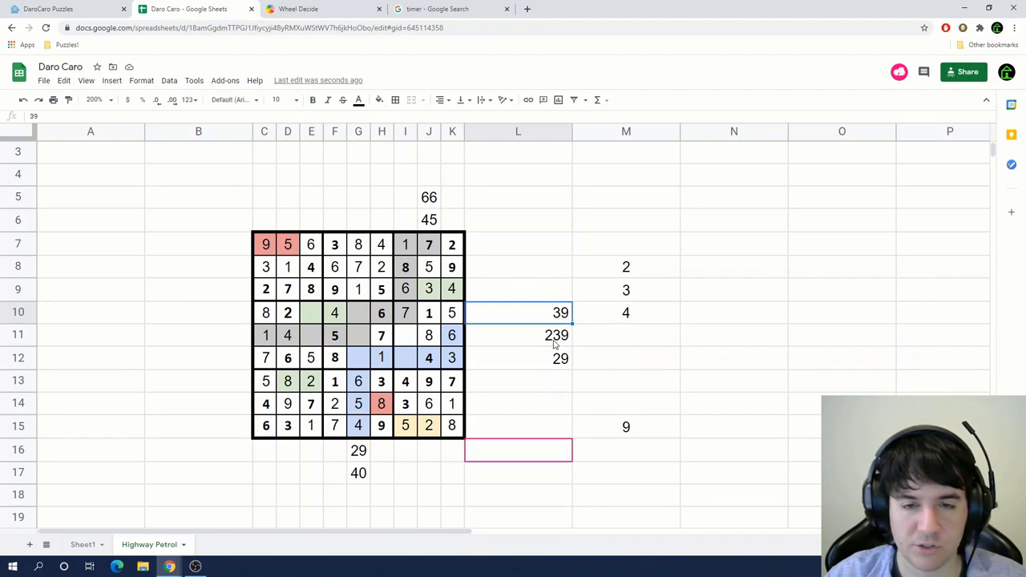
Revise the 239 candidate note and fill the remaining grid cells
click(518, 335)
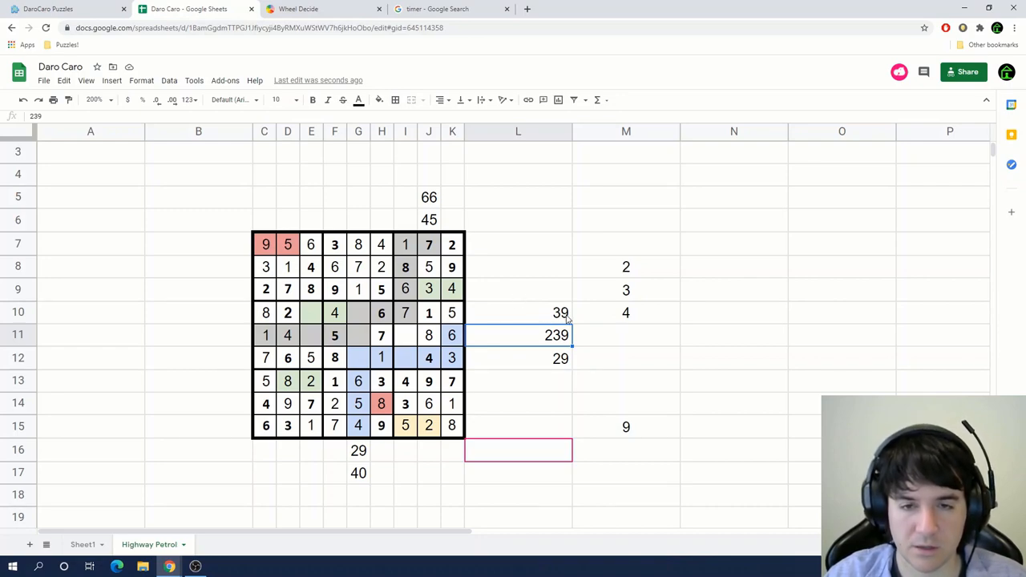
mouse_move(564, 343)
text(2)
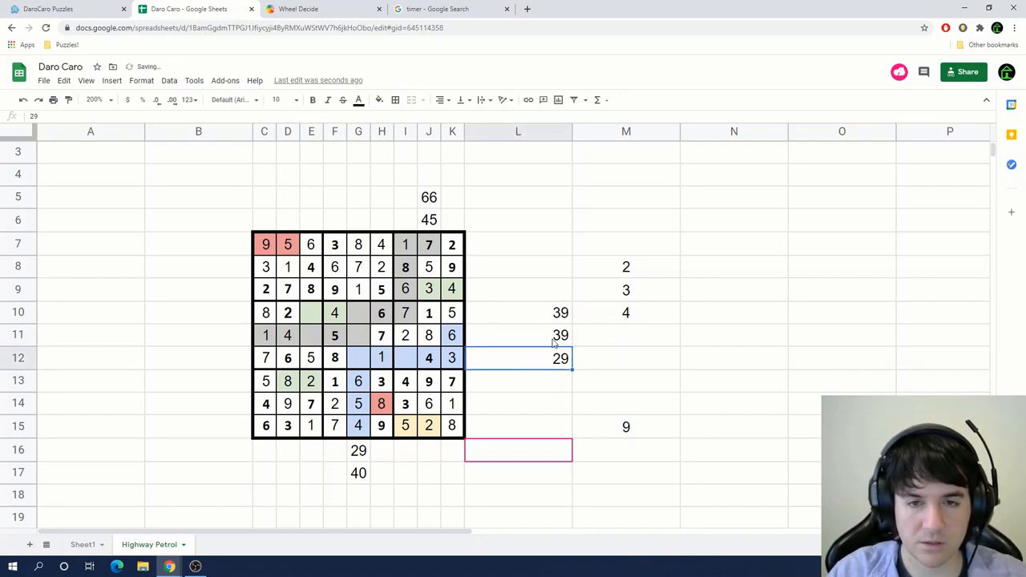
click(405, 357)
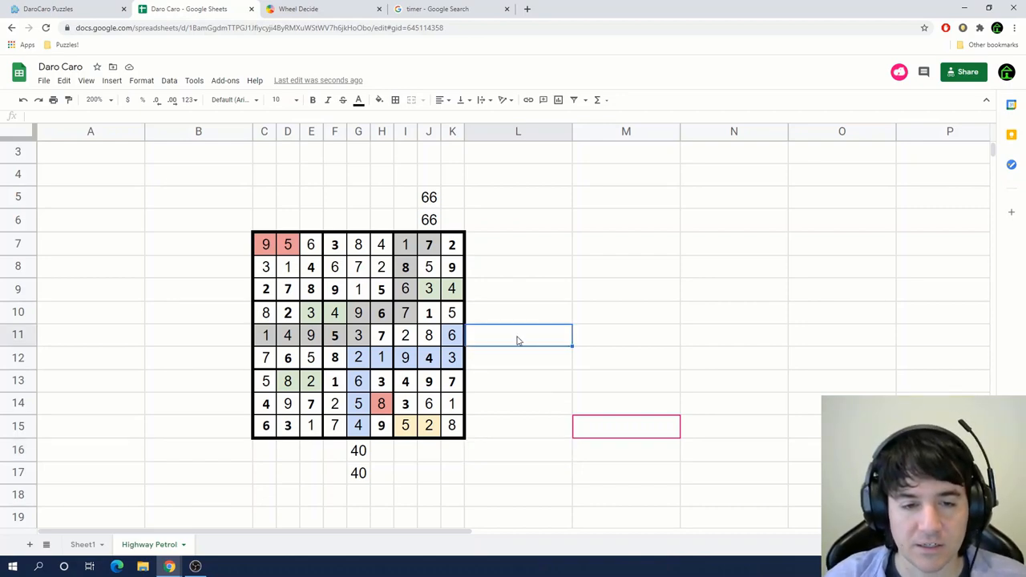
mouse_move(485, 349)
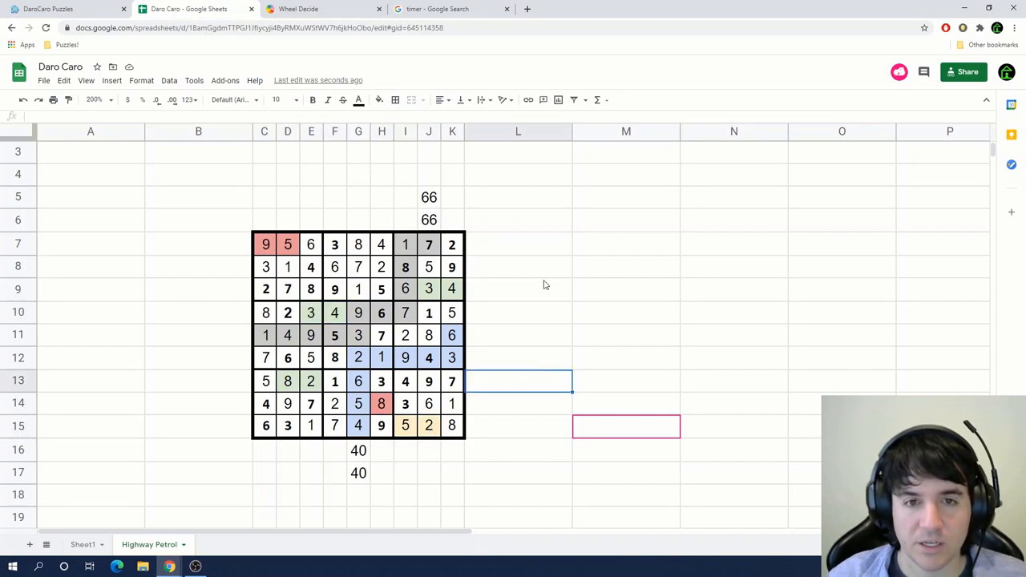
Search Google for 'piston cup' and open the Pixar Wiki Piston Cup racers page
click(573, 8)
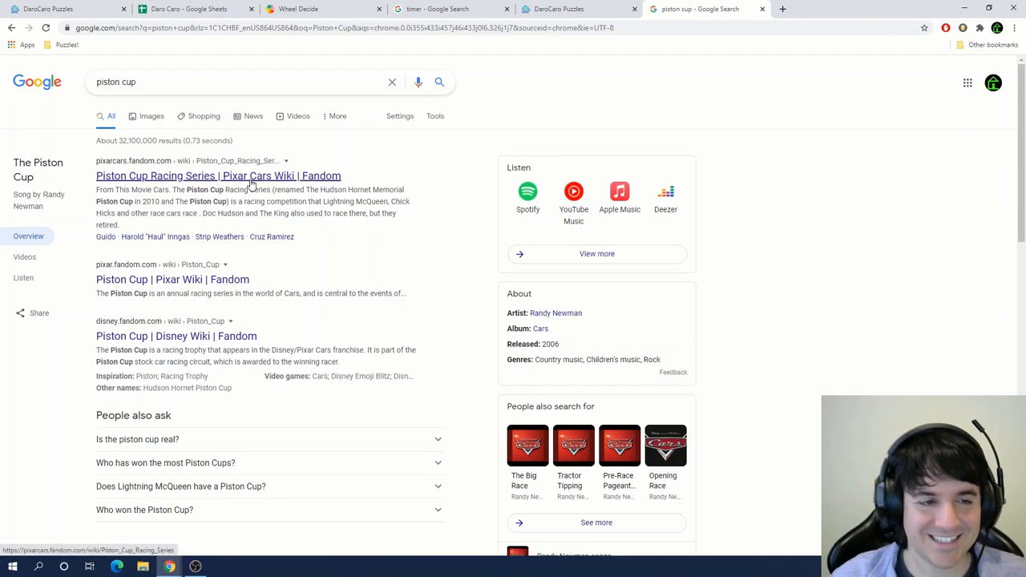
click(218, 176)
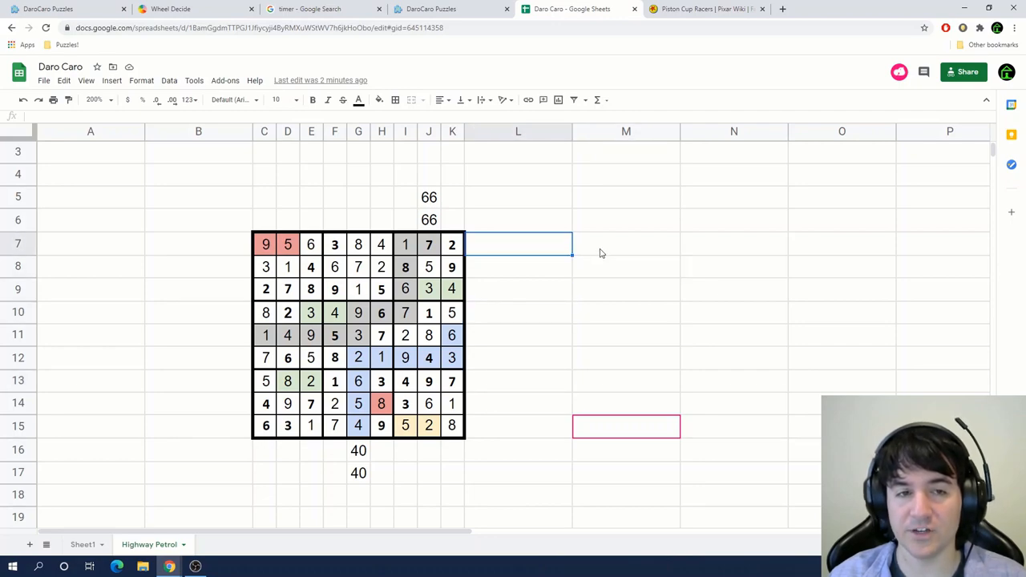
Copy Dirkson D'Agostino, Darren Leadfoot, Dale Earnhardt Jr. and Claude Scruggs from the wiki into column L
click(704, 9)
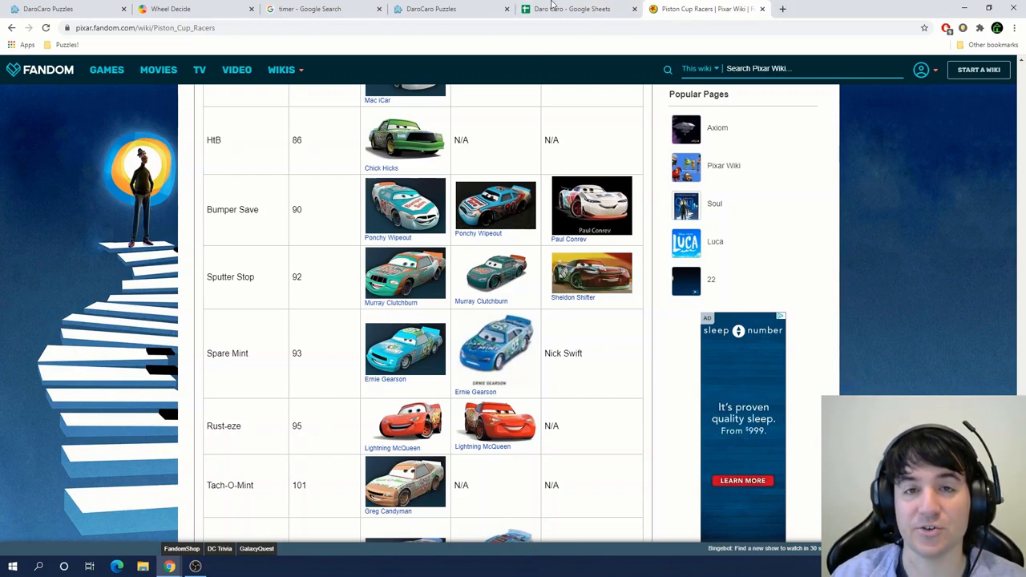
click(571, 9)
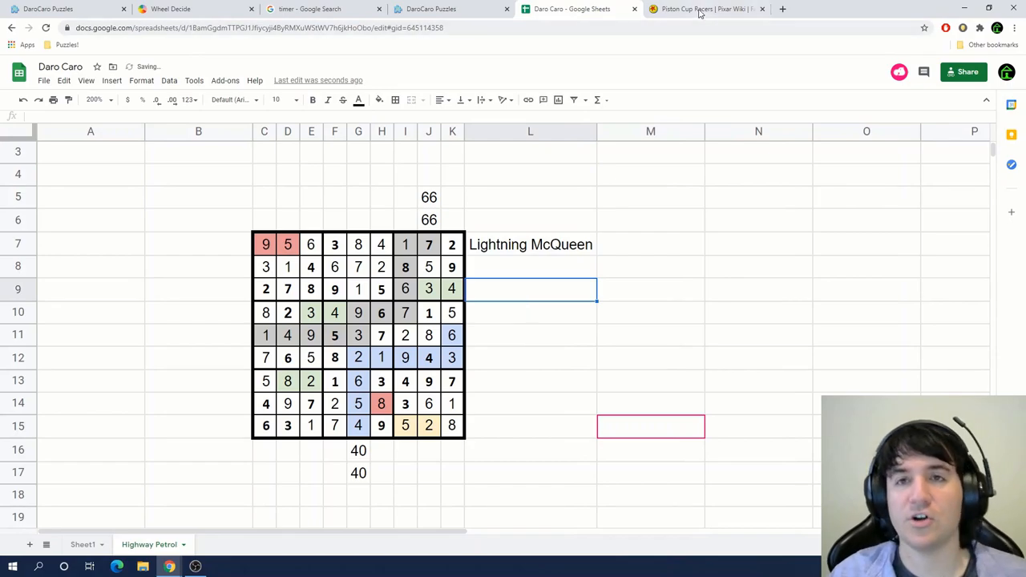
click(705, 9)
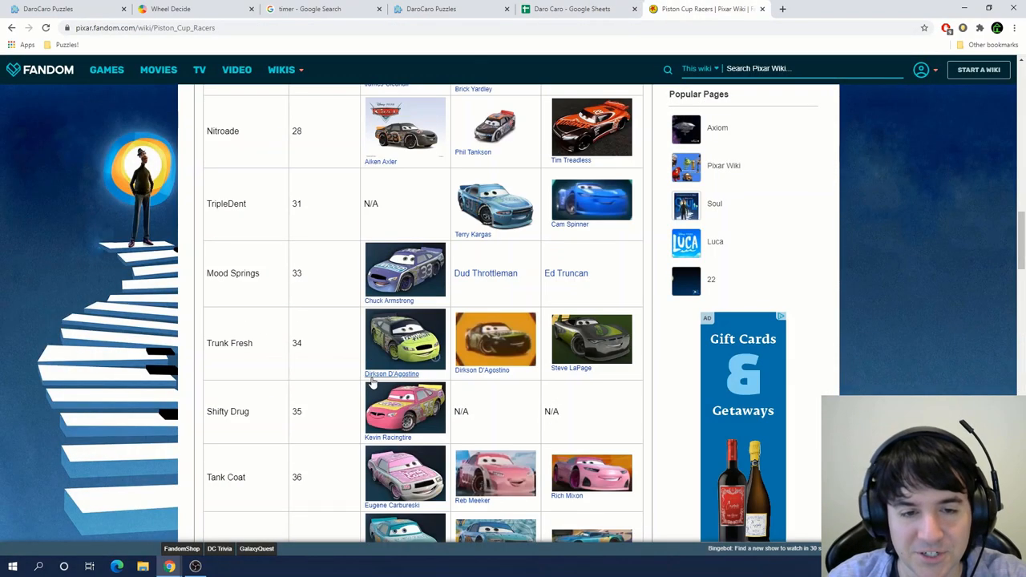
click(571, 9)
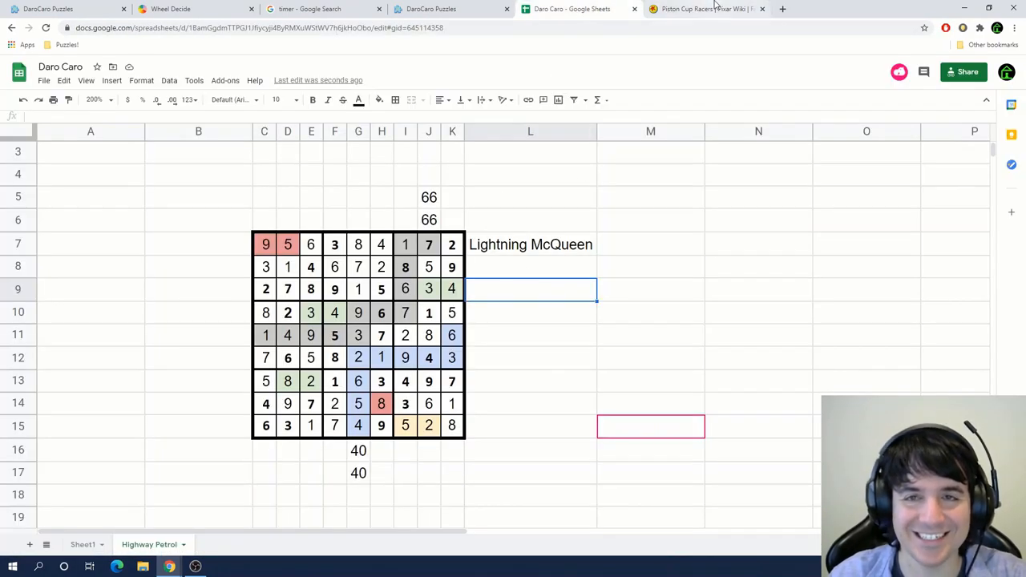
click(705, 9)
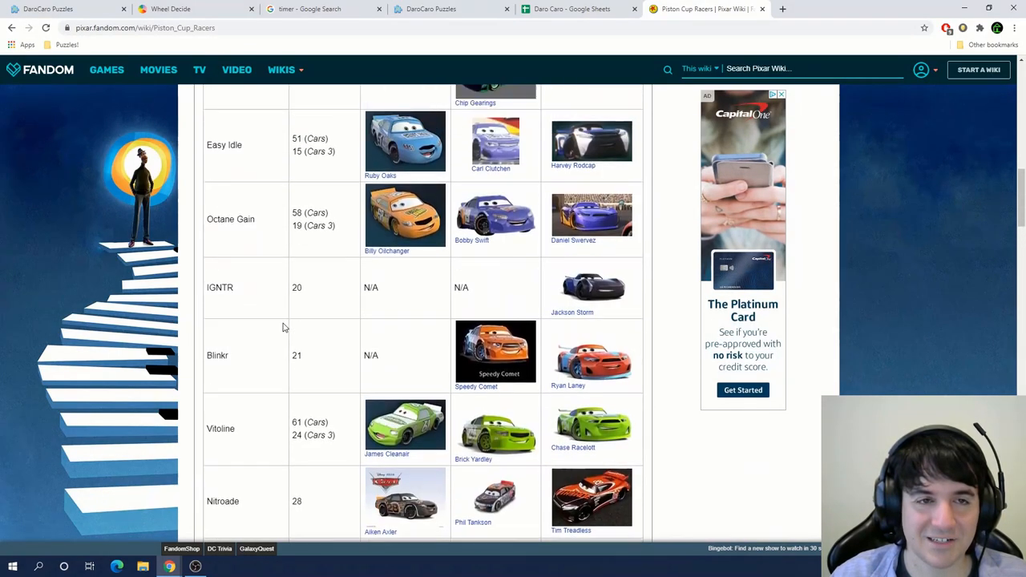
scroll(up, 3)
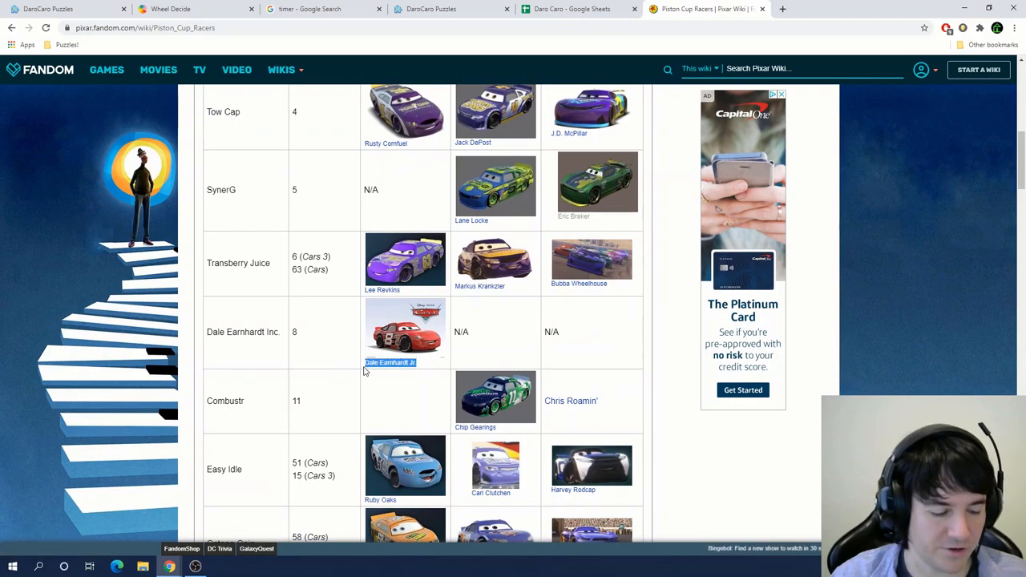
click(571, 9)
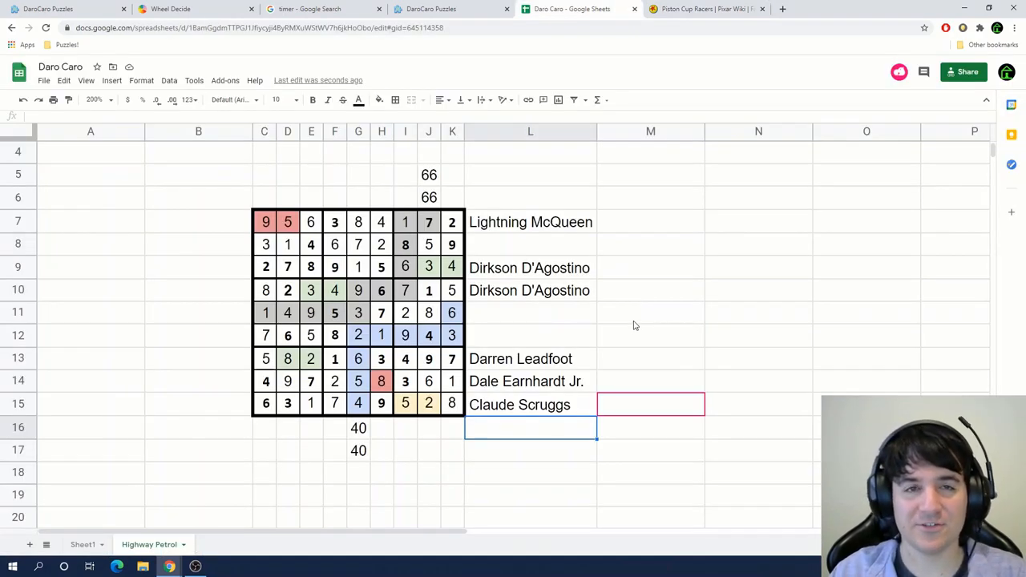
click(430, 9)
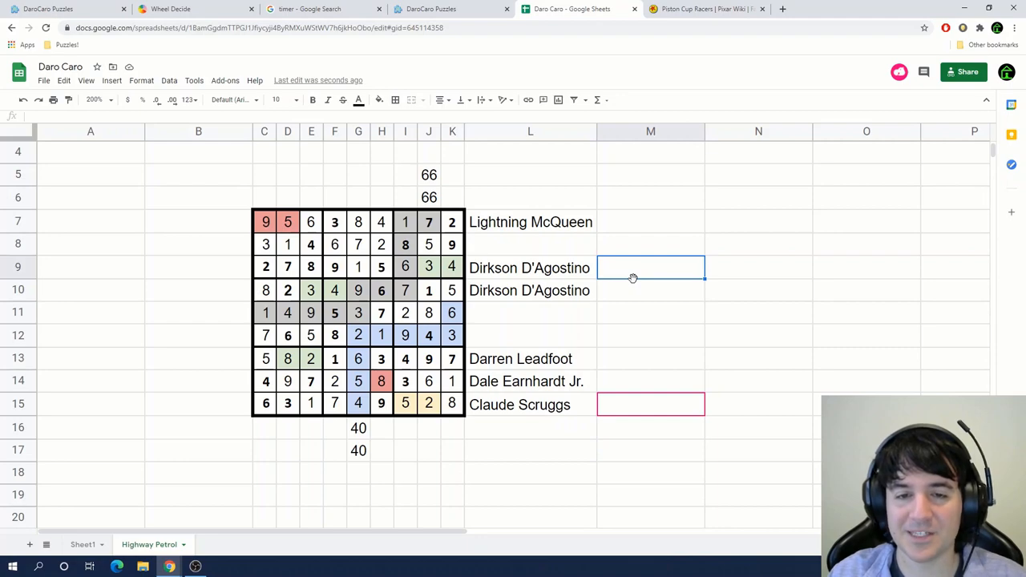
click(650, 222)
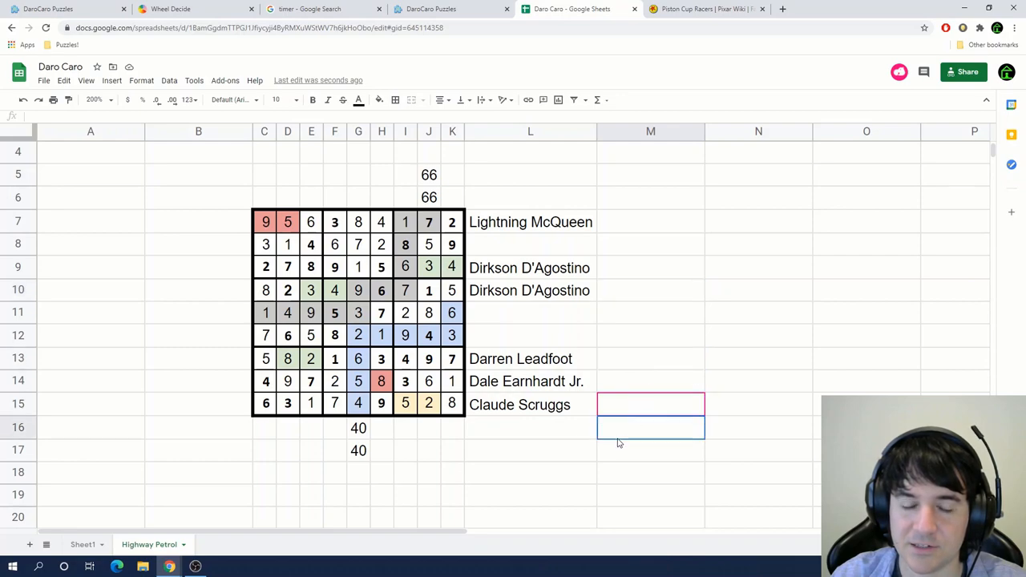
click(430, 8)
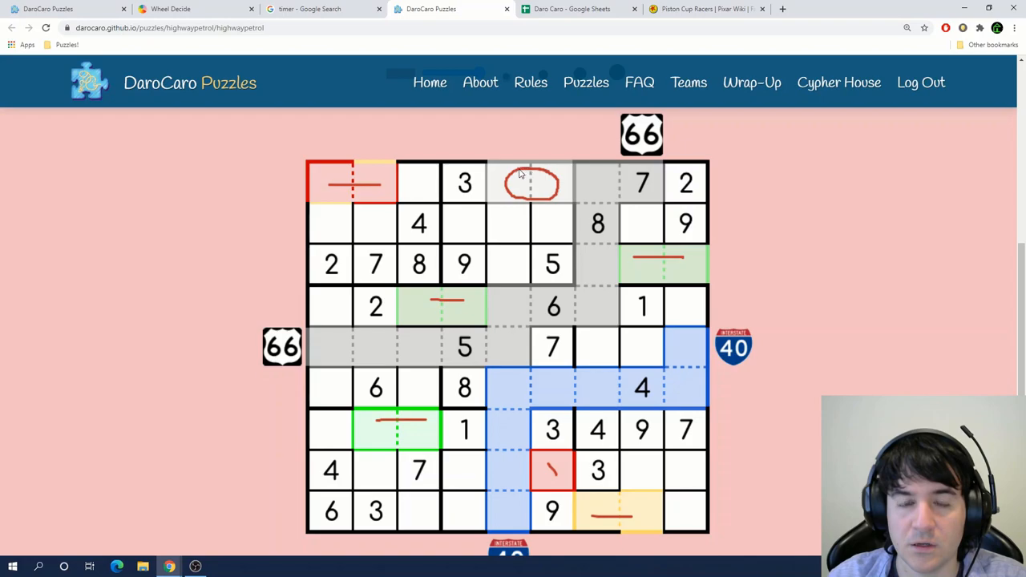
mouse_move(520, 193)
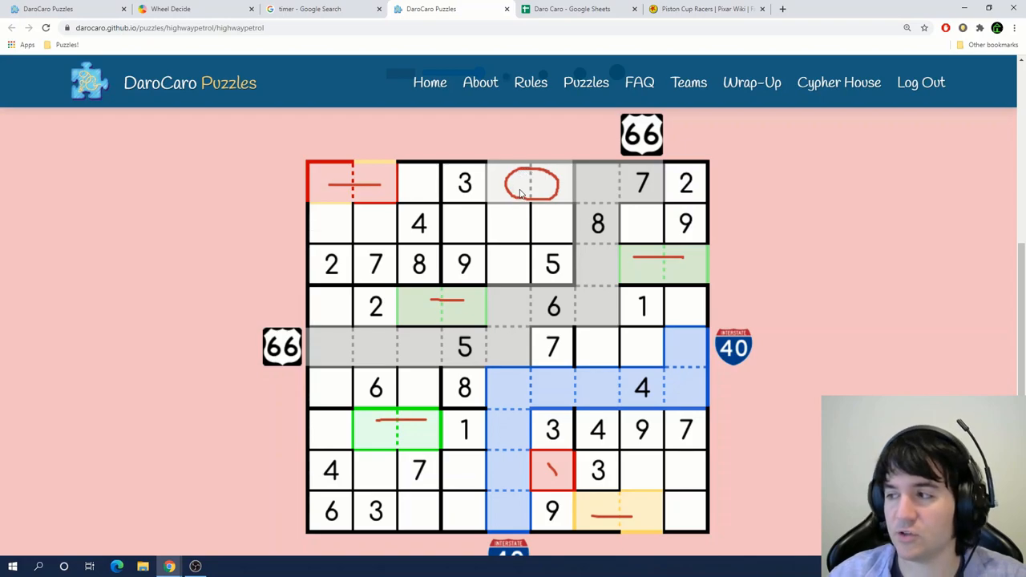
mouse_move(515, 179)
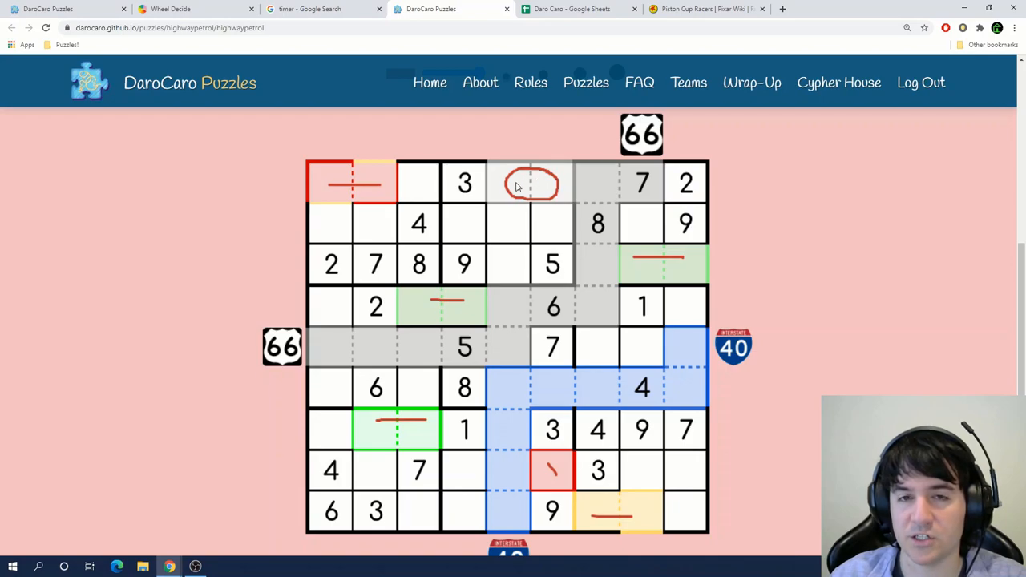
mouse_move(539, 190)
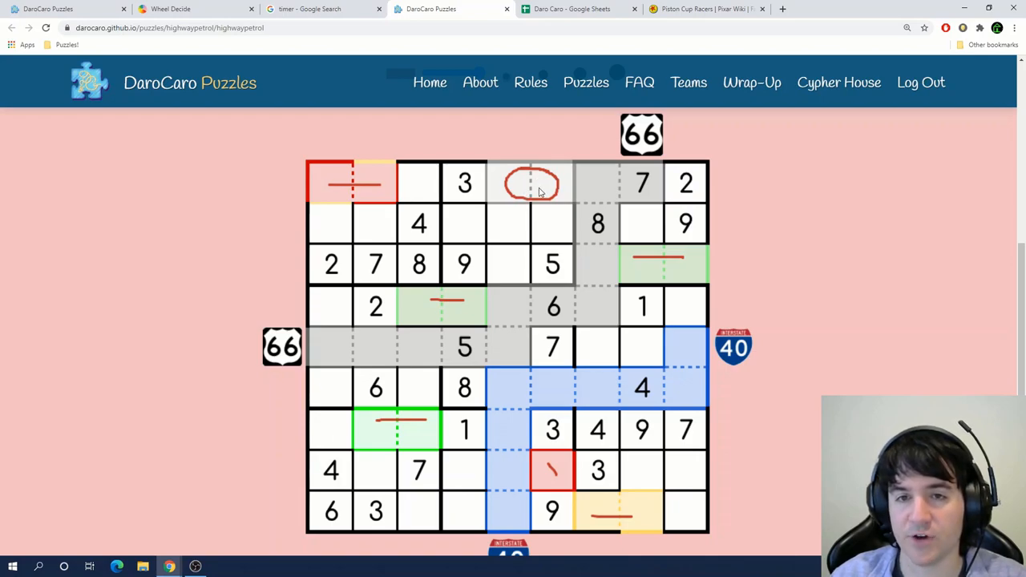
Return to the sheet and enter Mac iCar in M7 beside Lightning McQueen
click(705, 9)
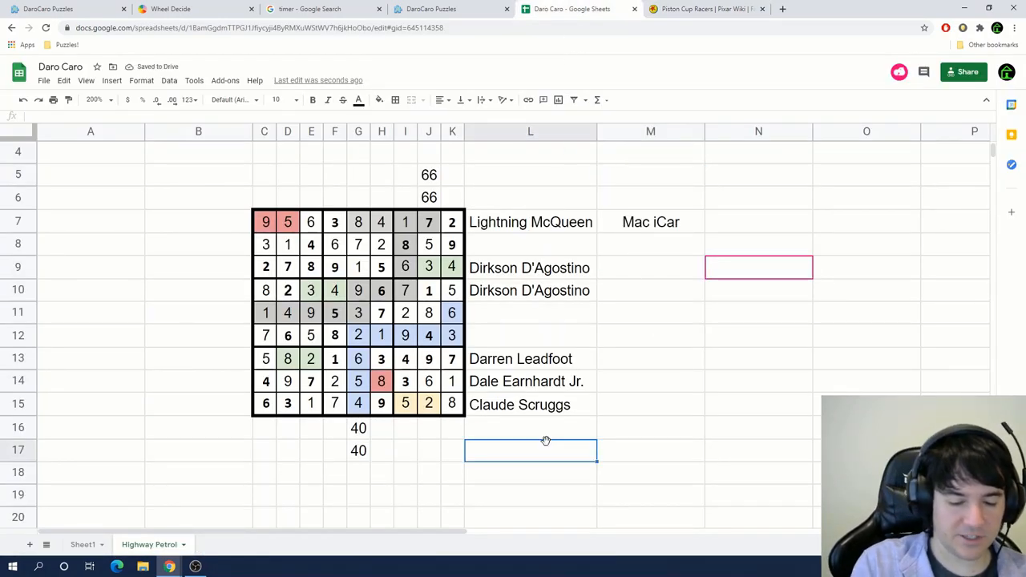
Log MIDDLES in L17 and submit it as a guess, which says already guessed
text(MIDDLES)
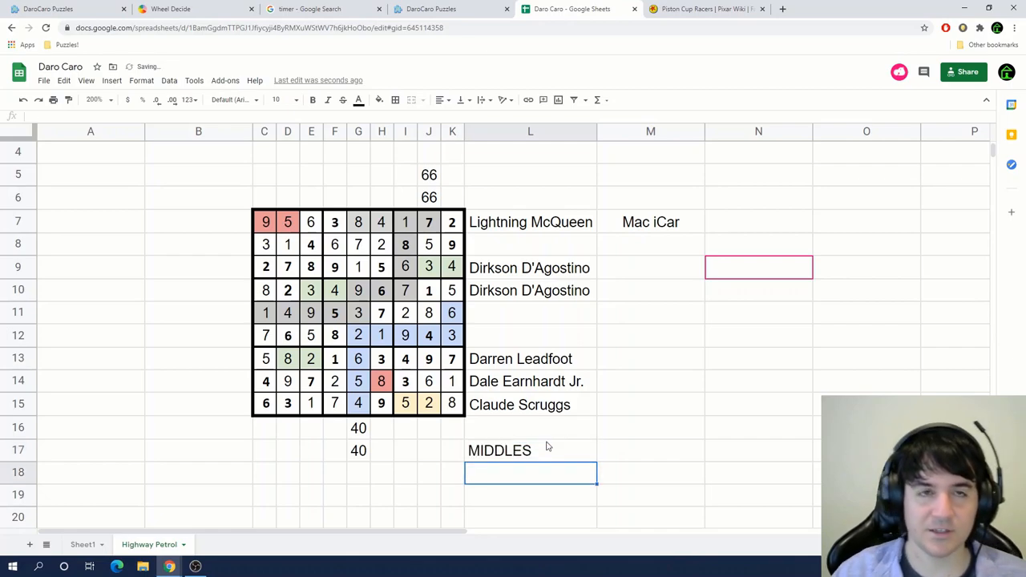
click(430, 9)
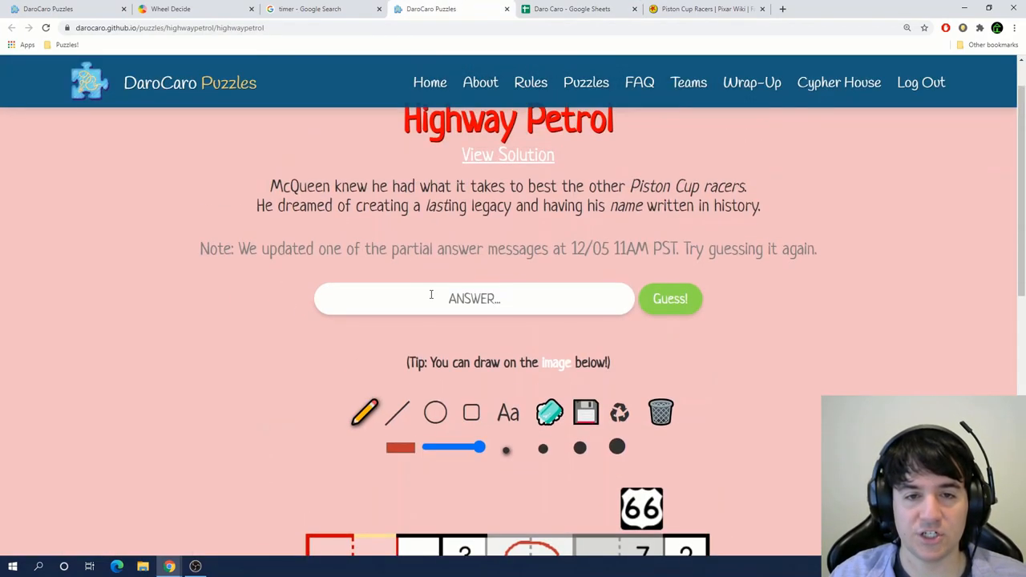
text(MIDDLE)
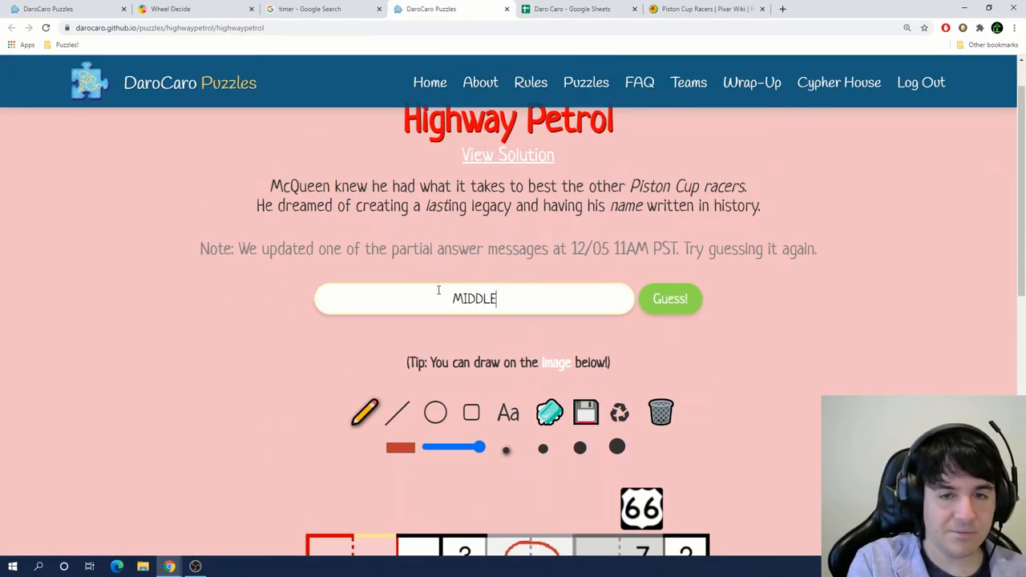
click(670, 298)
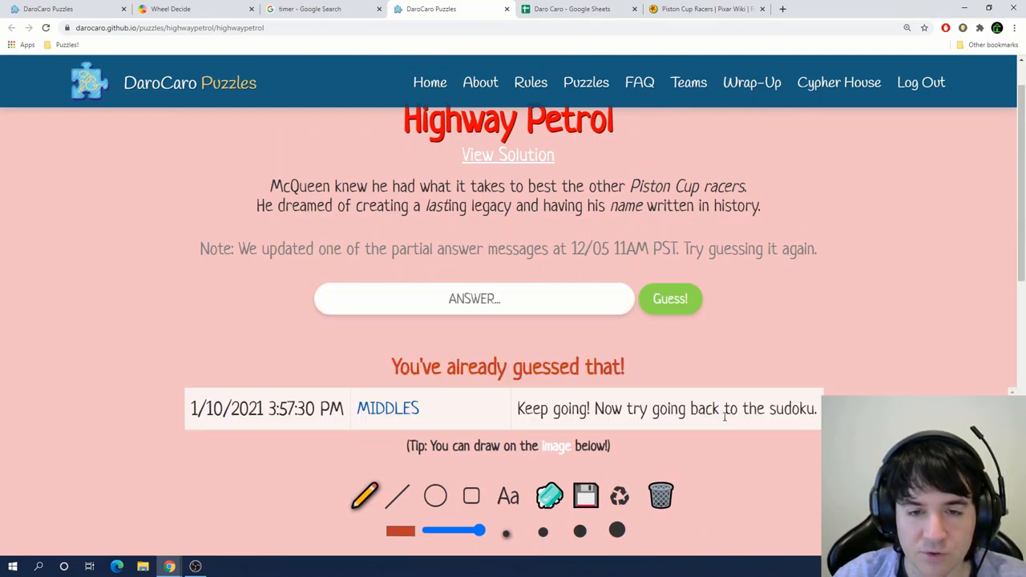
click(571, 9)
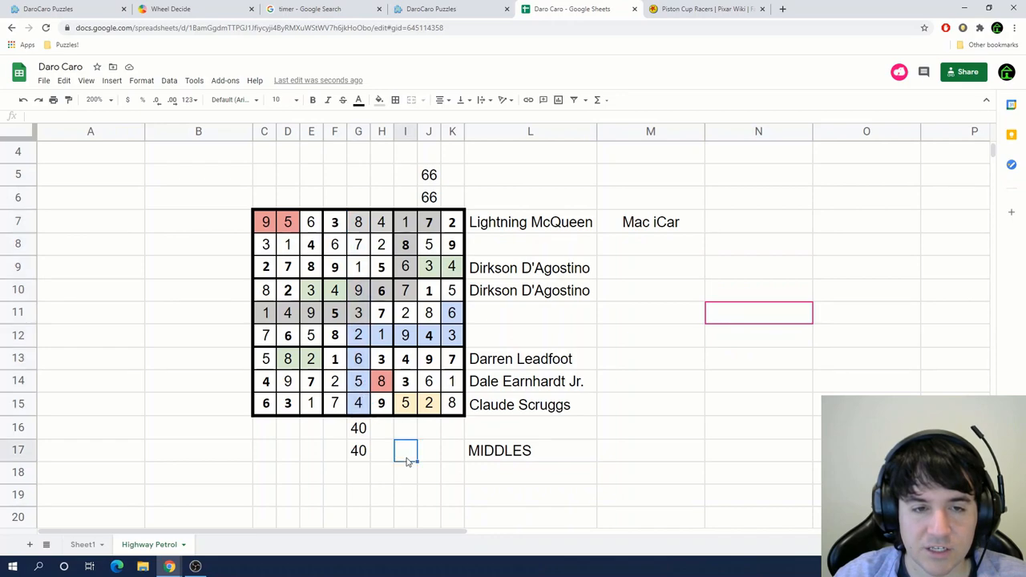
mouse_move(413, 461)
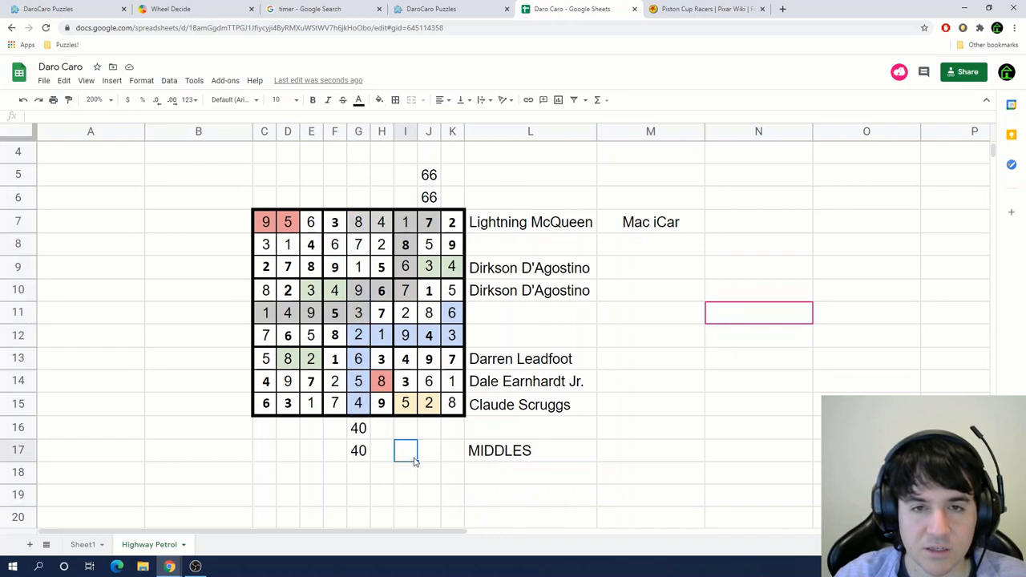
Mark box-centre digits yellow and note row sums 13, 15, 20 as letters M, O, T
click(287, 494)
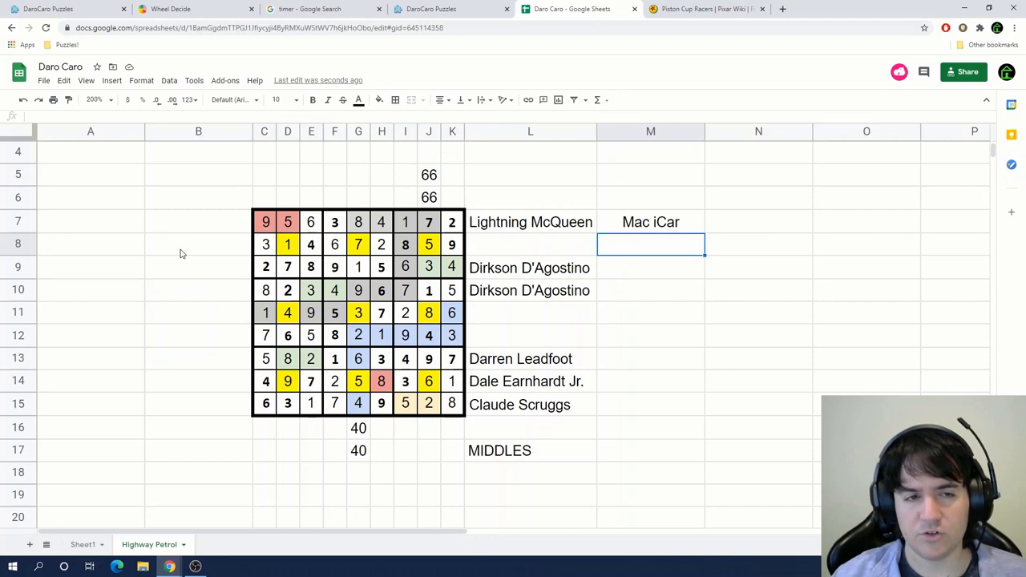
click(198, 244)
text(,)
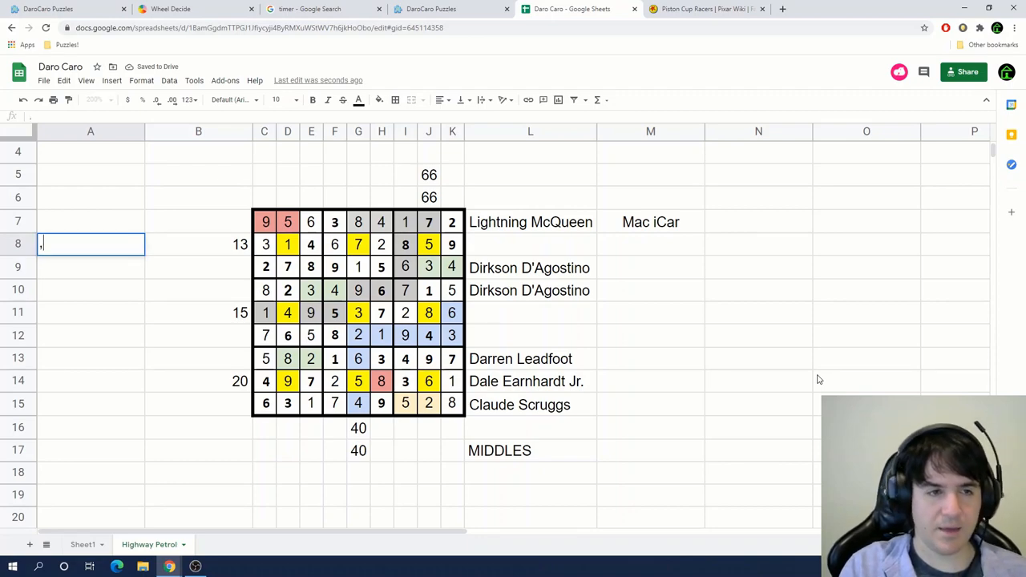
text(M)
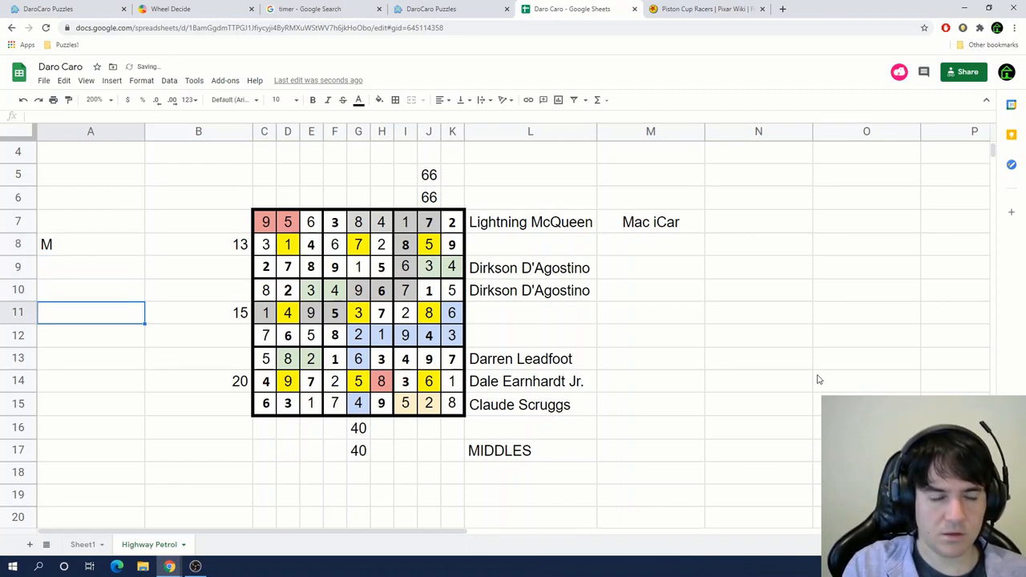
text(O)
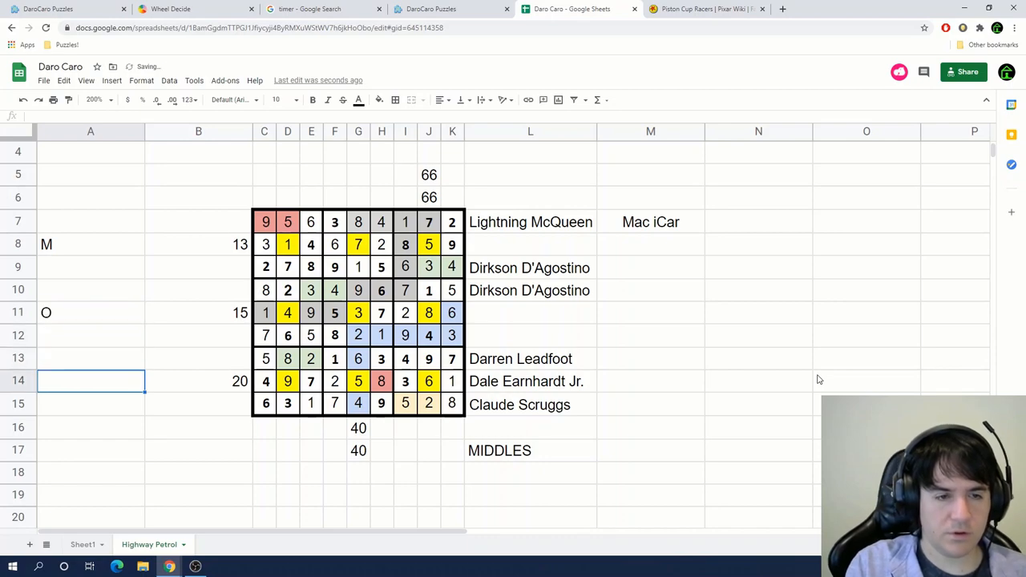
text(T)
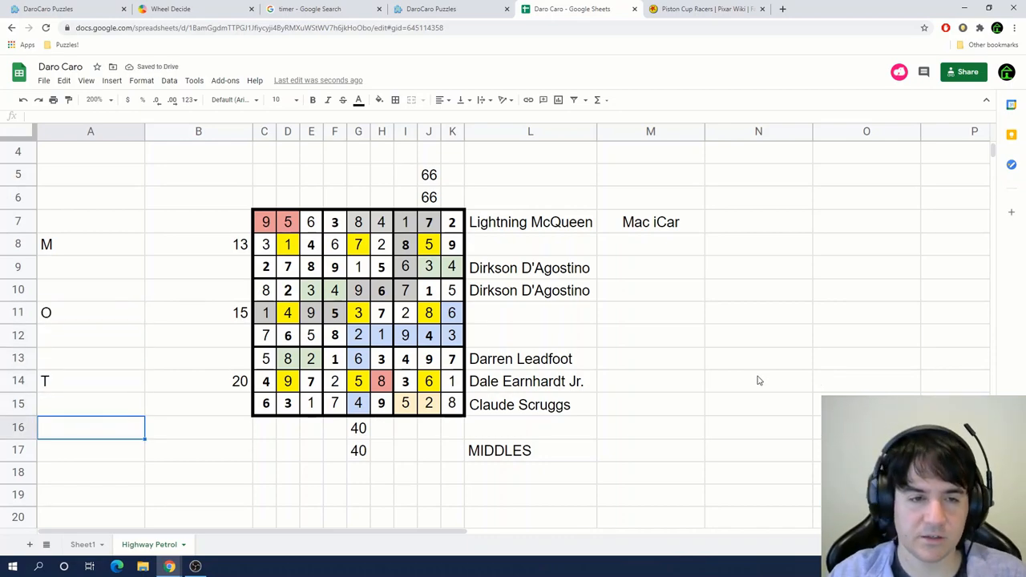
Submit MOT as a guess; it is rejected, leaving 48 guesses
click(431, 9)
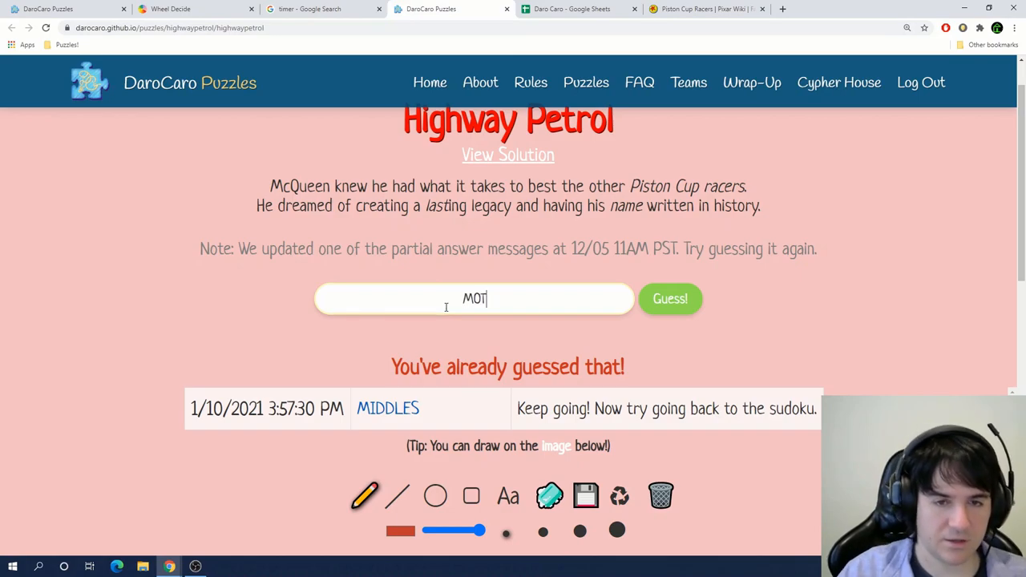
click(669, 298)
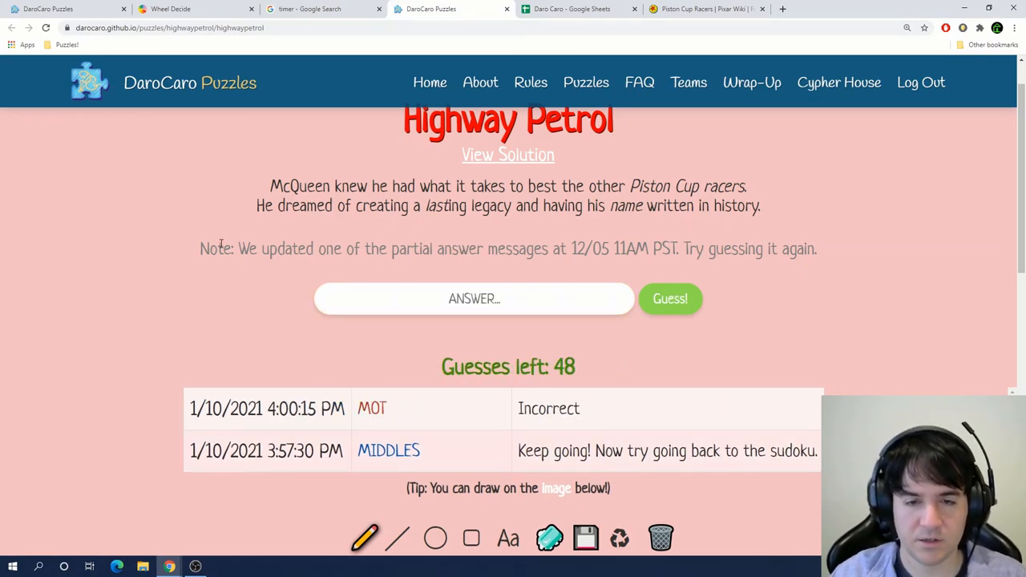
click(571, 8)
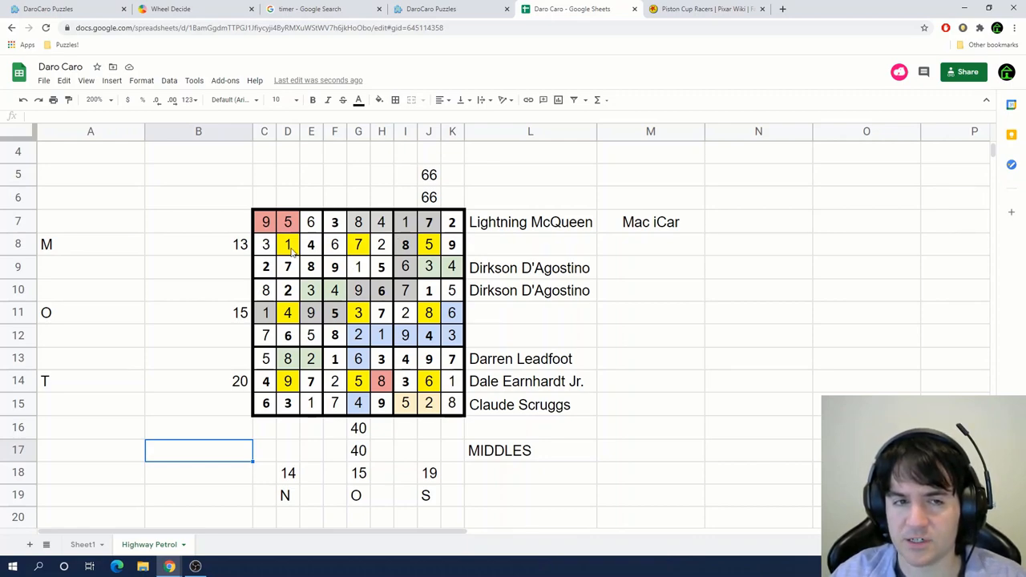
Delete the M-O-T and N-O-S scratch cells and close the duplicate puzzle tab
click(530, 222)
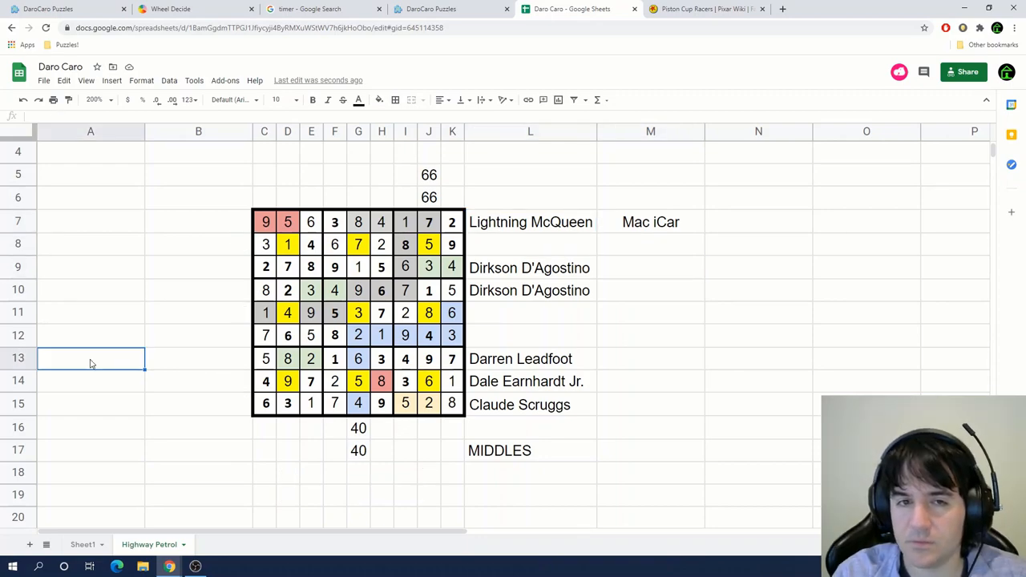
click(758, 222)
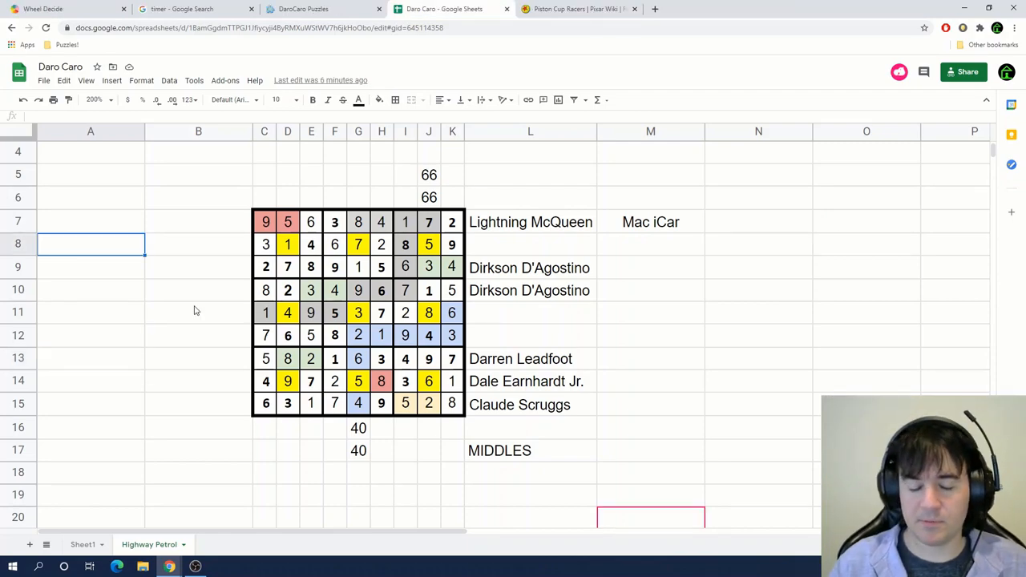
mouse_move(82, 248)
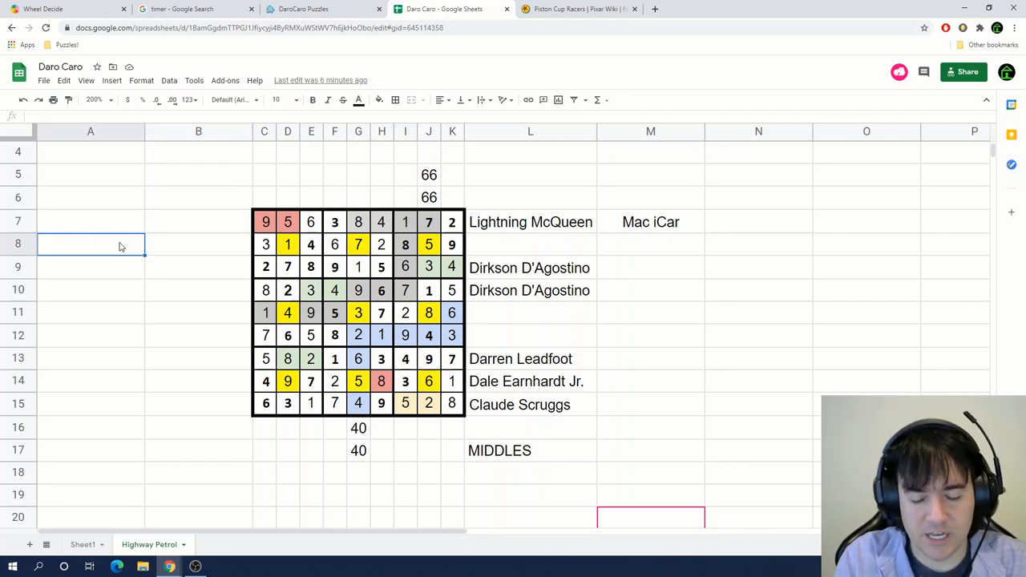
Enter AGE, DCH, IEF and AGED CHIEF into cells A8 through A11
text(A)
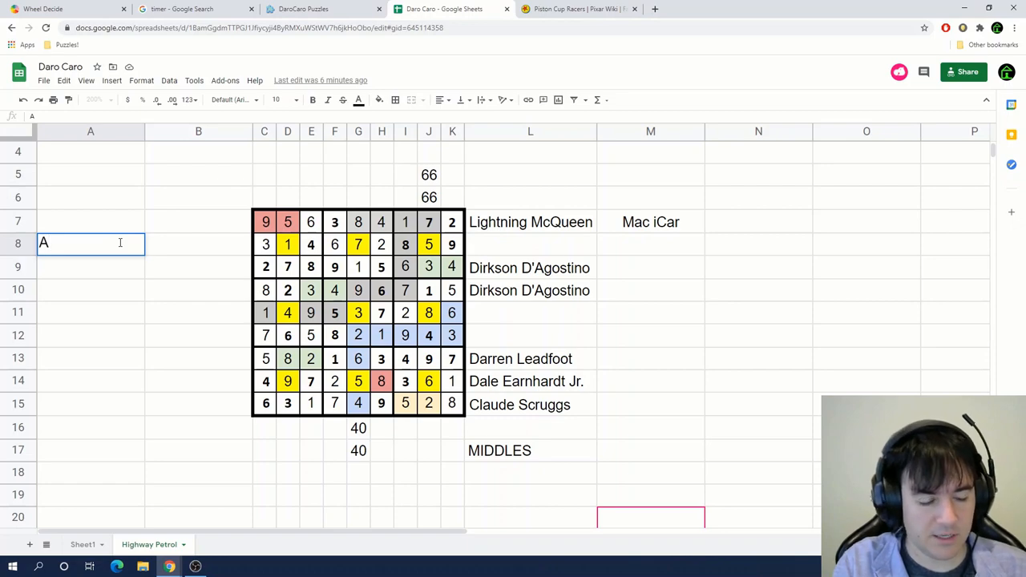
text(GE)
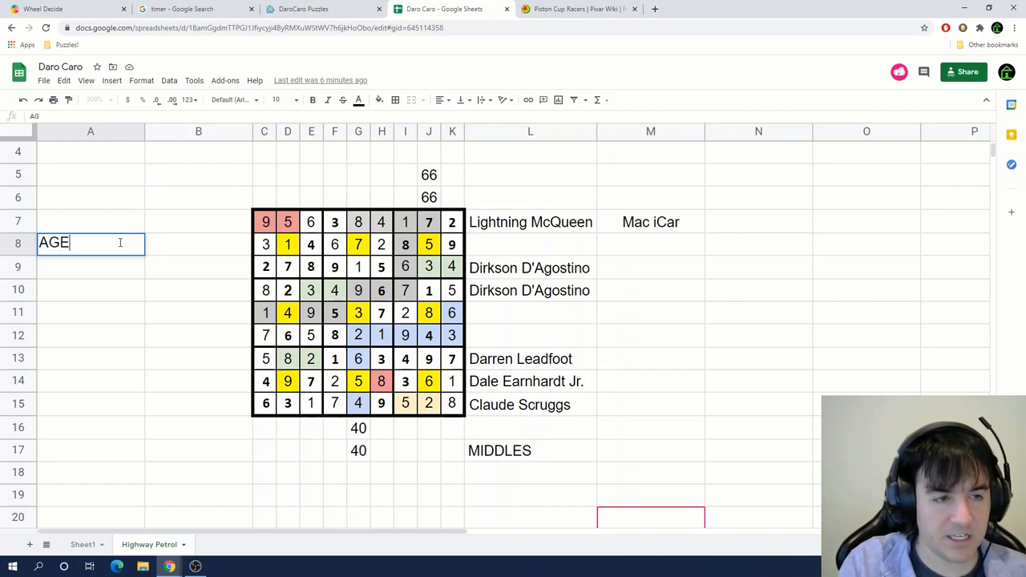
text(D)
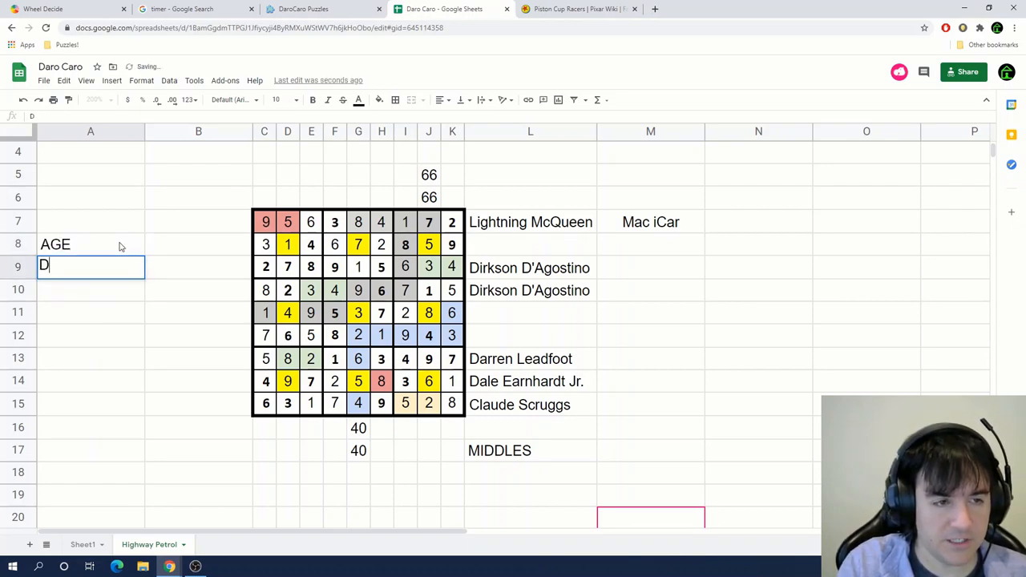
text(CH)
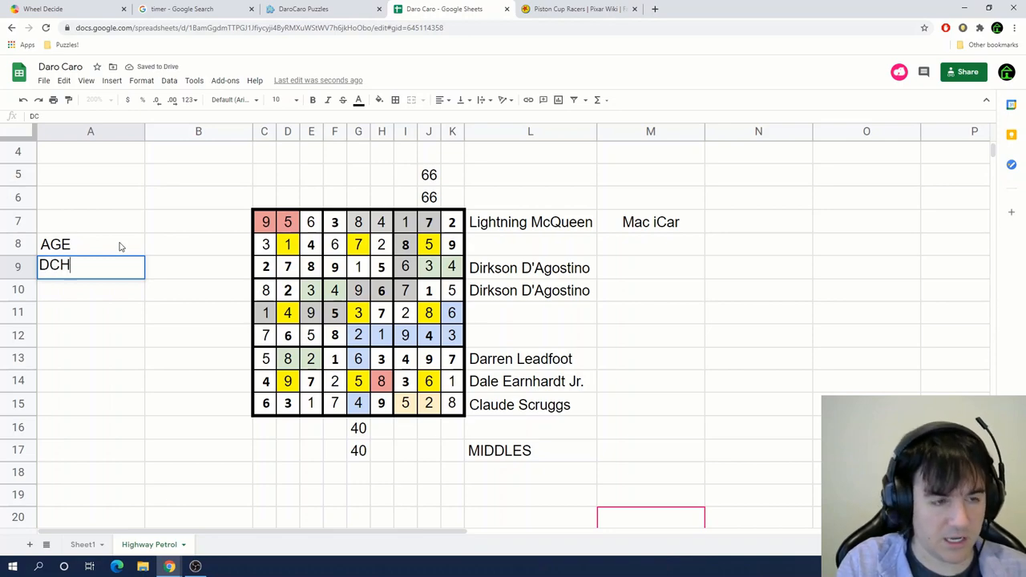
text(IEF)
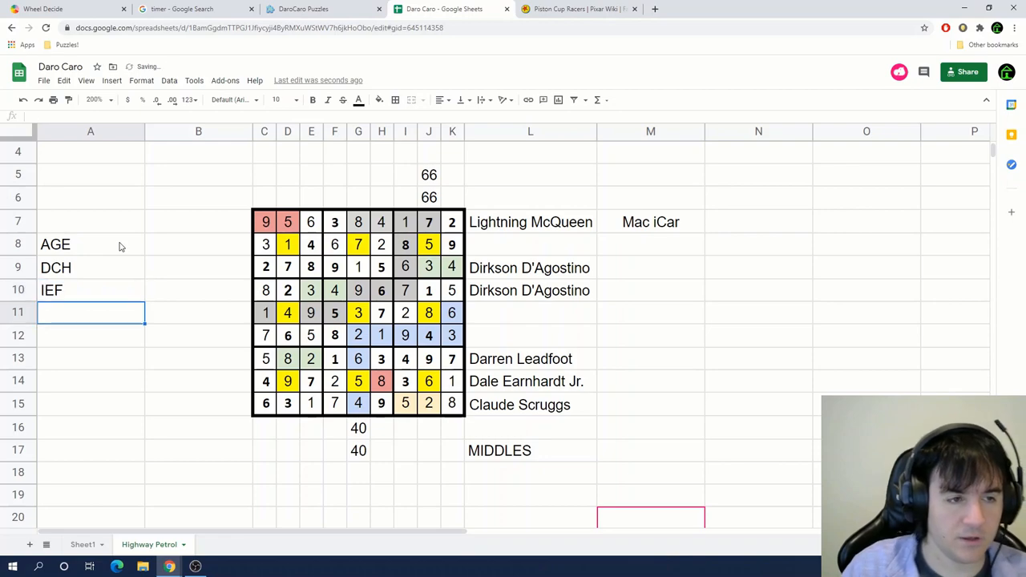
text(AGED CHIEF)
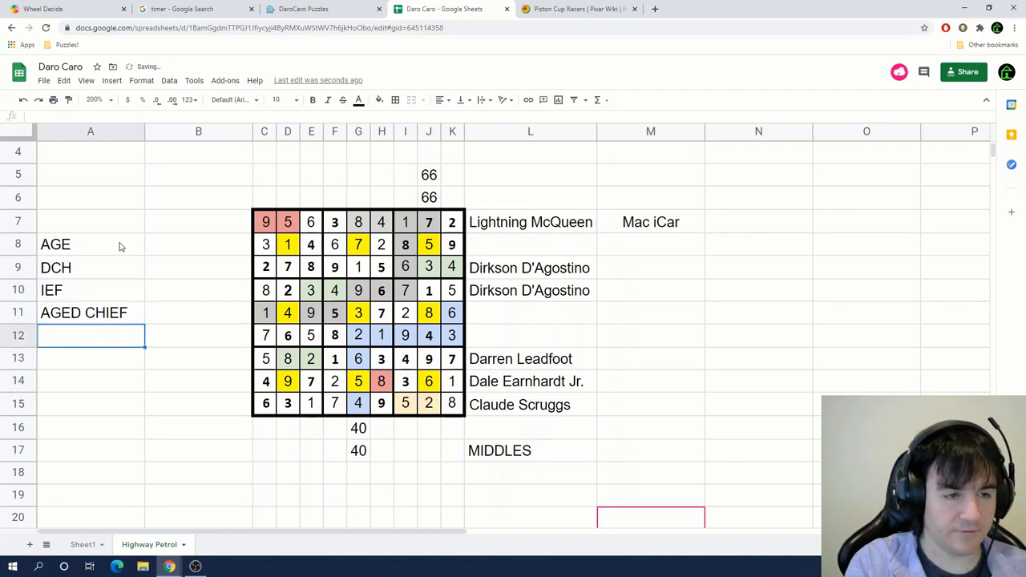
click(320, 8)
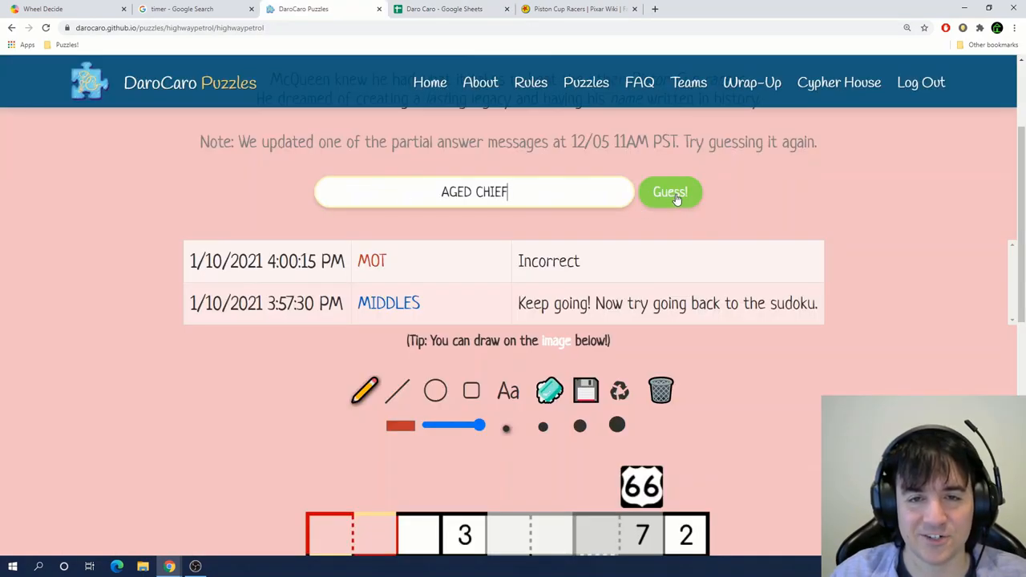
Guess AGED CHIEF, read its hint, then submit DOC HUDSON, accepted as correct
click(670, 191)
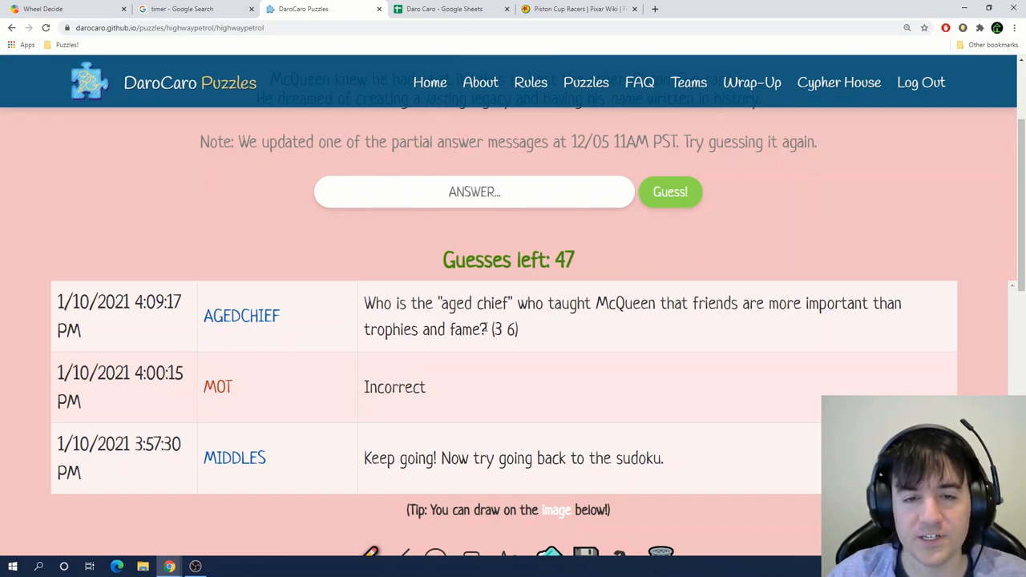
mouse_move(489, 328)
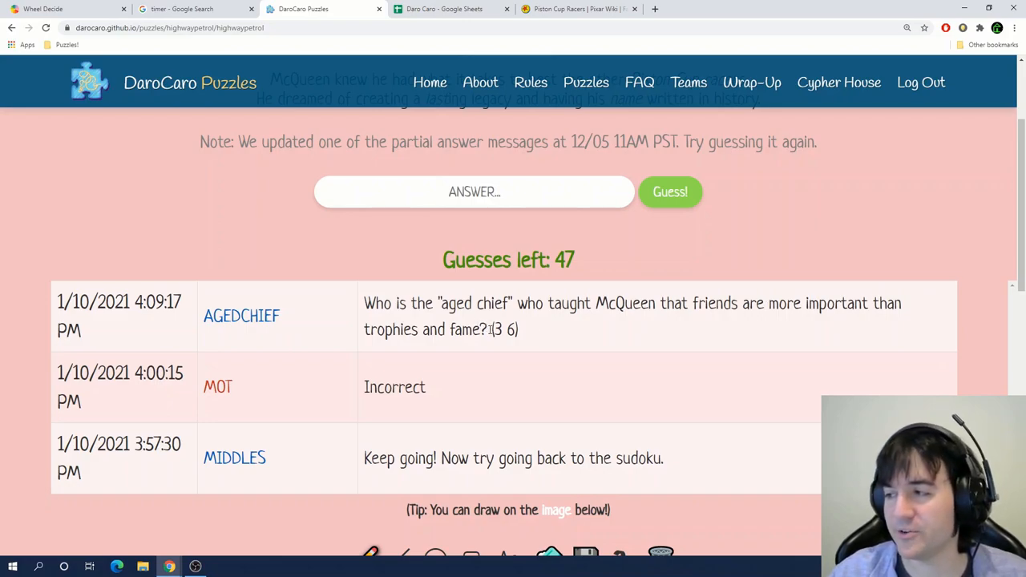
click(443, 9)
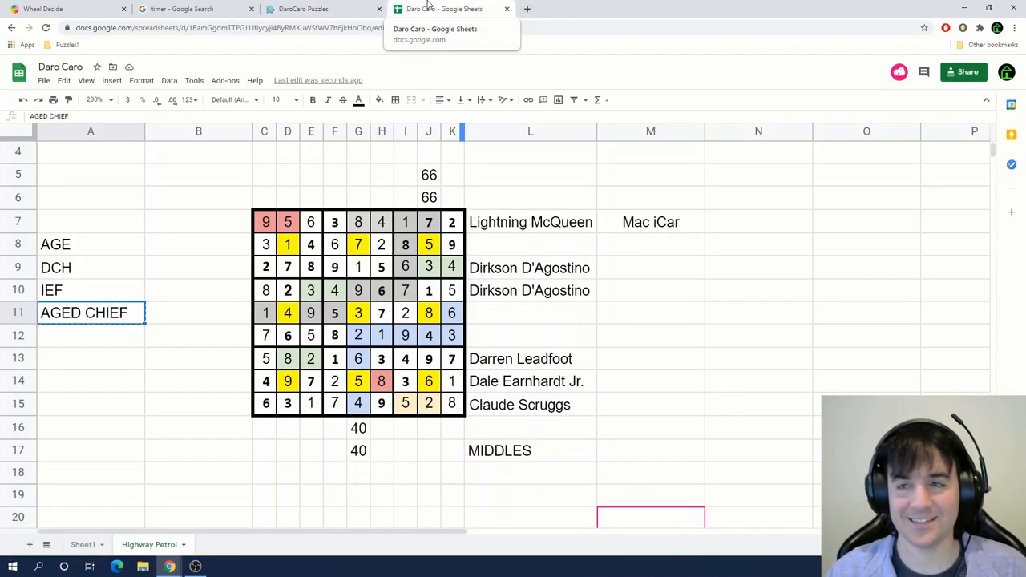
click(321, 8)
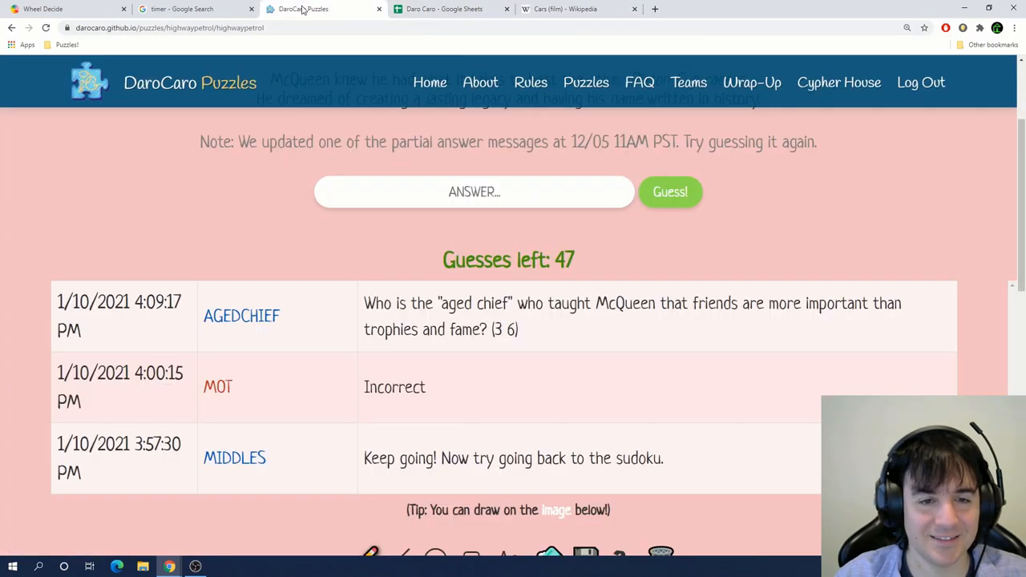
click(473, 192)
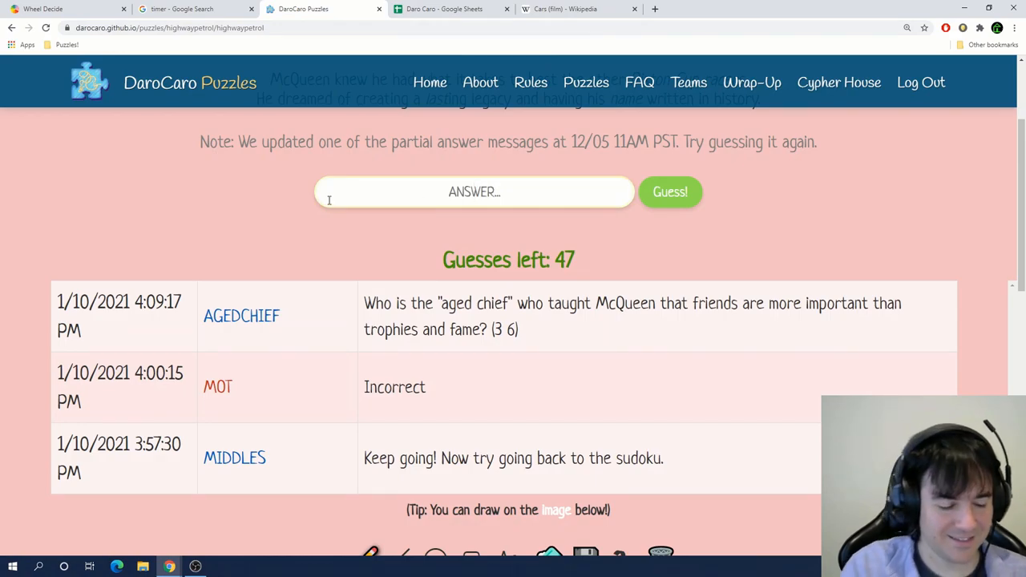
click(670, 192)
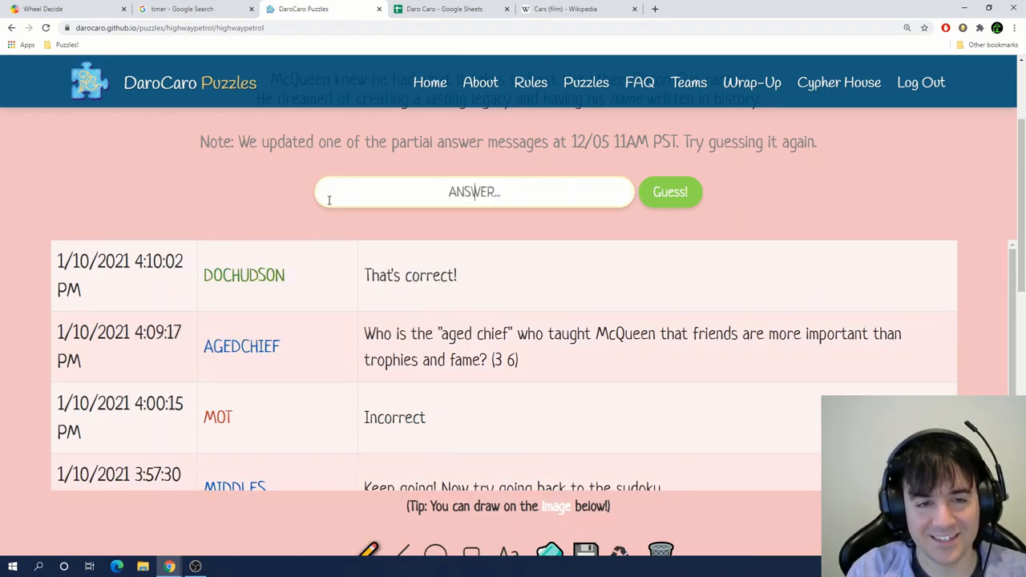
click(445, 9)
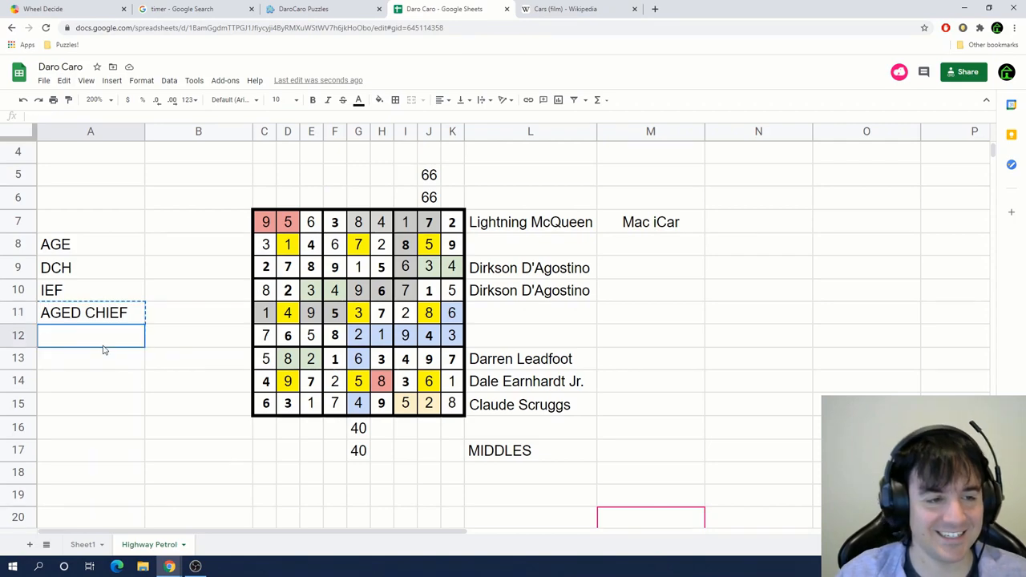
Log DOC HUDSON in A12 with green fill and recolour the Highway Petrol sheet tab
text(DOC HUDSON)
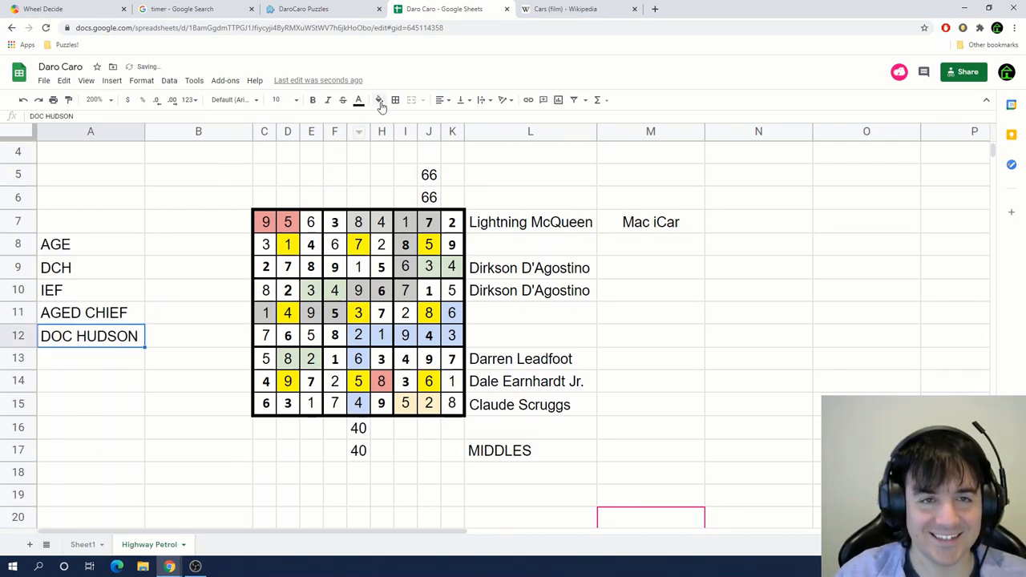
click(359, 99)
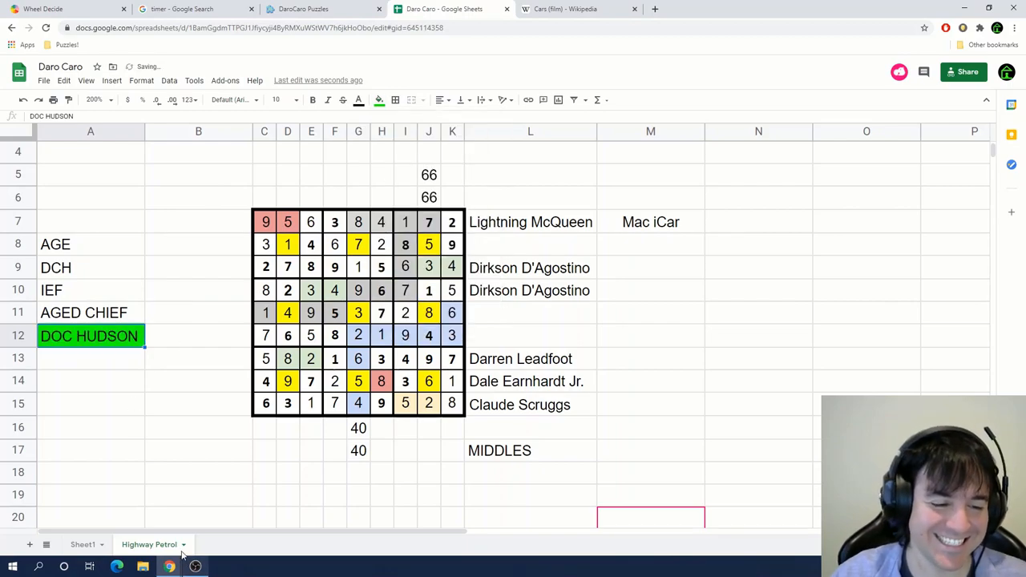
right_click(149, 544)
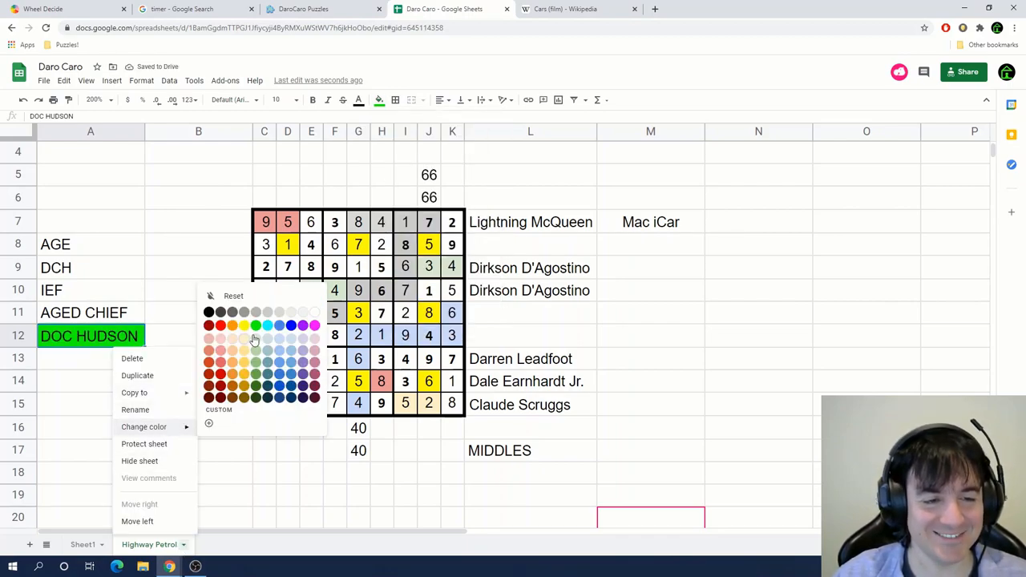
click(196, 9)
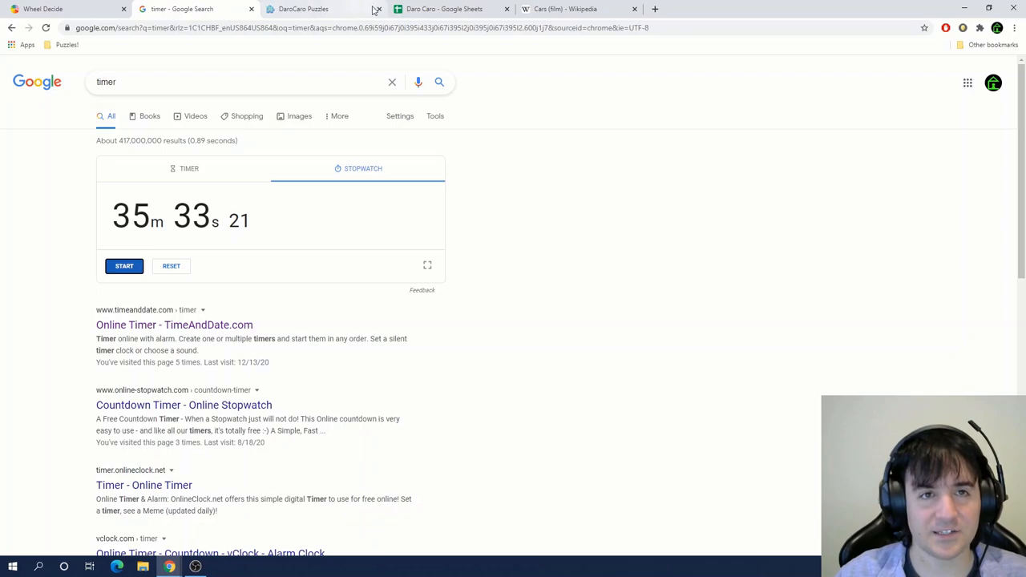
click(443, 9)
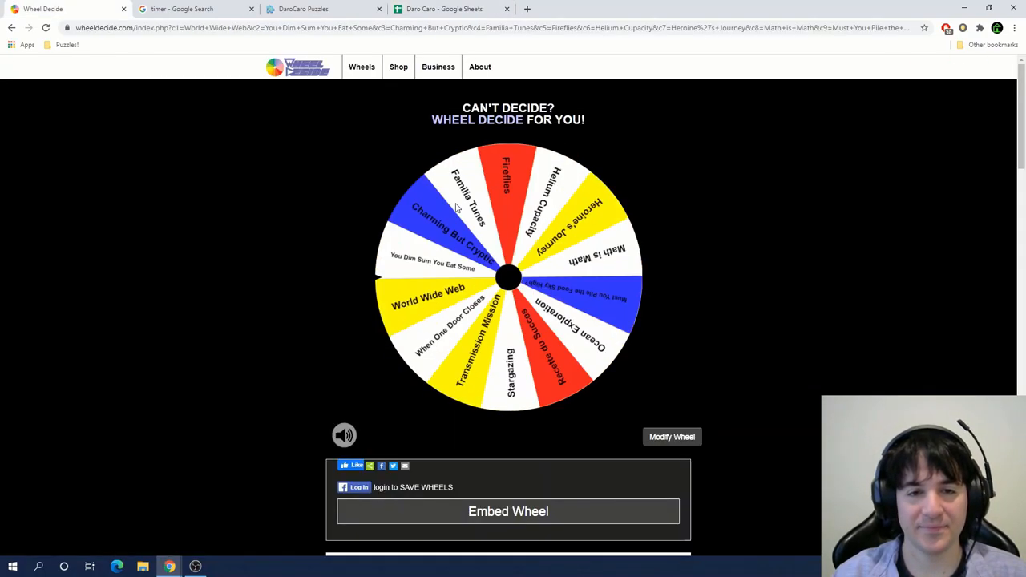
Spin the wheel, landing on Ocean Exploration, and open that puzzle's page
click(507, 278)
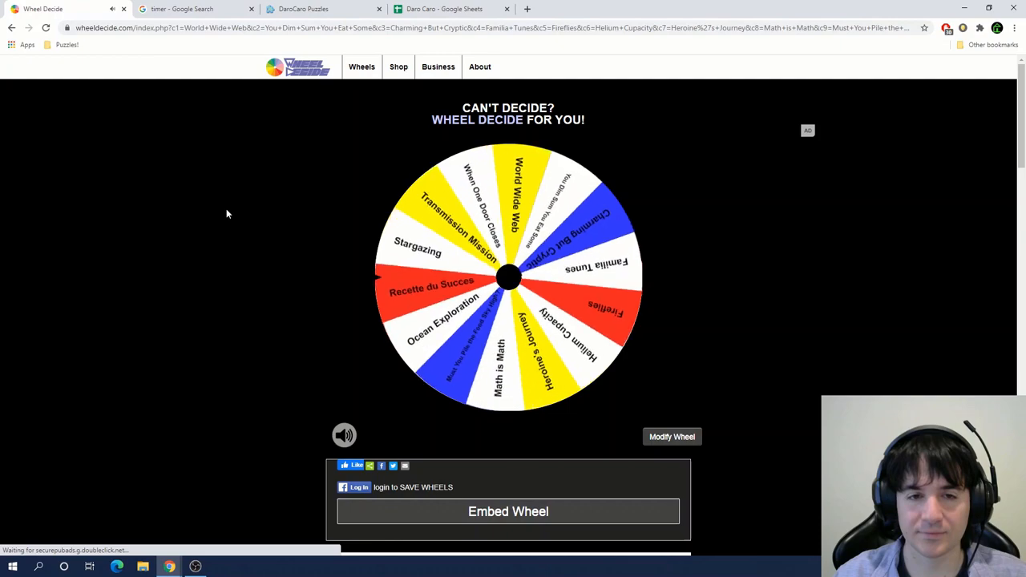
click(508, 278)
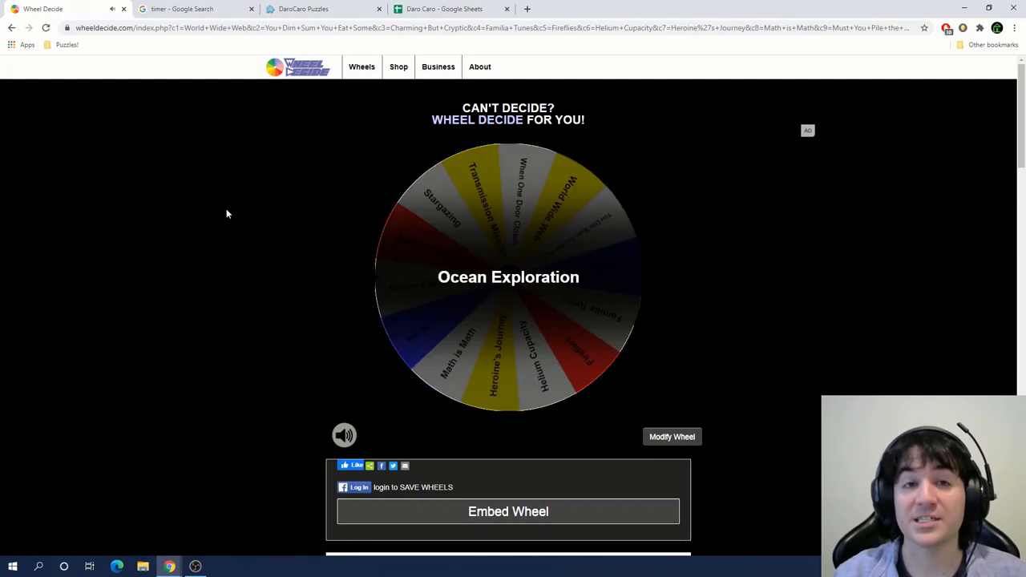
click(320, 9)
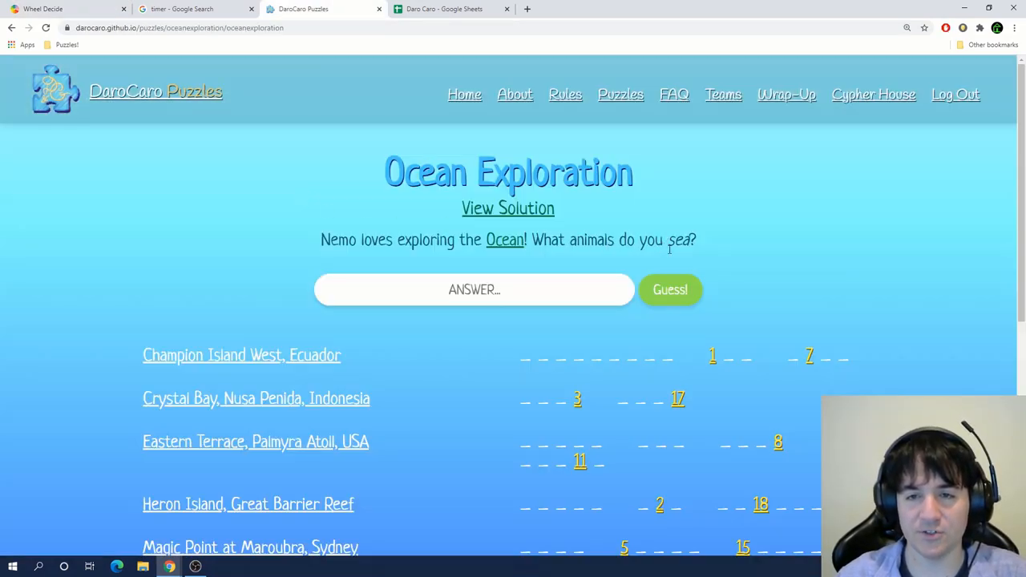
Follow the puzzle's Ocean link into the new Google Earth page
click(504, 240)
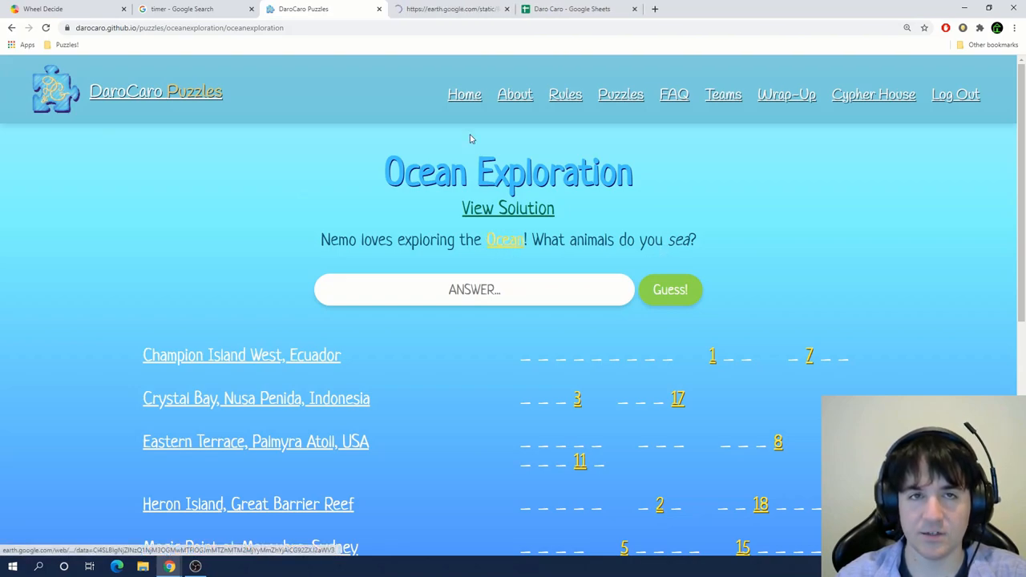
click(451, 9)
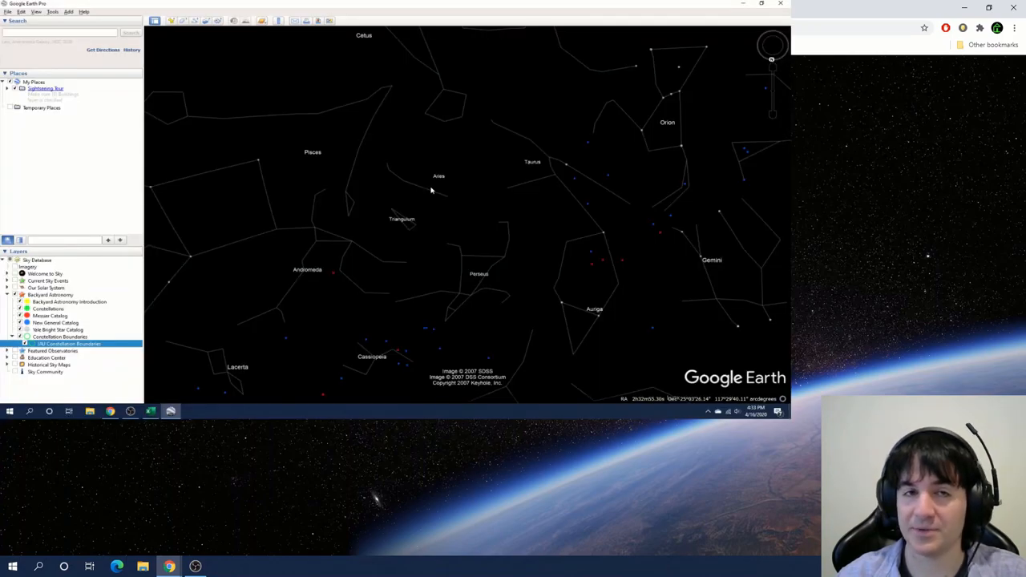
View The World's Ocean globe, then open the Champion Island West, Ecuador location
drag(431, 191, 531, 307)
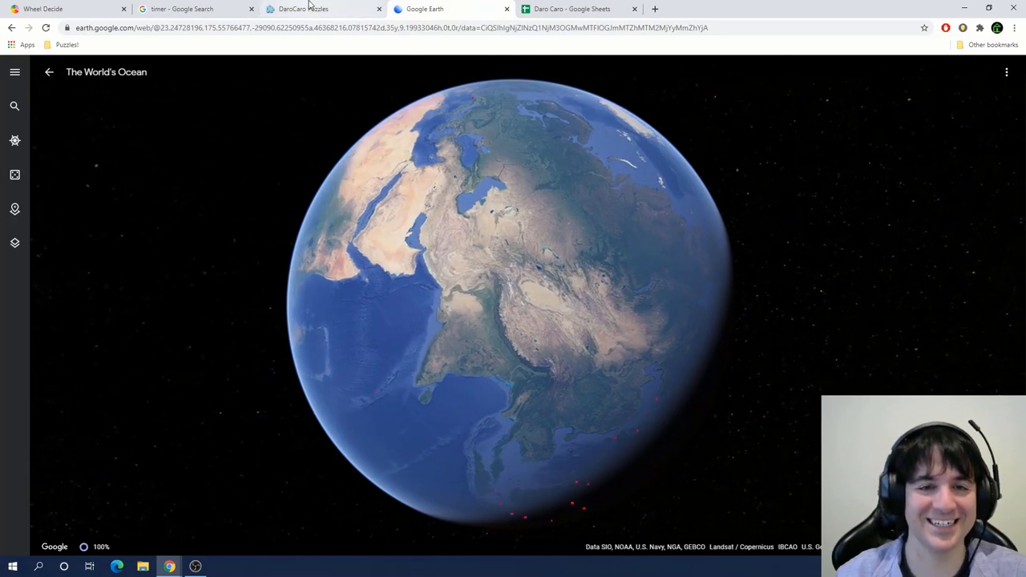
click(321, 9)
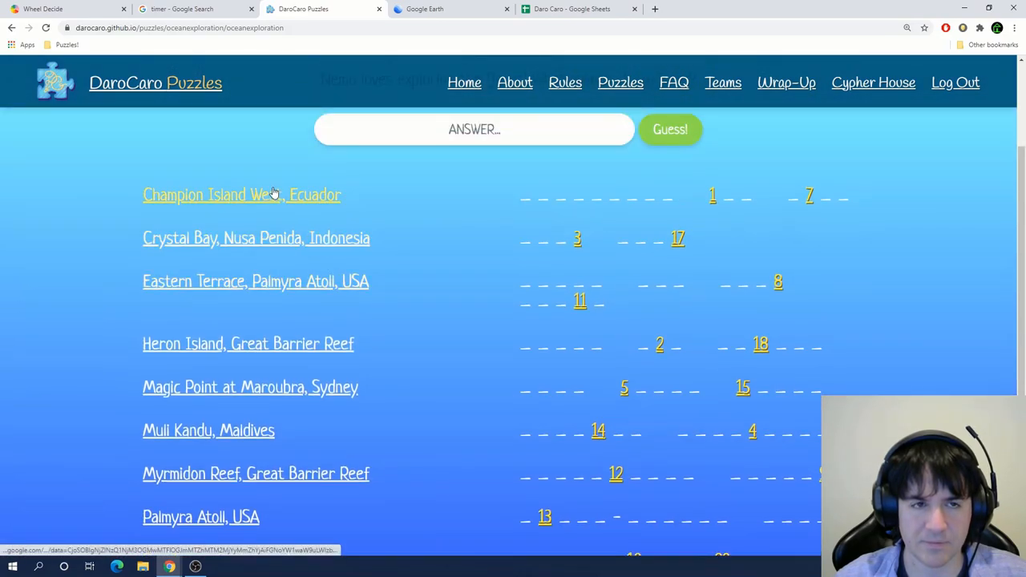
click(552, 9)
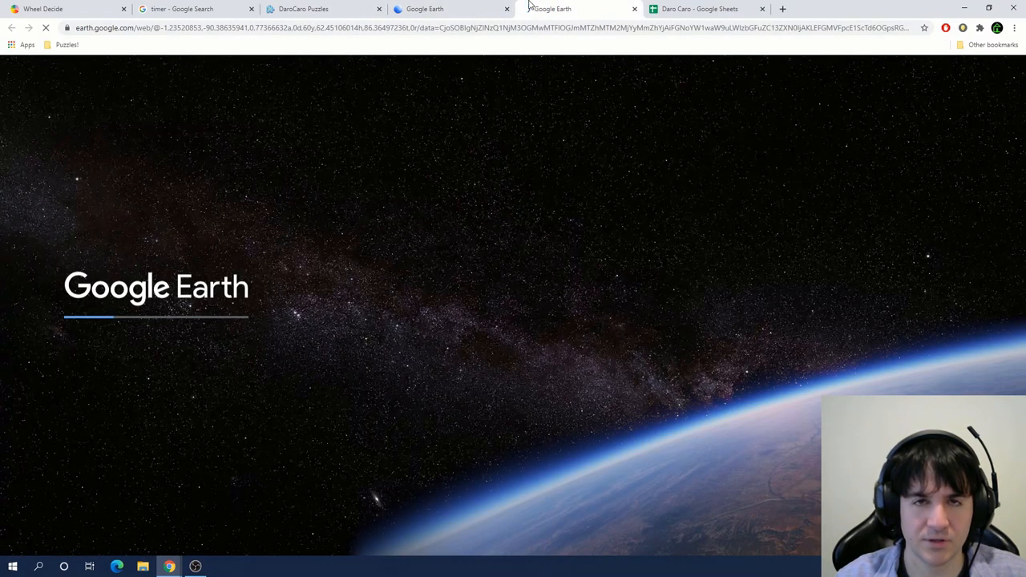
mouse_move(303, 8)
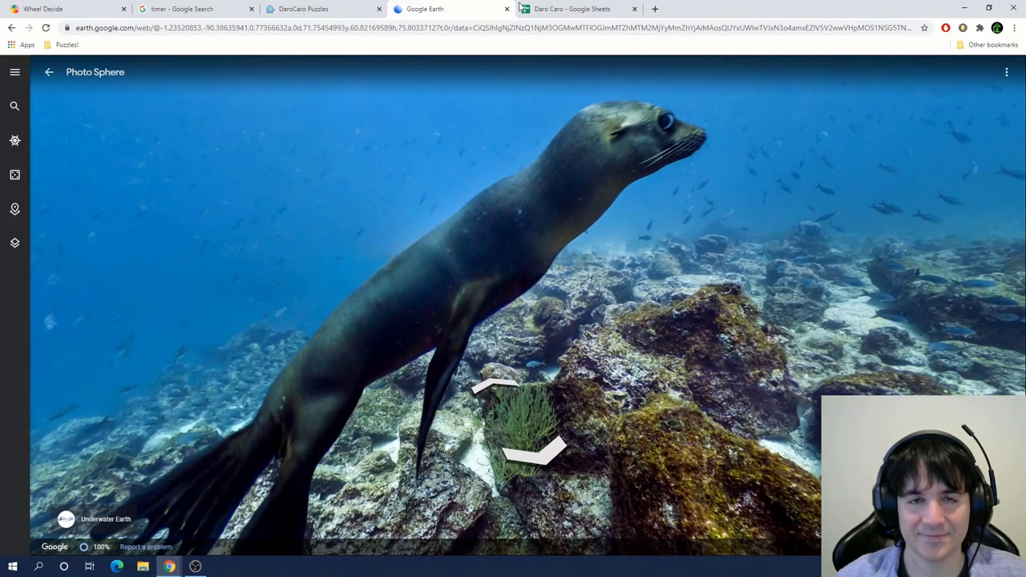
Cross-check the Galápagos Islands sea lion stop against the puzzle spreadsheet and Ocean Exploration clue list
click(570, 9)
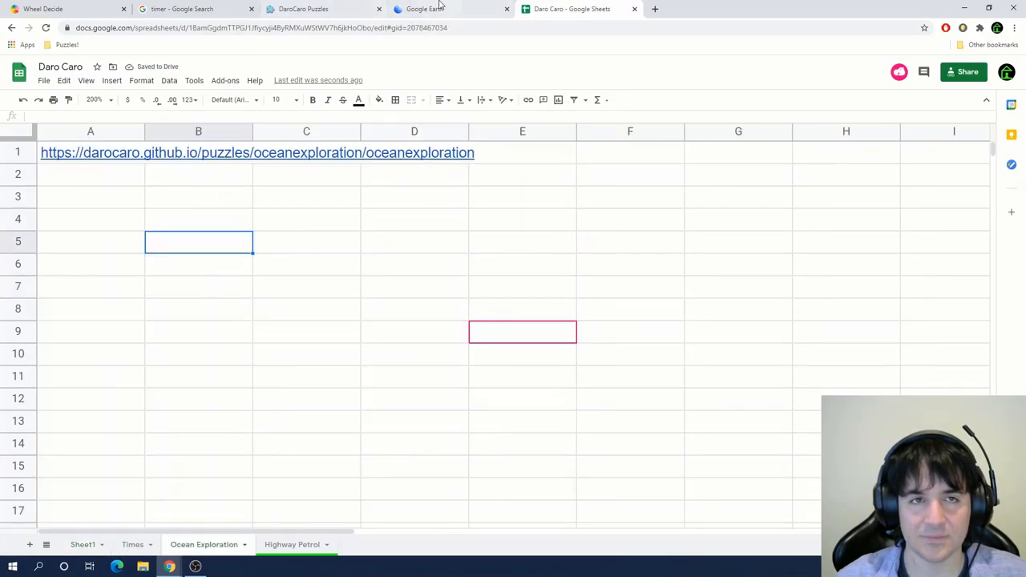
click(320, 9)
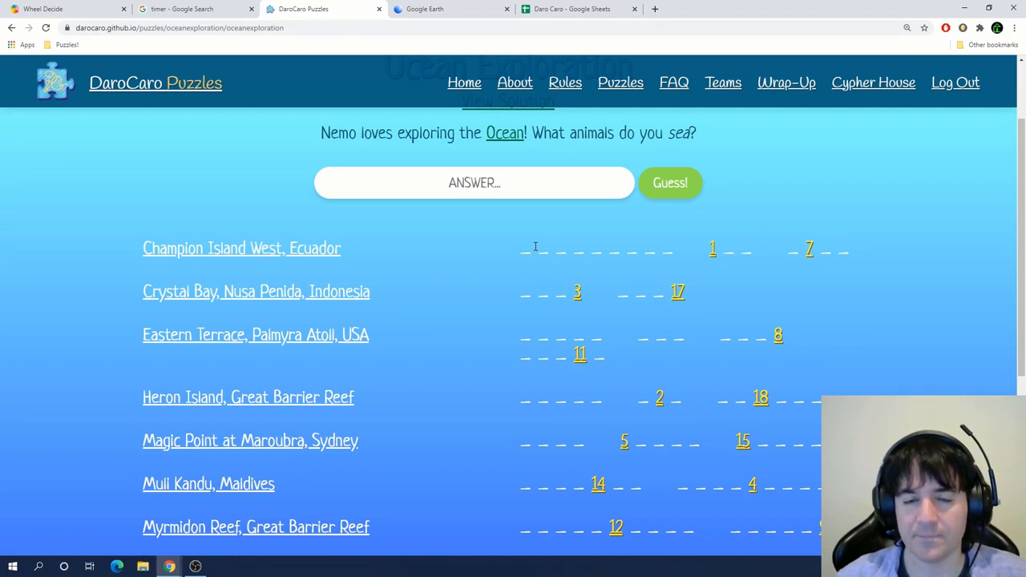
mouse_move(457, 216)
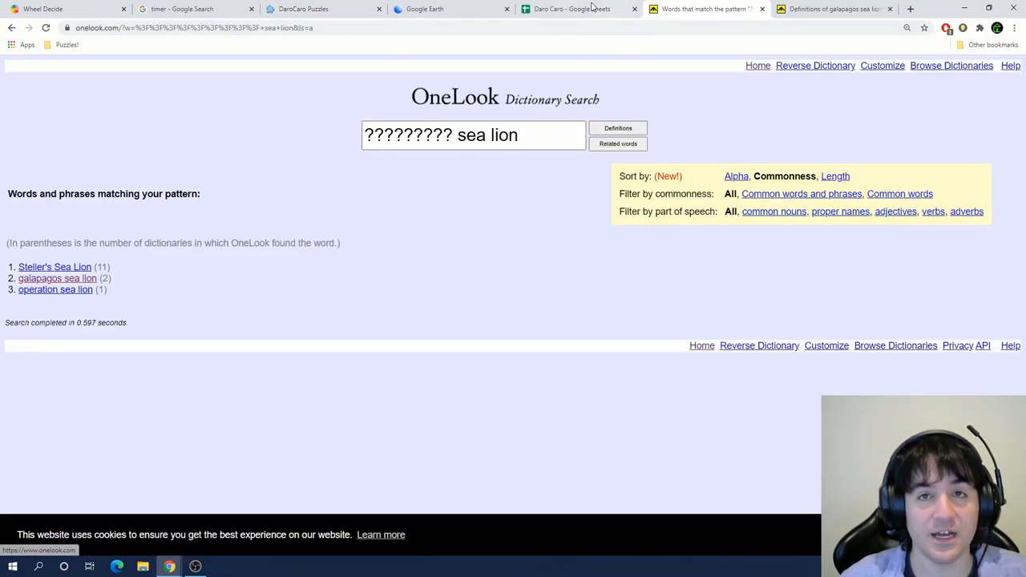
click(425, 9)
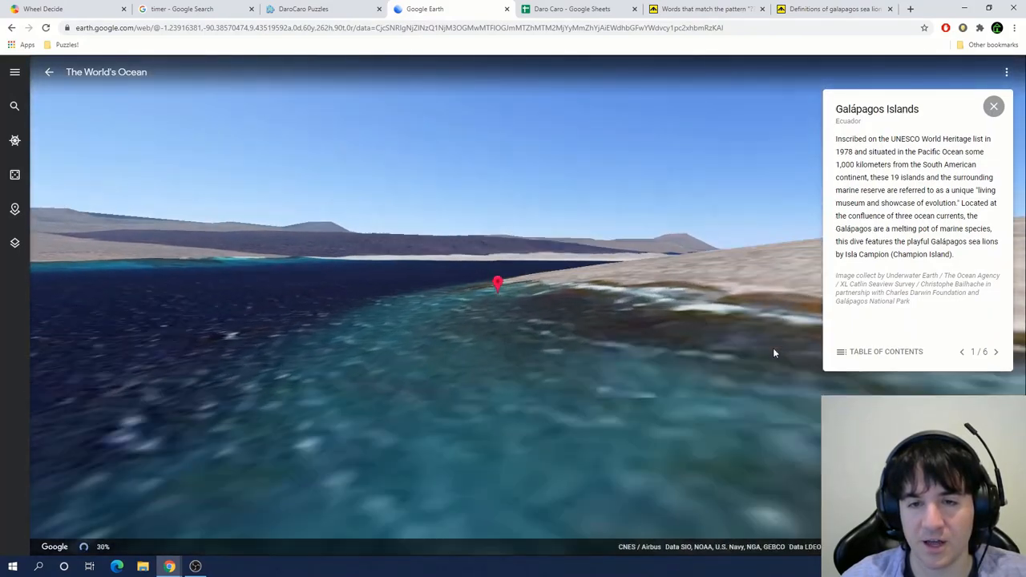
click(182, 9)
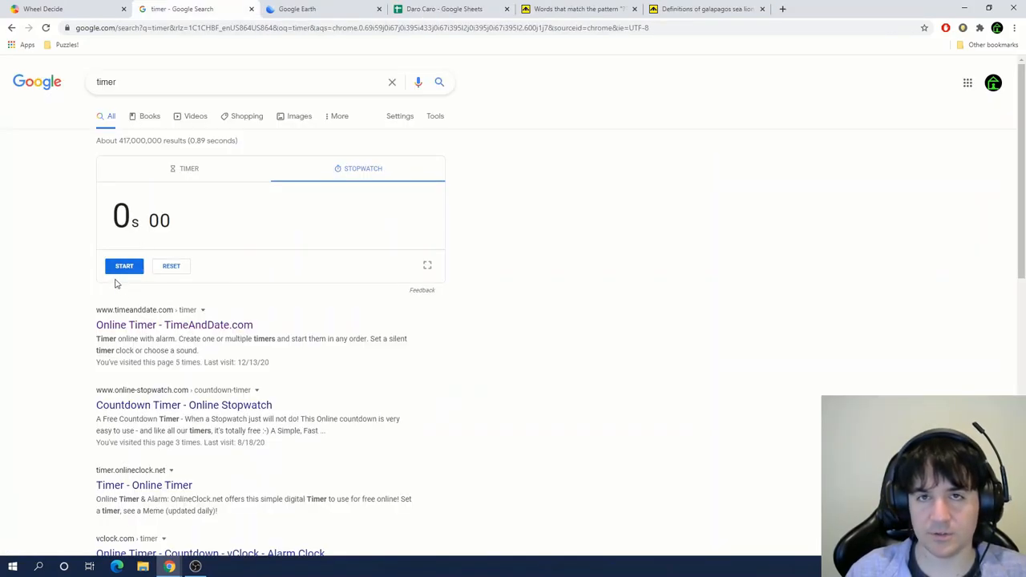
mouse_move(192, 258)
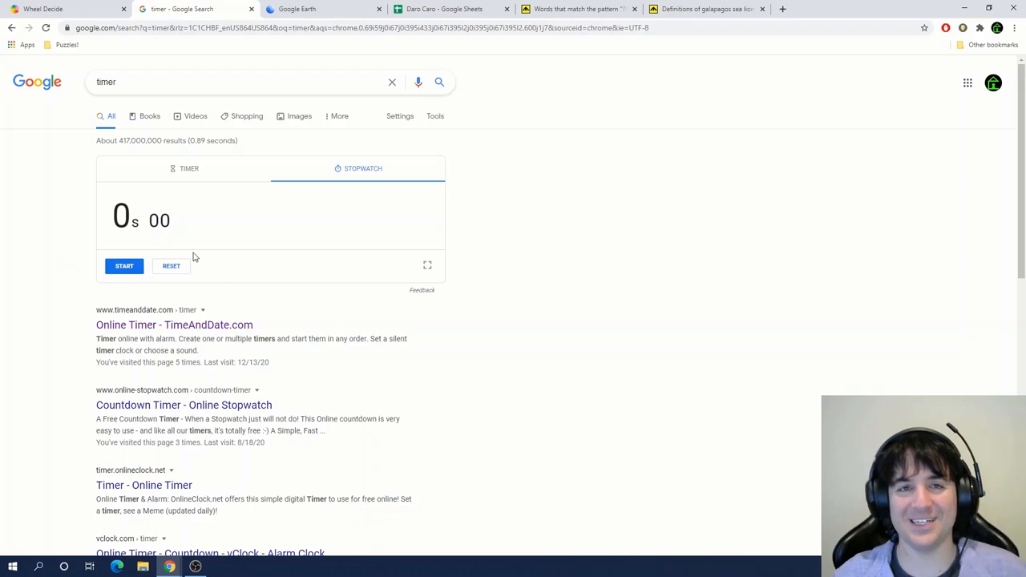
Start the Google stopwatch counting from zero and return to the Google Earth dive tour
click(125, 266)
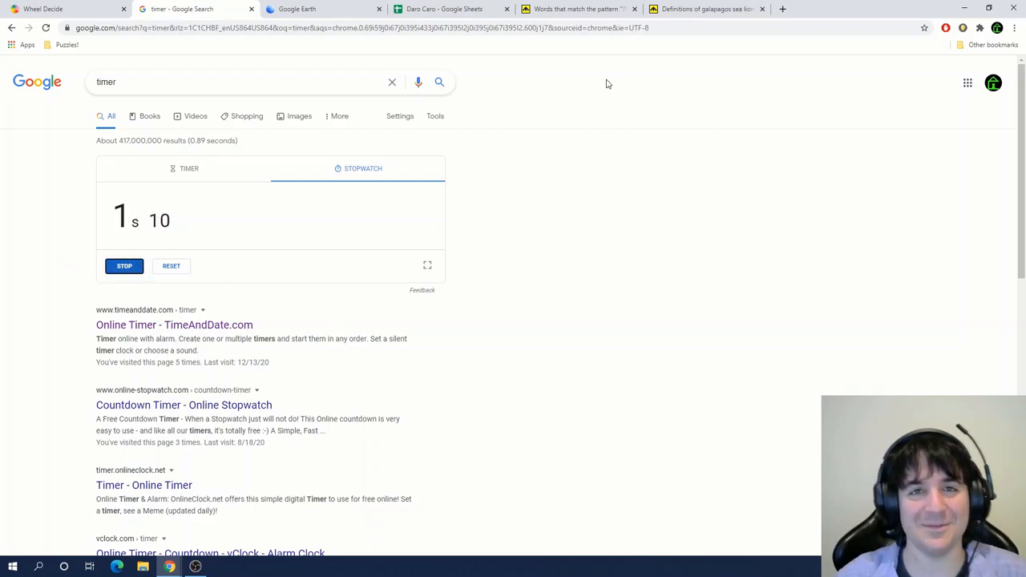
click(418, 9)
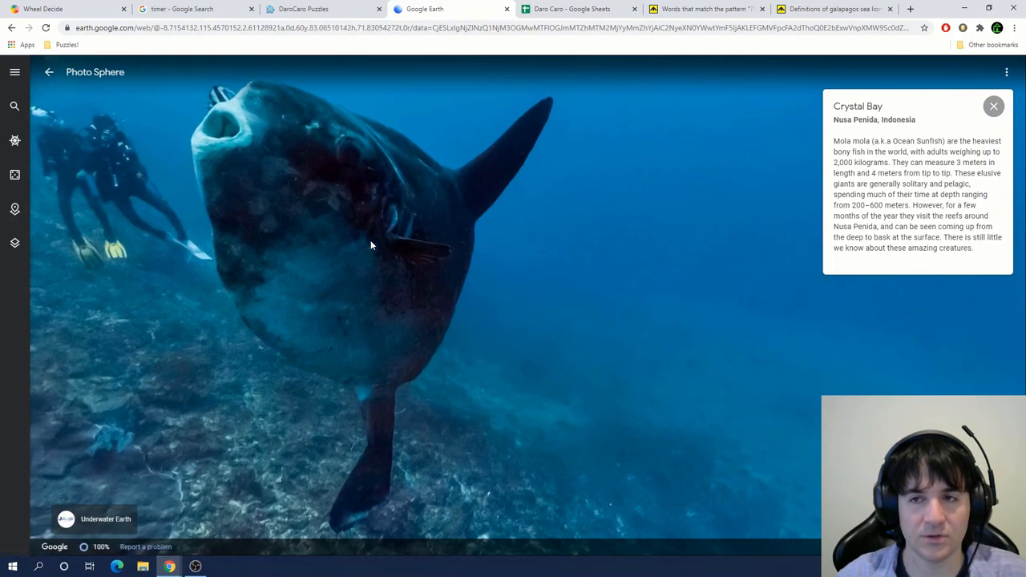
Visit the Crystal Bay, Eastern Terrace and Palmyra Atoll dives, reaching the Melon-Headed Whales photo sphere
click(303, 9)
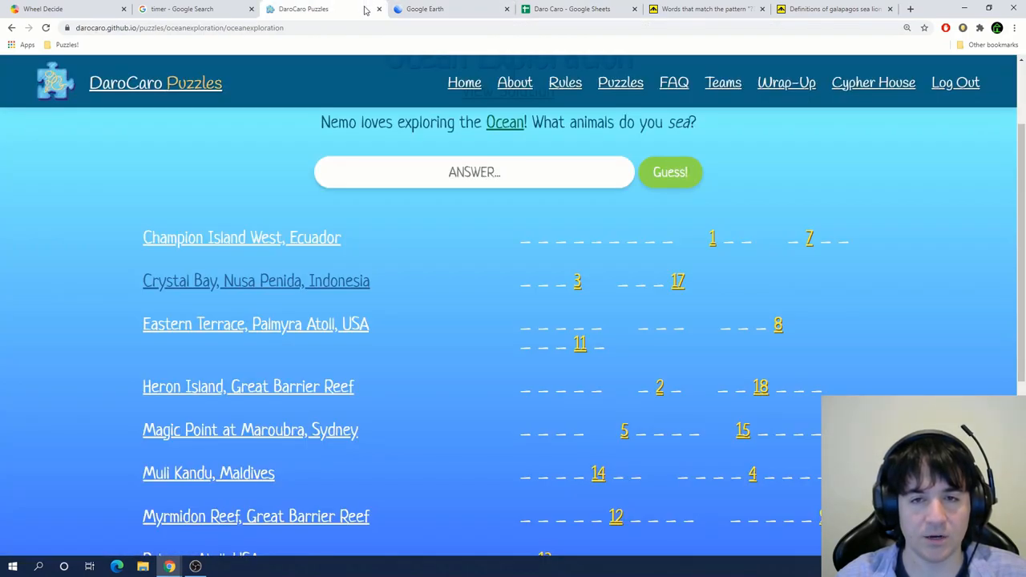
click(424, 9)
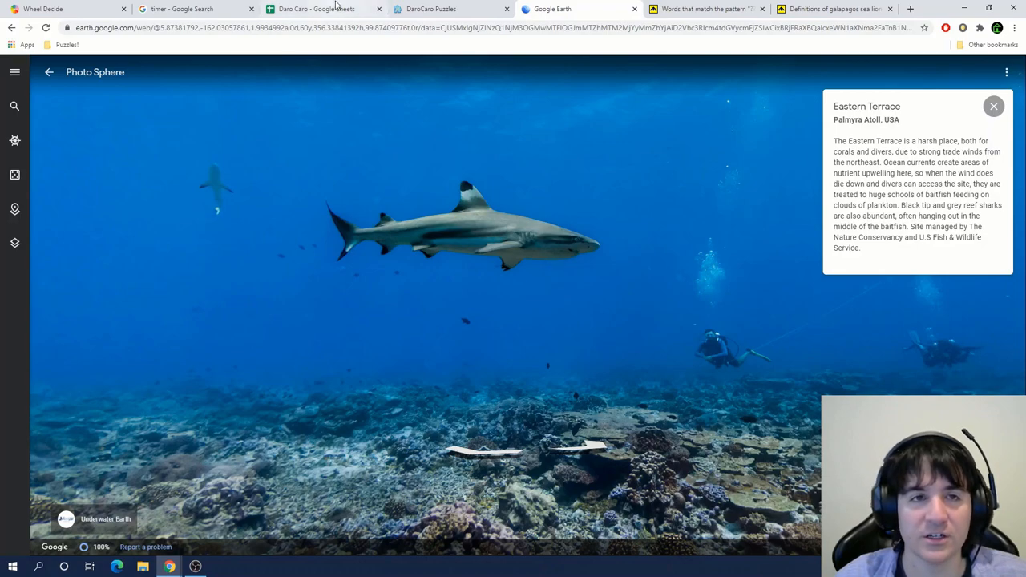
click(433, 9)
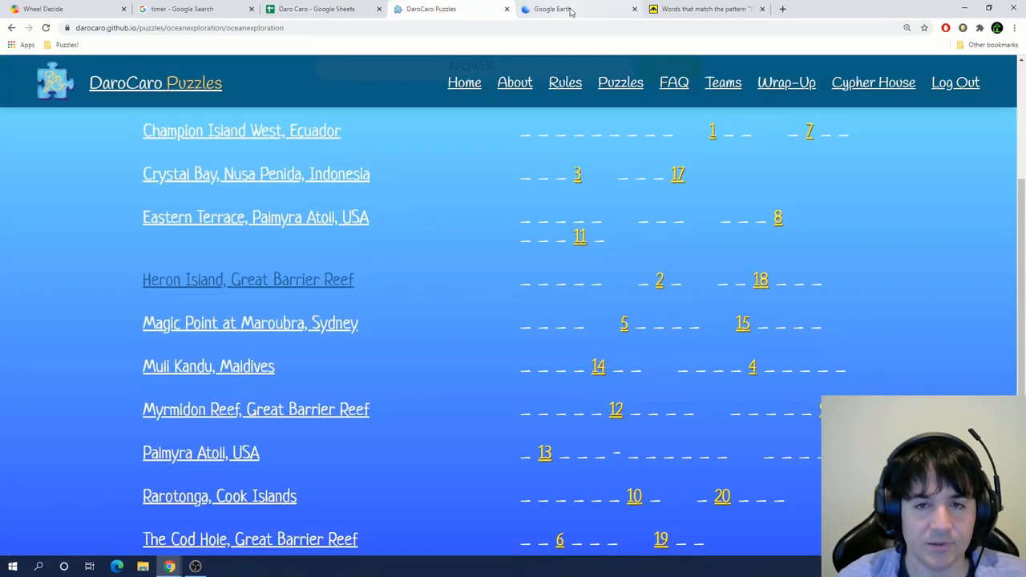
click(551, 9)
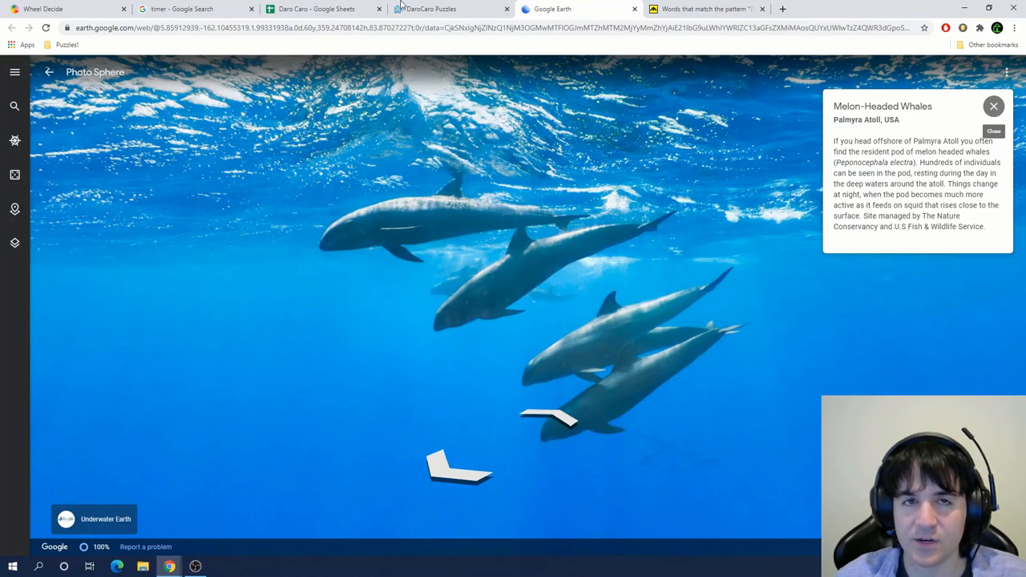
click(315, 9)
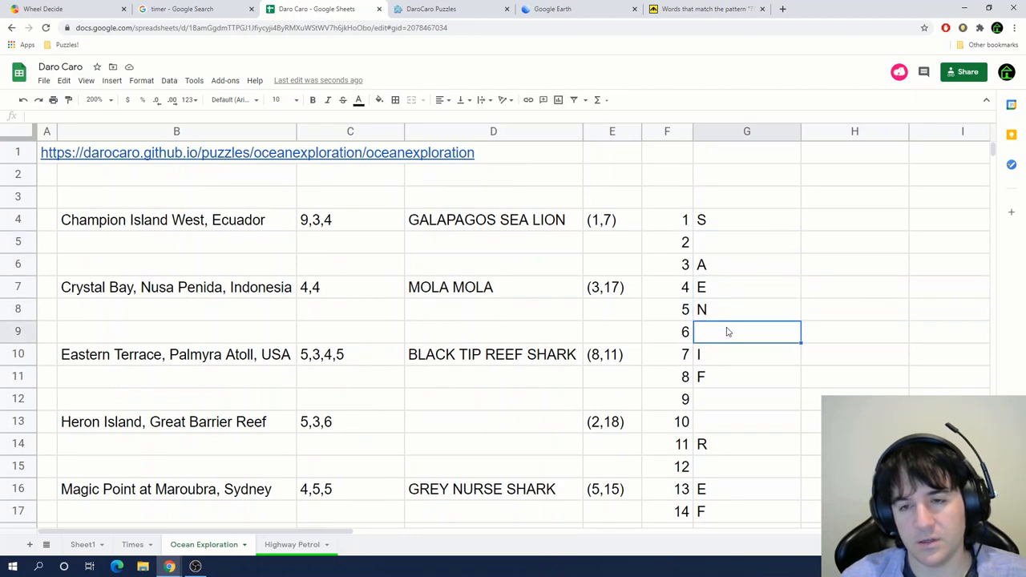
Fill the Ocean Exploration letter column with T at slot 6 and C at slot 10
scroll(down, 3)
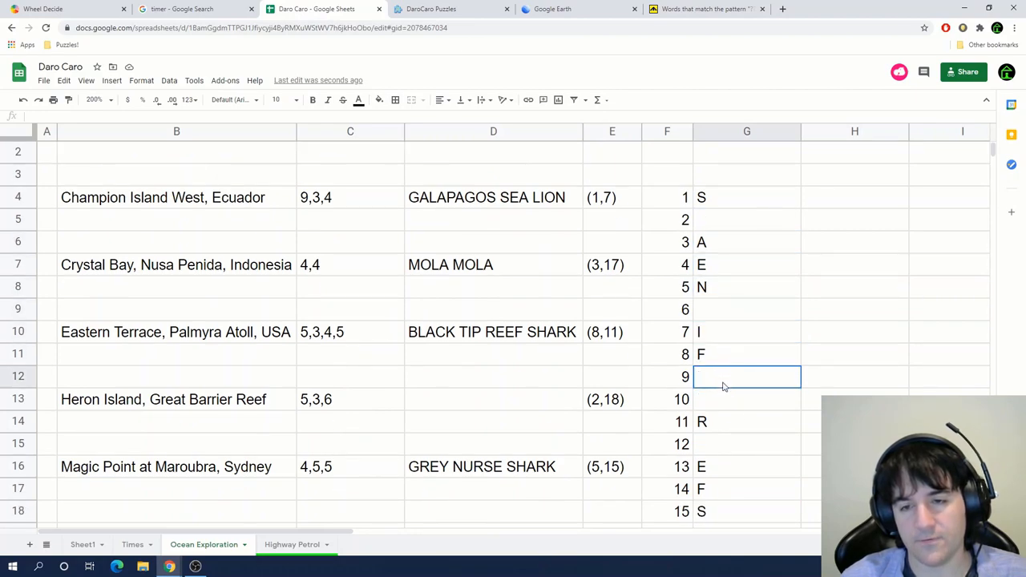
scroll(down, 3)
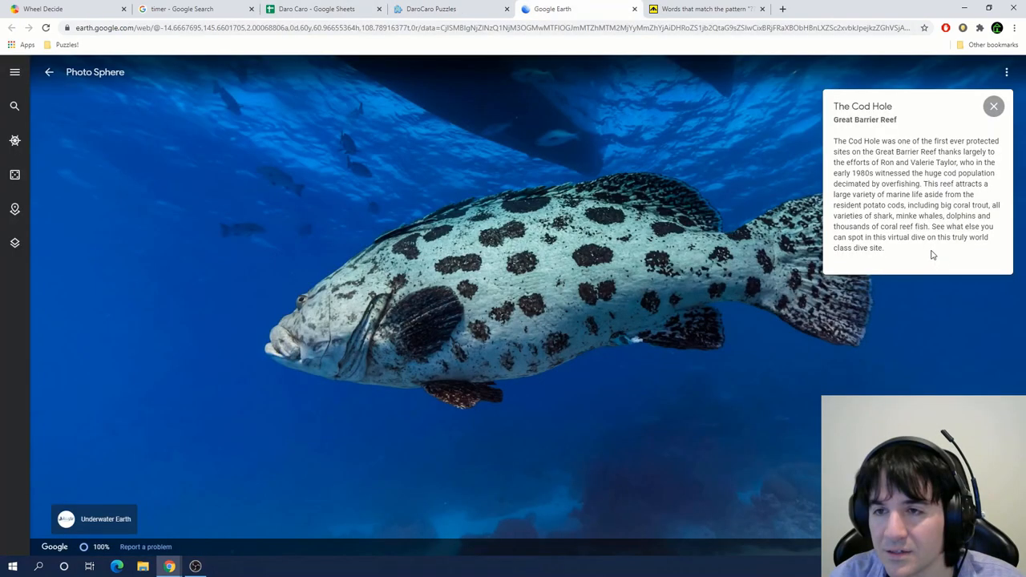
mouse_move(929, 252)
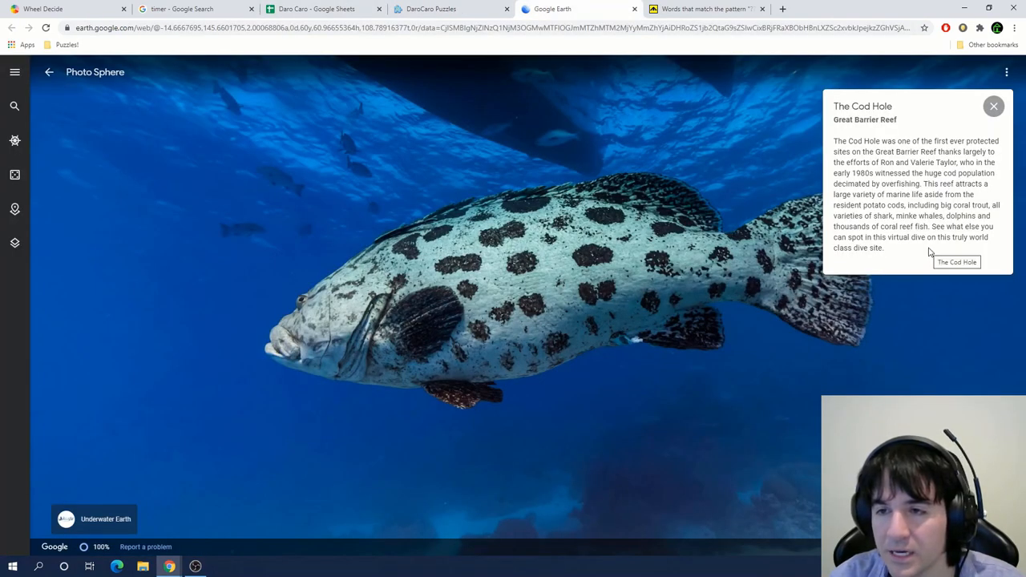
click(320, 9)
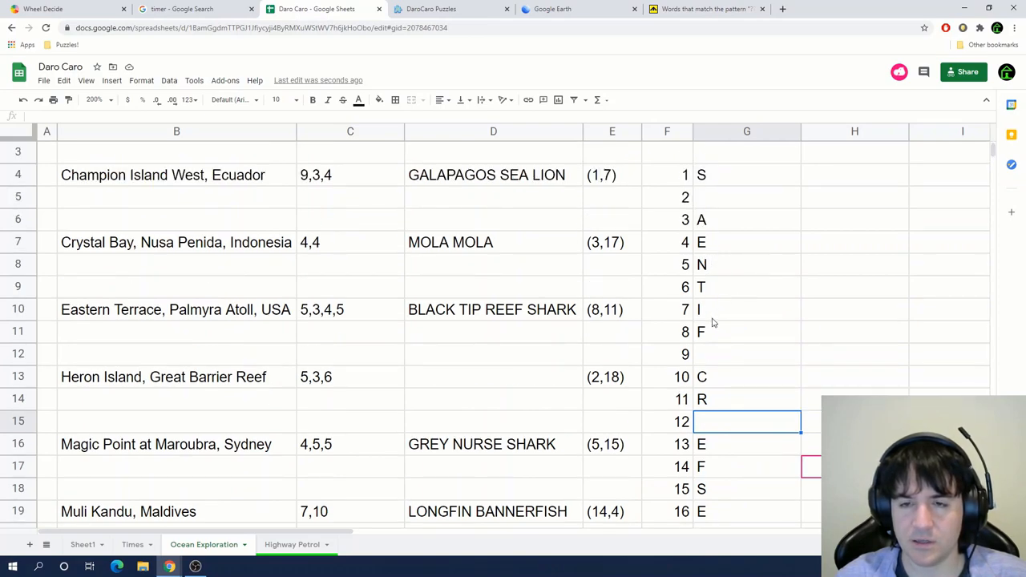
mouse_move(715, 365)
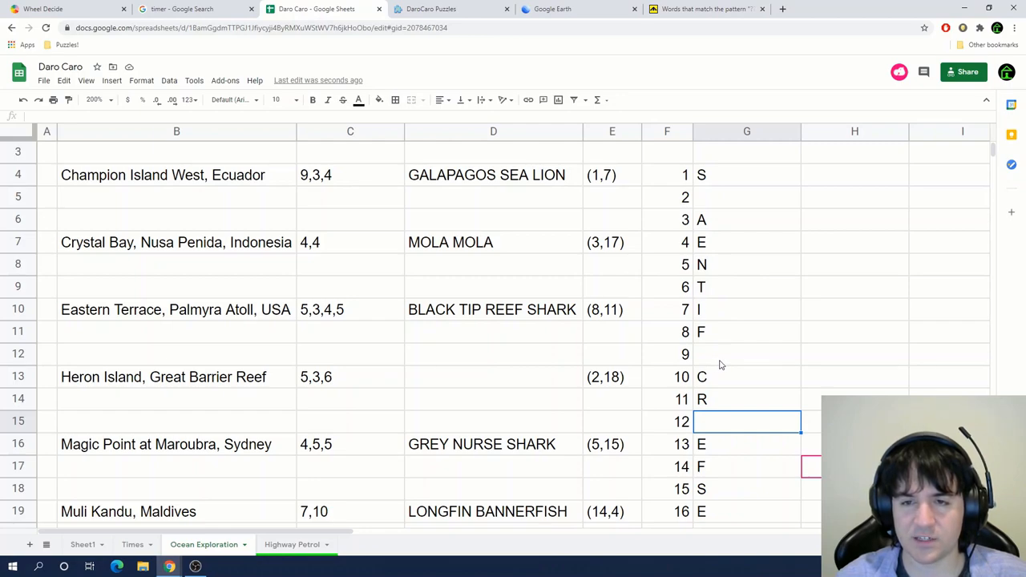
scroll(down, 3)
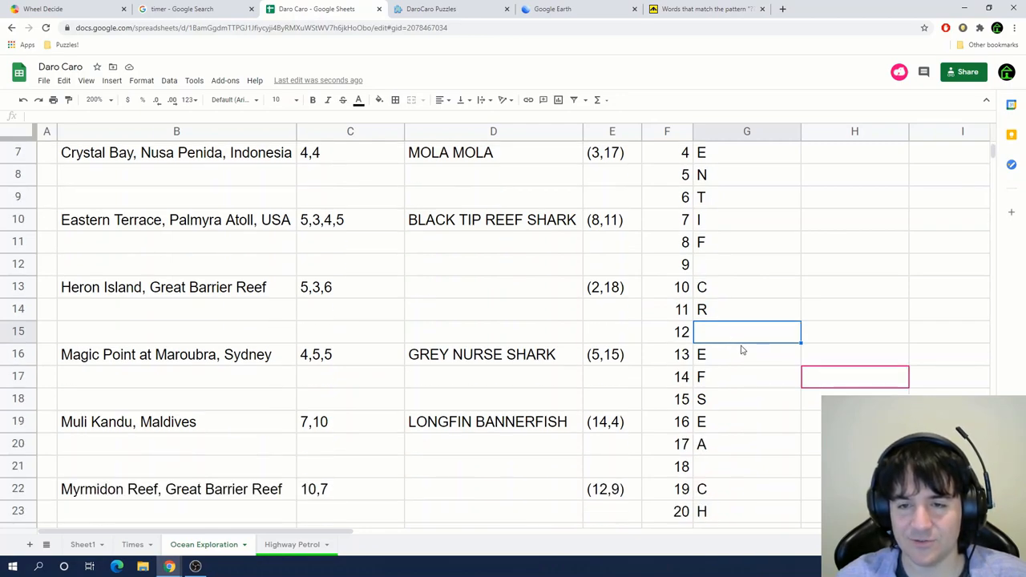
scroll(down, 3)
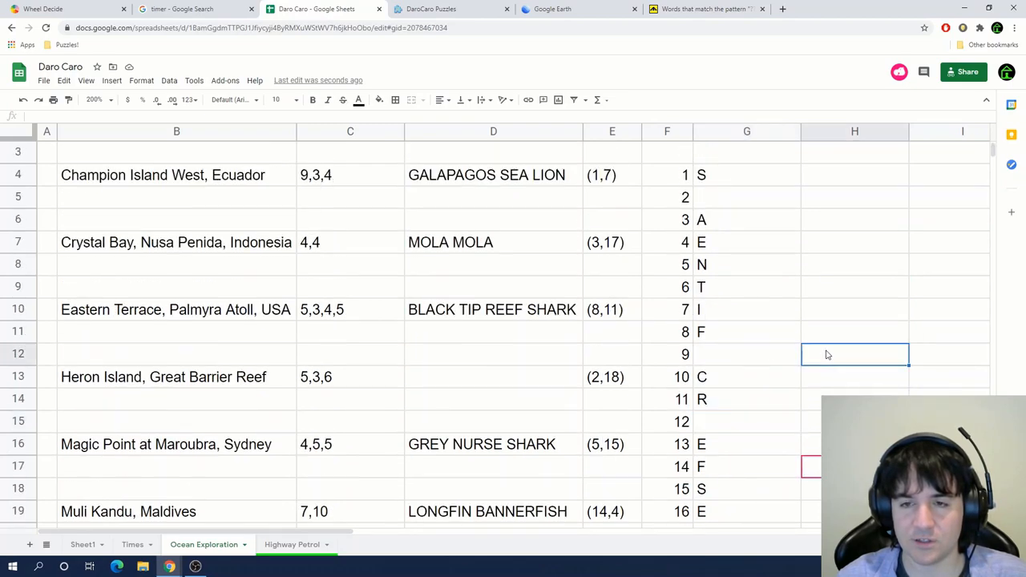
click(430, 9)
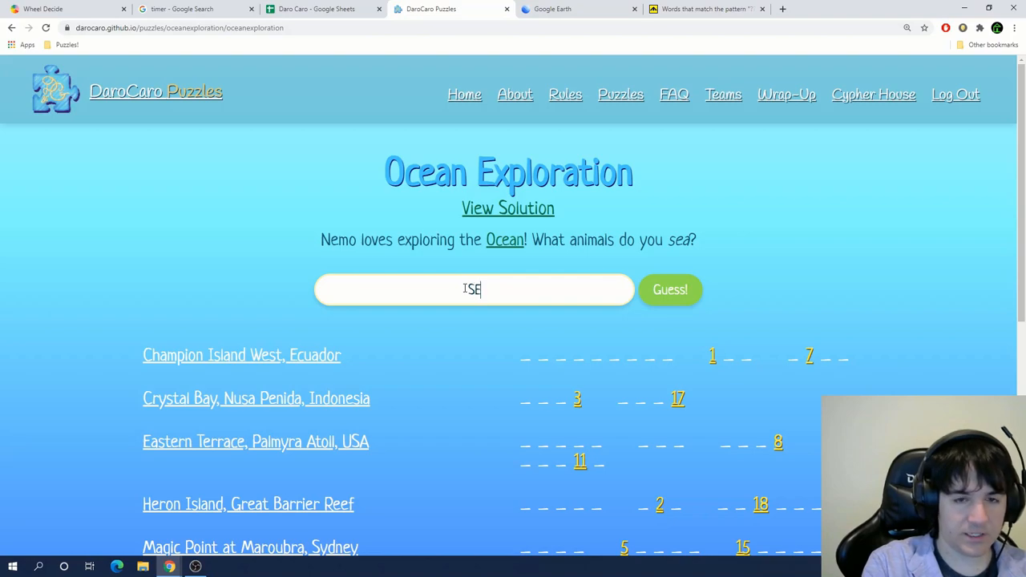
Submit SEAENTIFICREEFSEARCH as the Ocean Exploration answer and see it marked correct
text(SEAE)
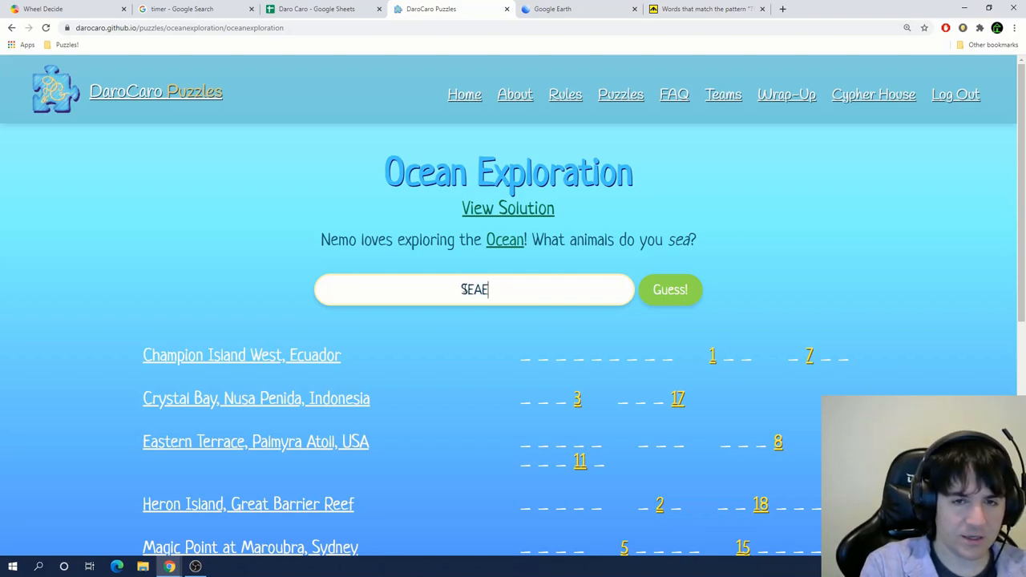
text(NTIFIC)
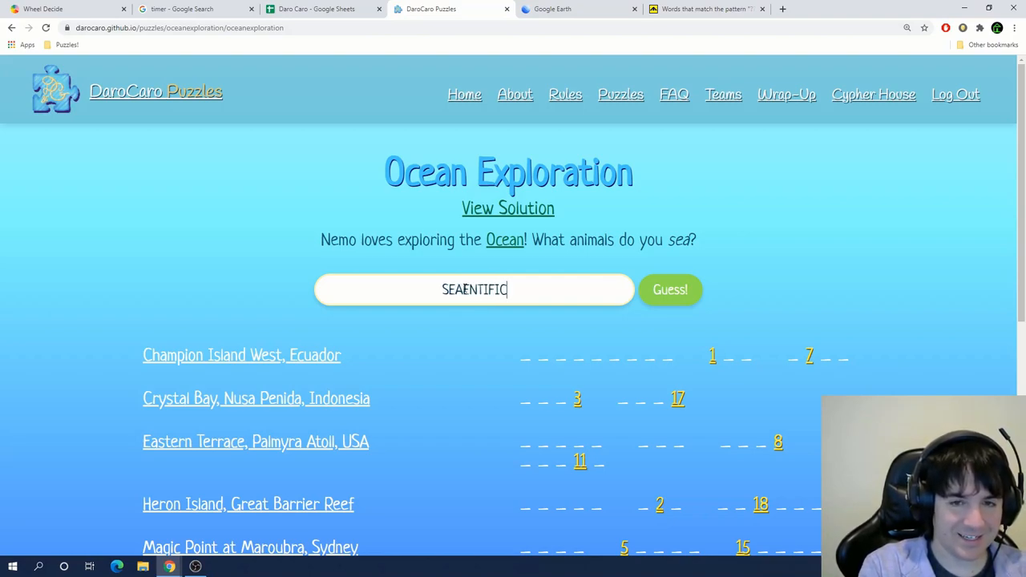
text(REEF)
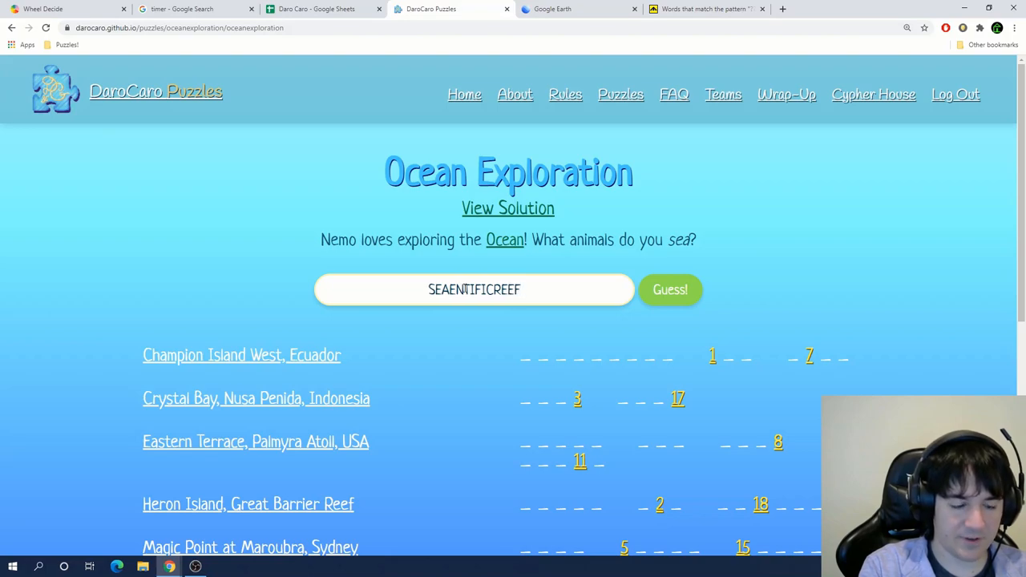
click(669, 289)
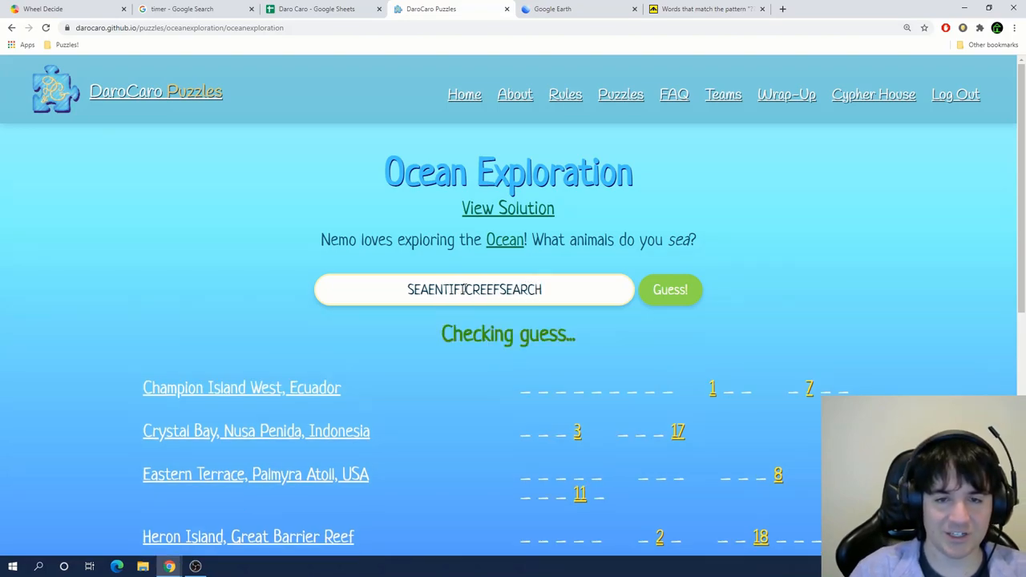
click(670, 289)
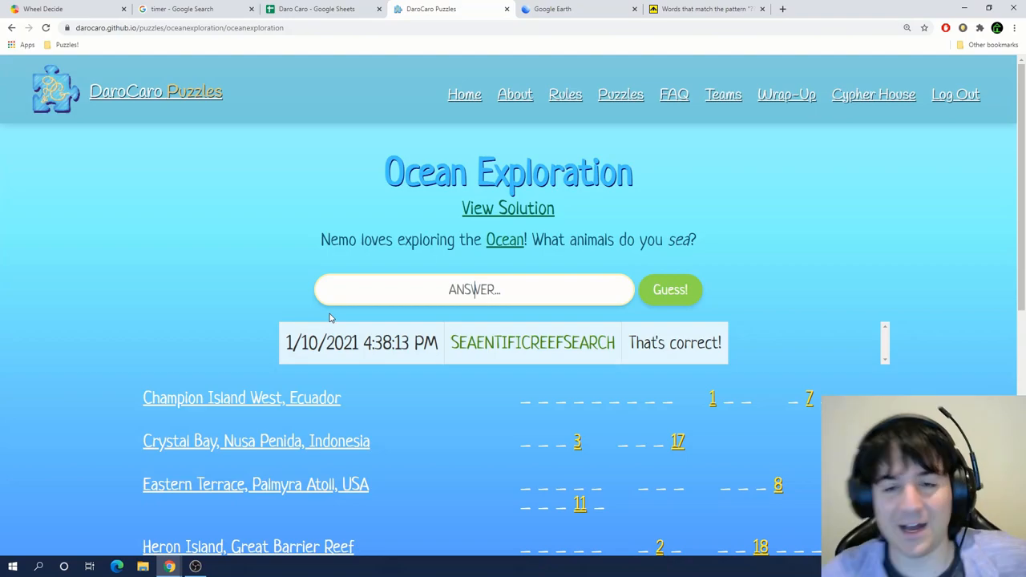
click(321, 9)
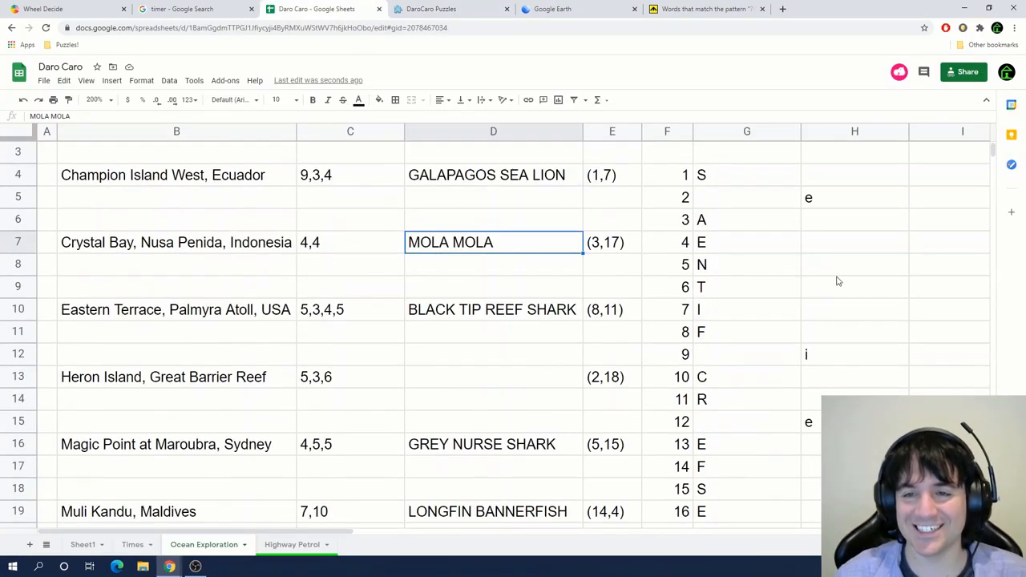
Check the stopwatch and puzzle list, then spin the puzzle wheel onto Familia Tunes
click(185, 9)
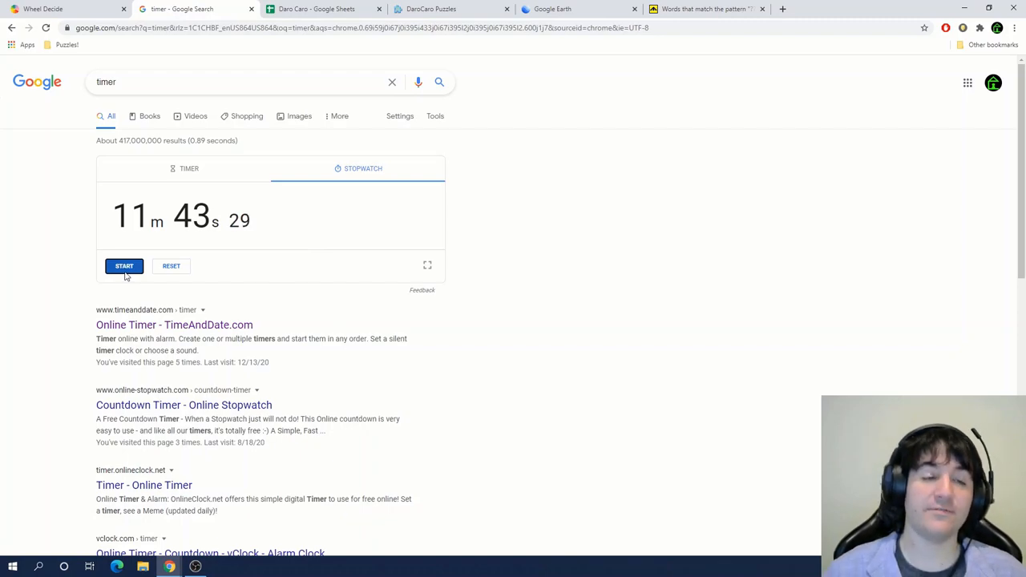
mouse_move(228, 359)
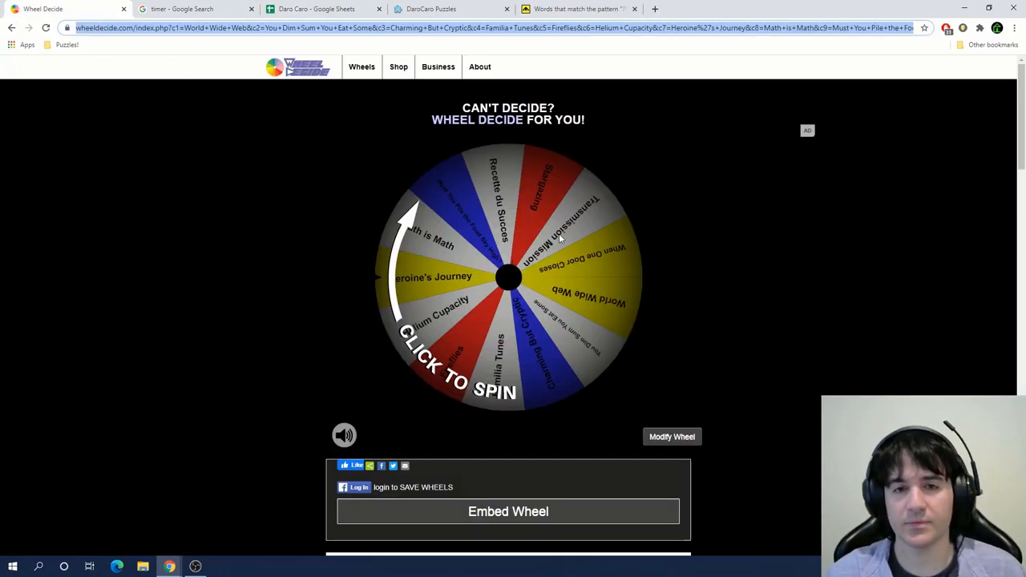
click(431, 9)
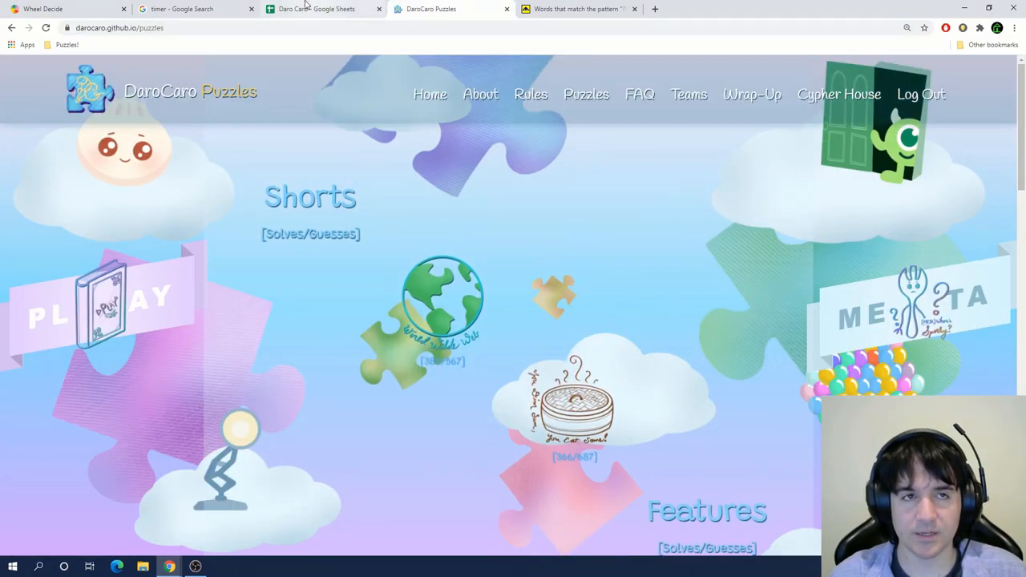
click(68, 8)
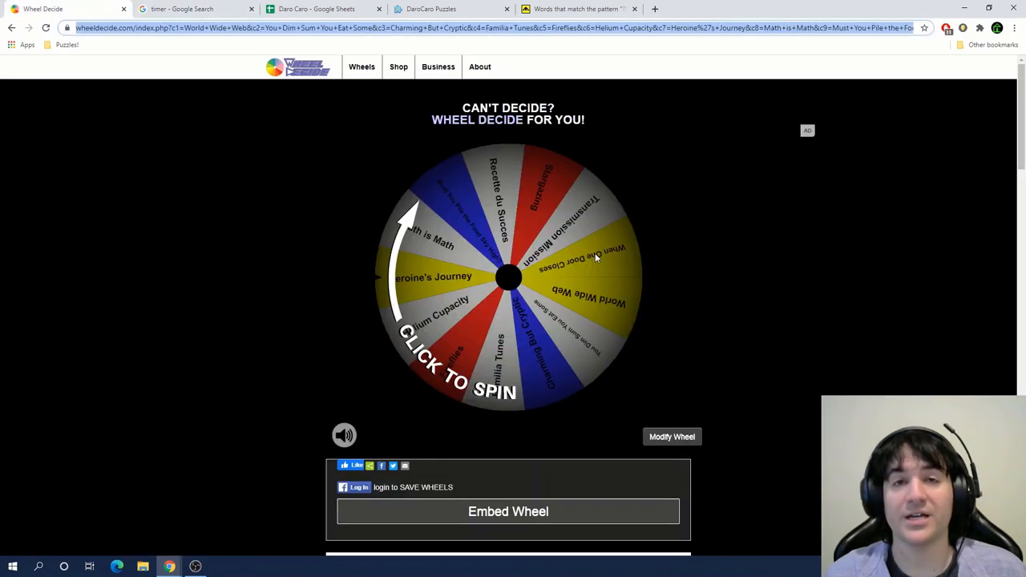
mouse_move(559, 205)
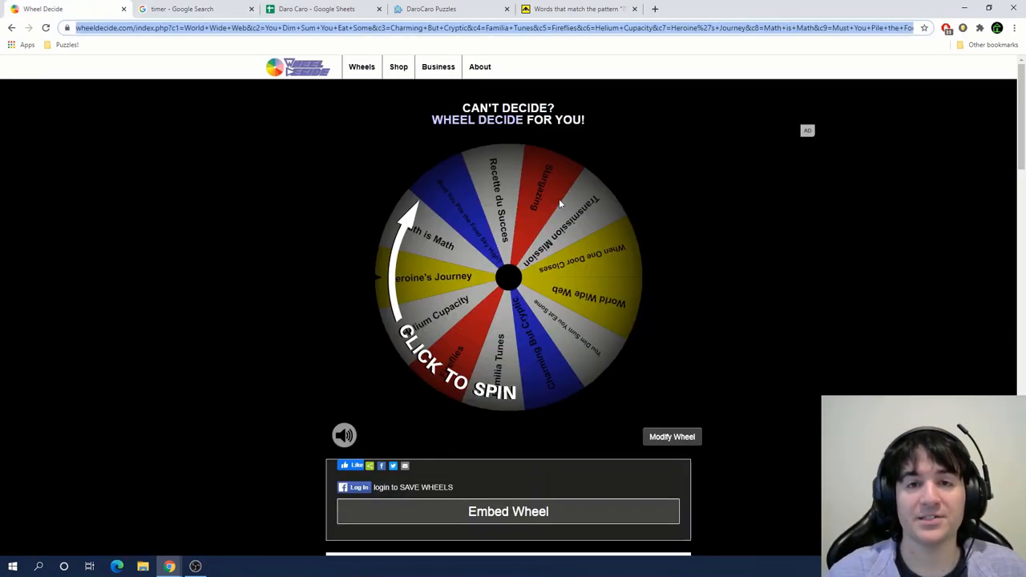
click(508, 278)
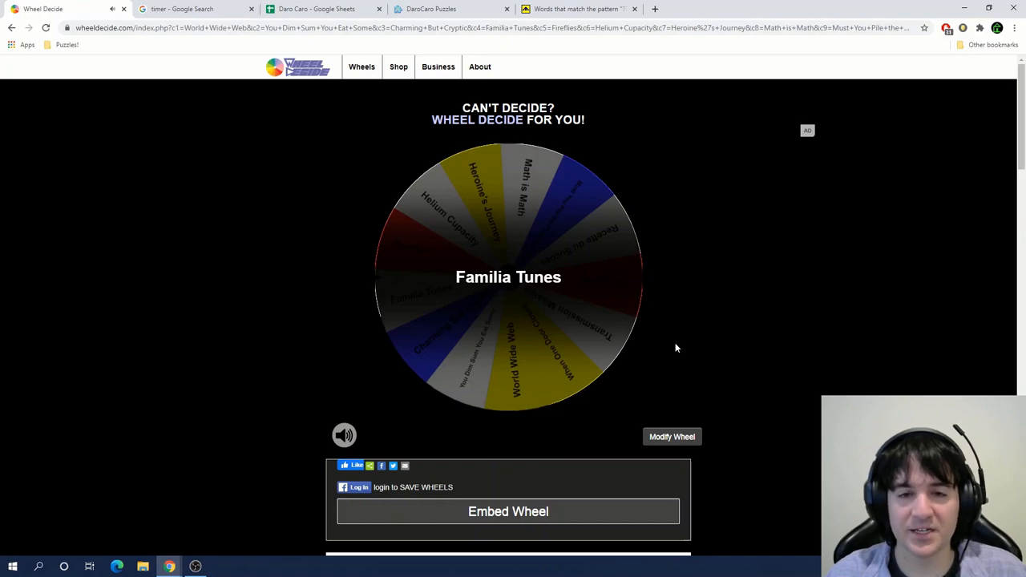
Open the Familia Tunes page and view the framed-scenes ofrenda.png picture at full size
click(431, 9)
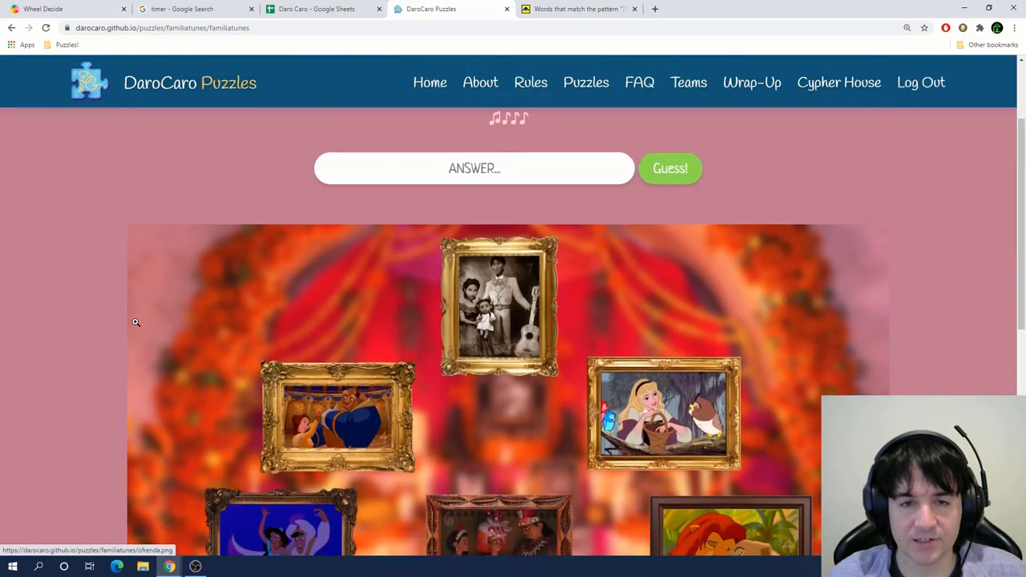
click(500, 305)
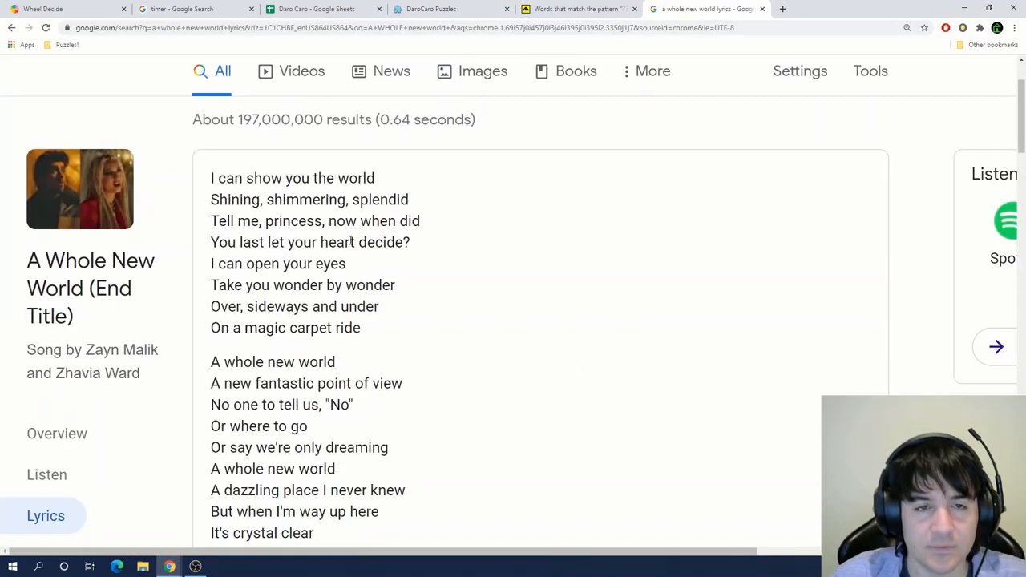
click(432, 9)
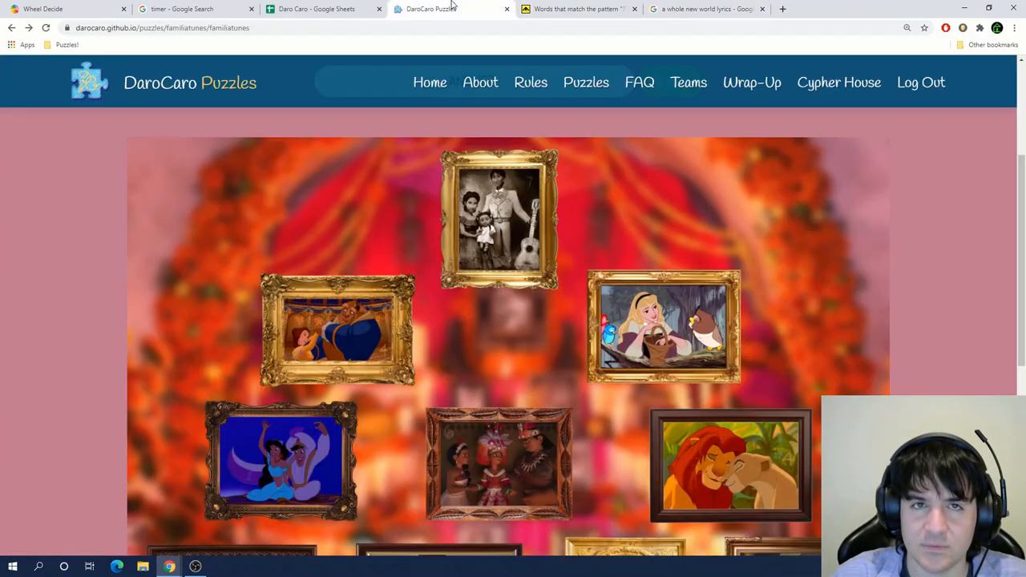
scroll(down, 3)
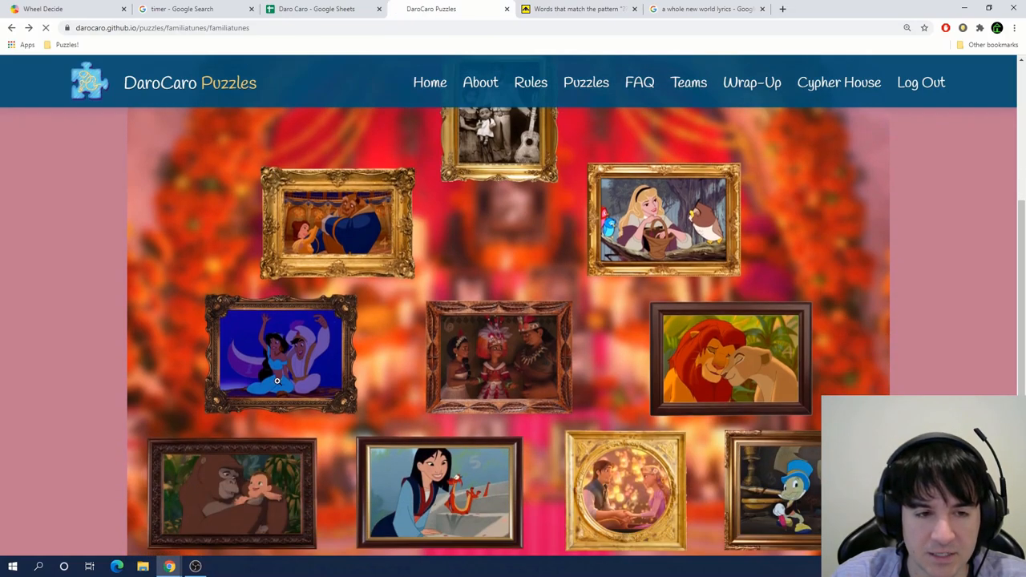
click(337, 224)
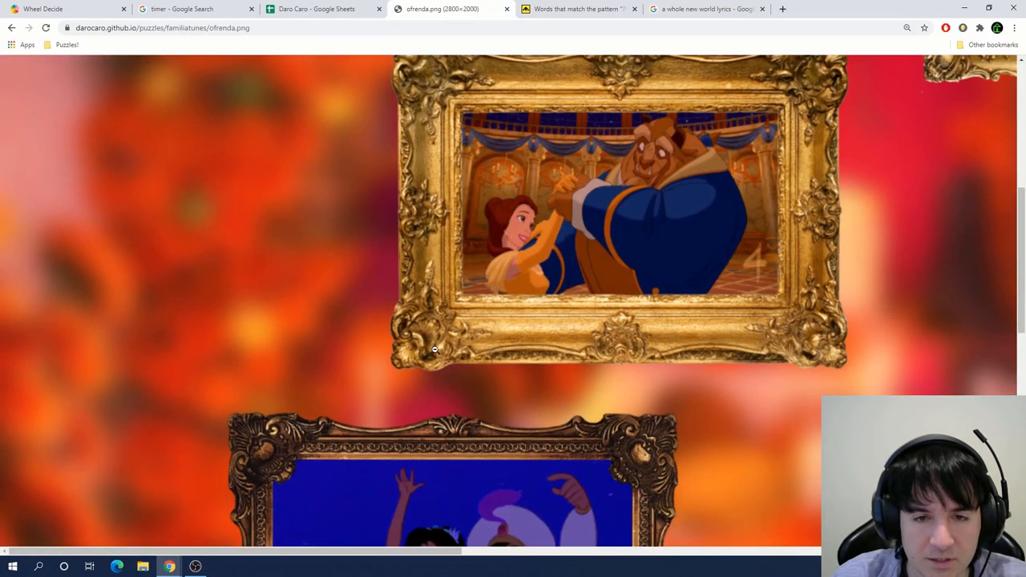
scroll(down, 3)
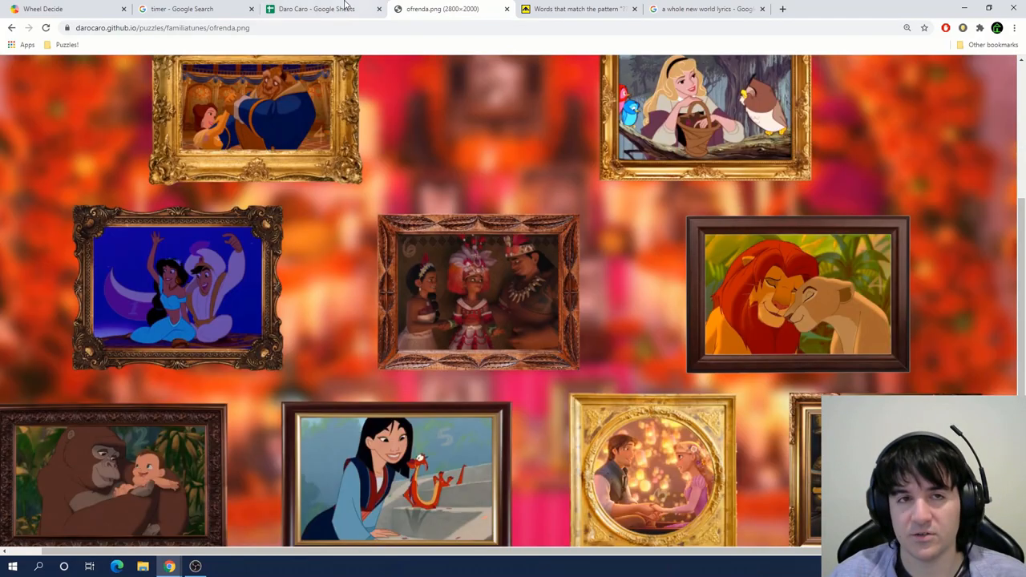
click(316, 8)
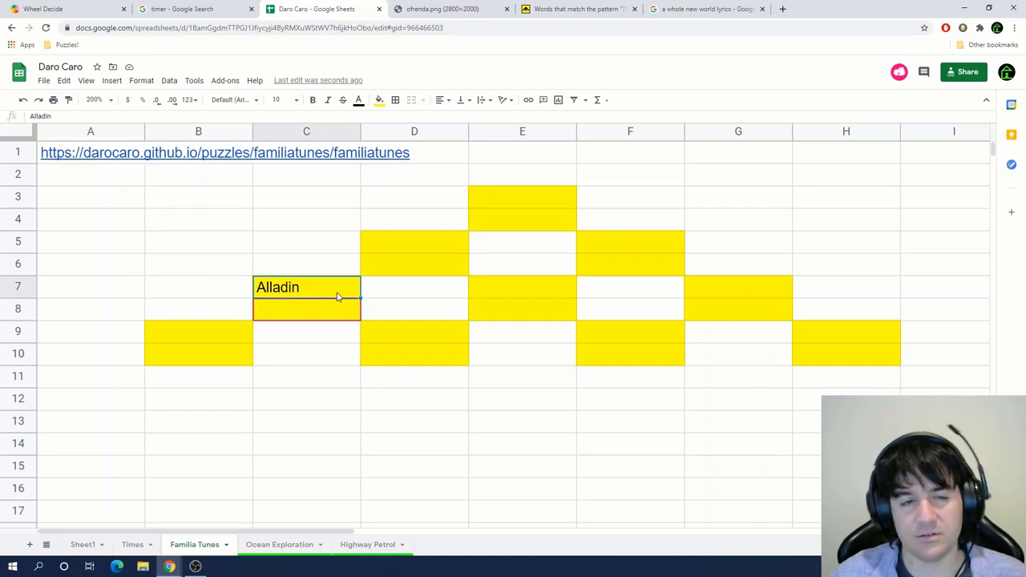
Correct the C7 clue from Alladin to 'Aladdin (1)' in the Familia Tunes grid
text(Aladdin (1)
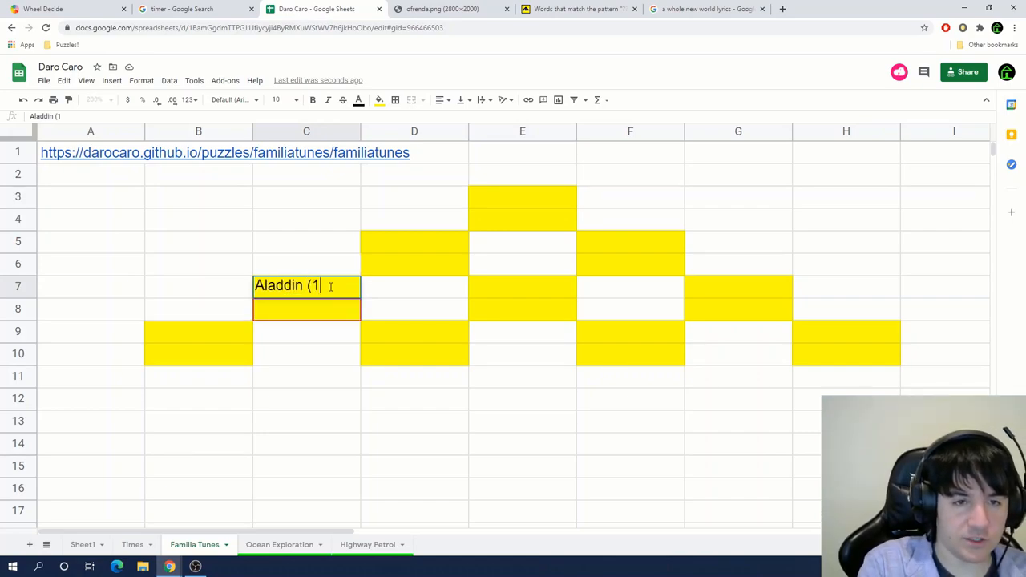
click(705, 9)
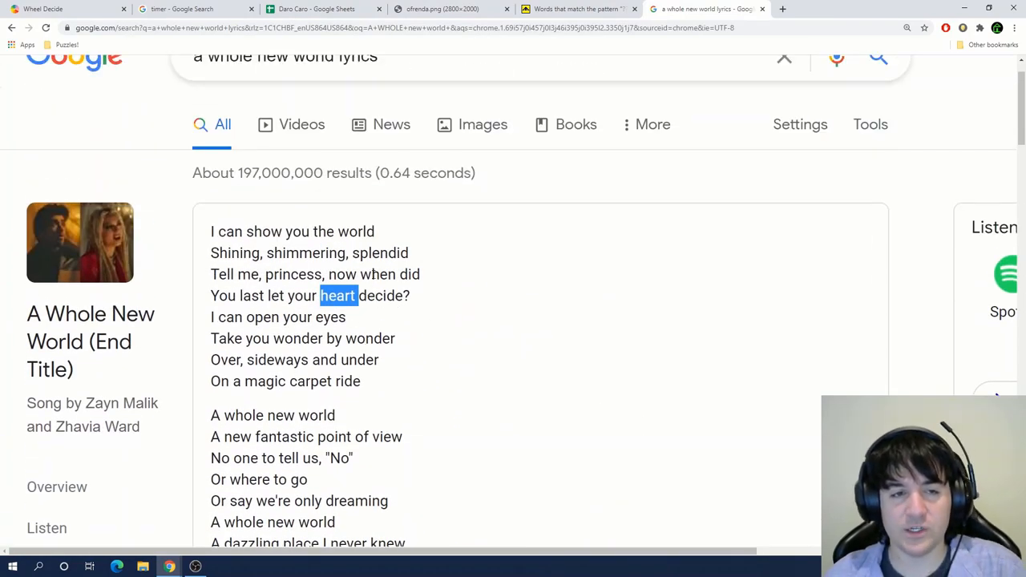
Restart the Google stopwatch from zero, then return to the lyrics and grid spreadsheet
click(192, 9)
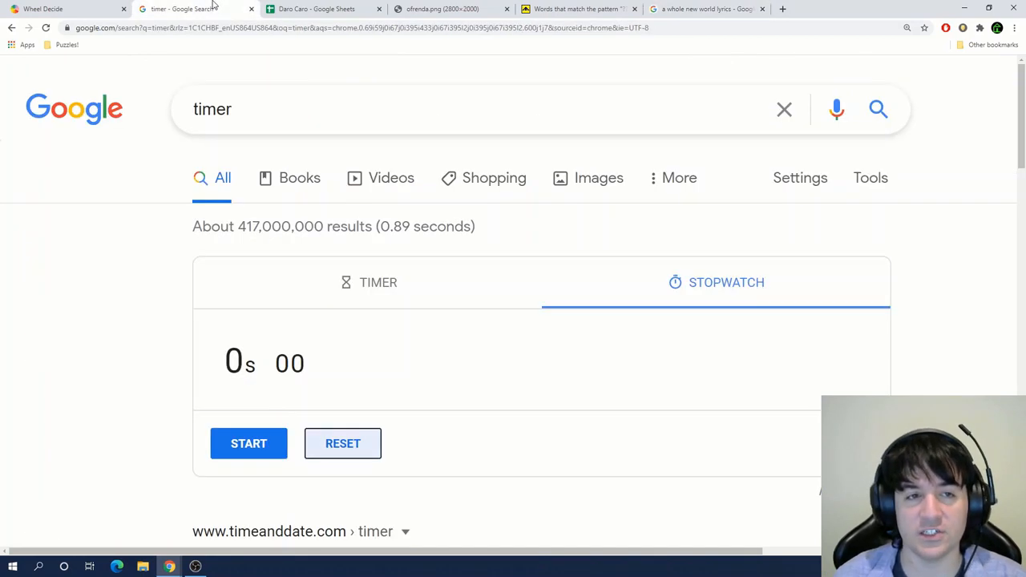
mouse_move(245, 381)
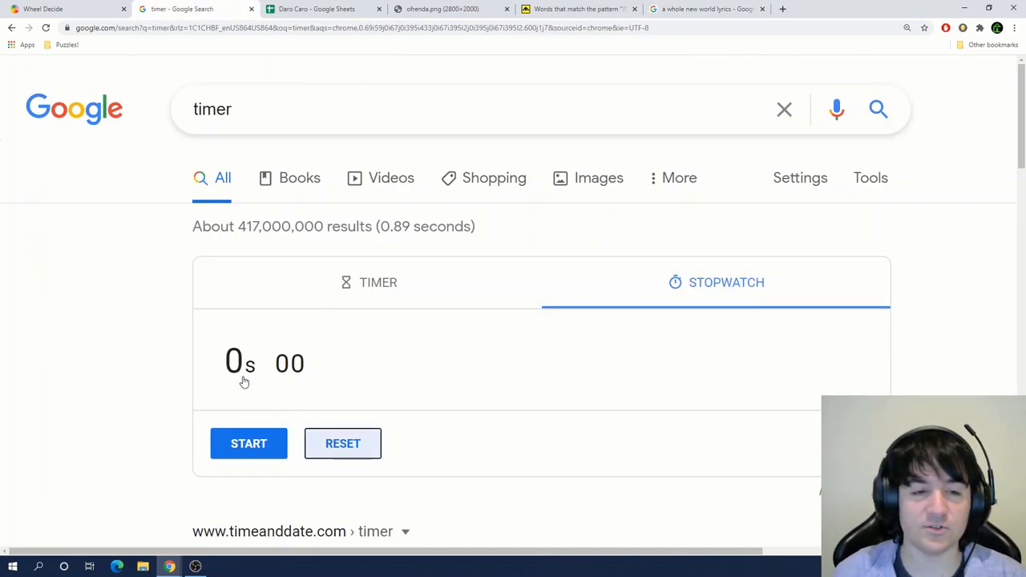
mouse_move(252, 411)
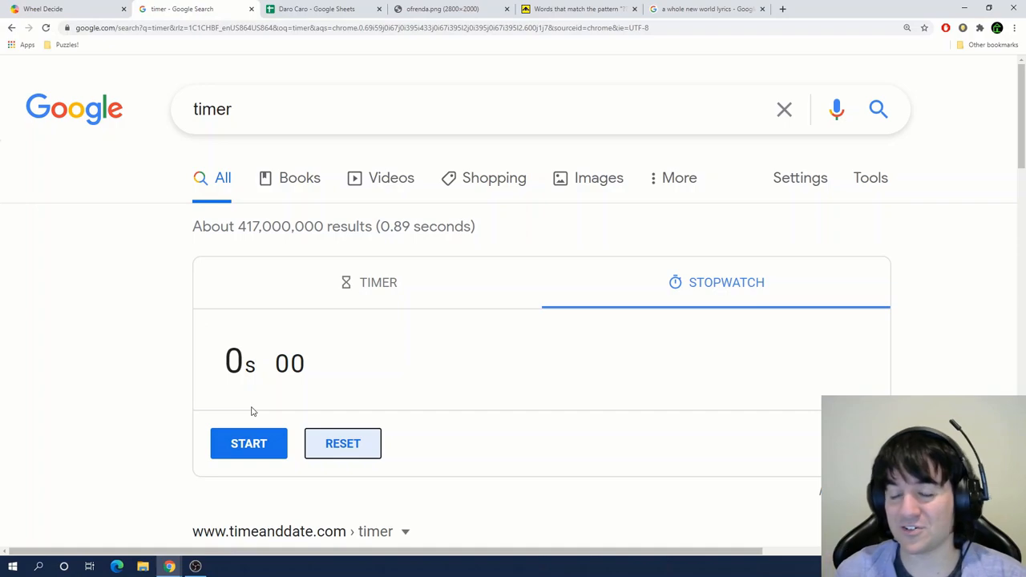
click(249, 443)
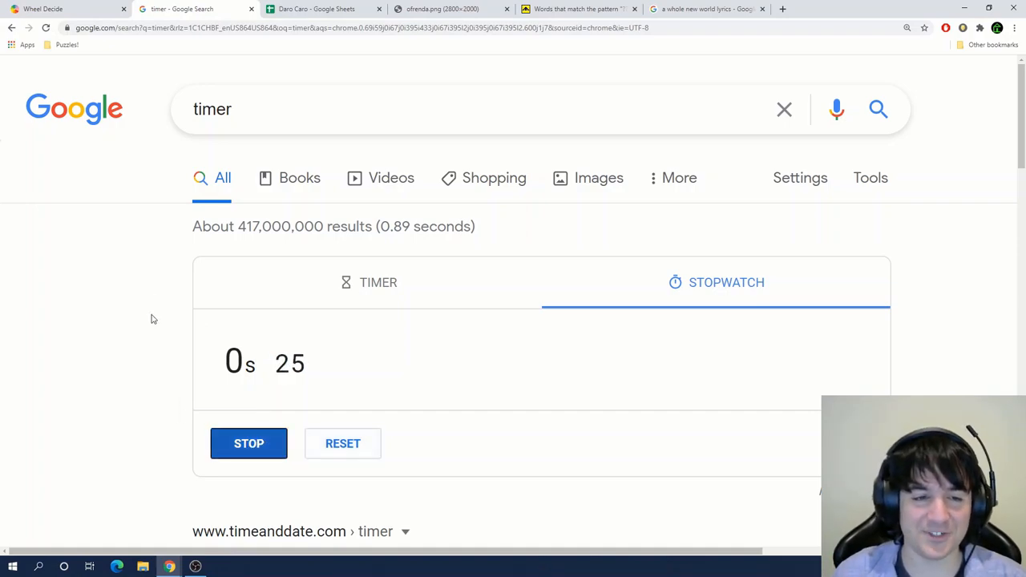
click(705, 9)
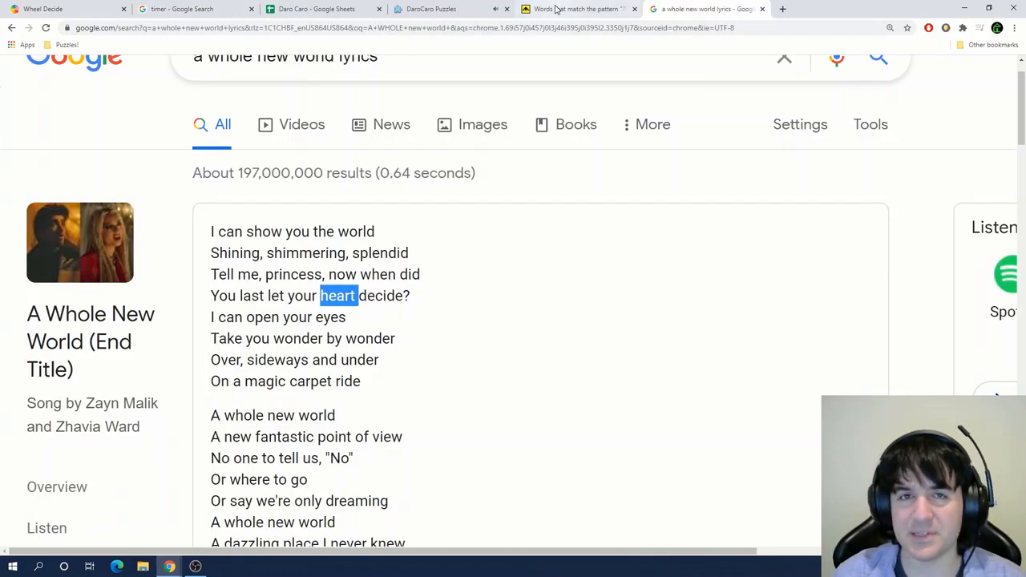
click(316, 9)
text(Lamp)
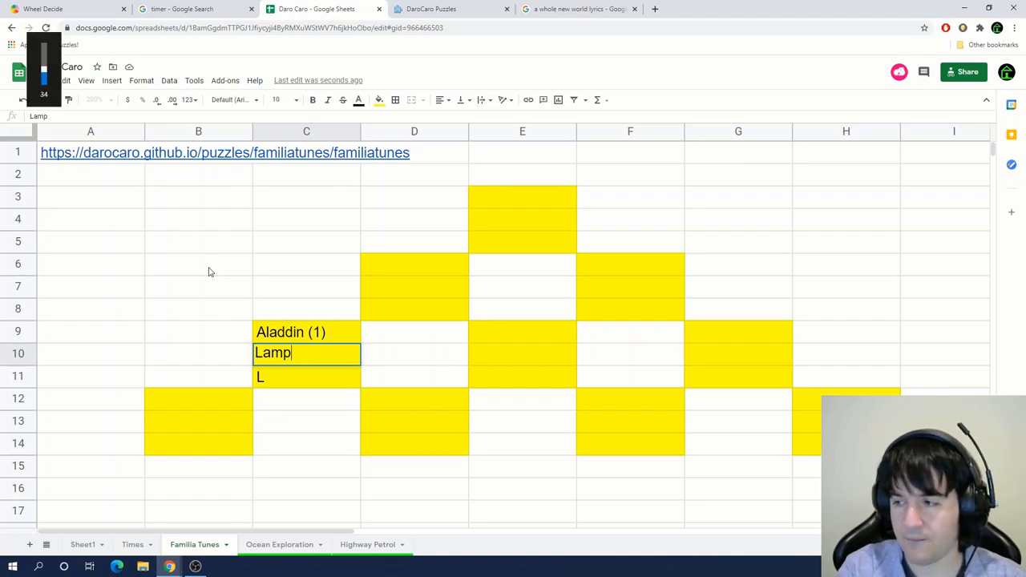
Search Beauty and the Beast lyrics and enter the Beauty&Beast (4) clue with Box/Beast
click(316, 8)
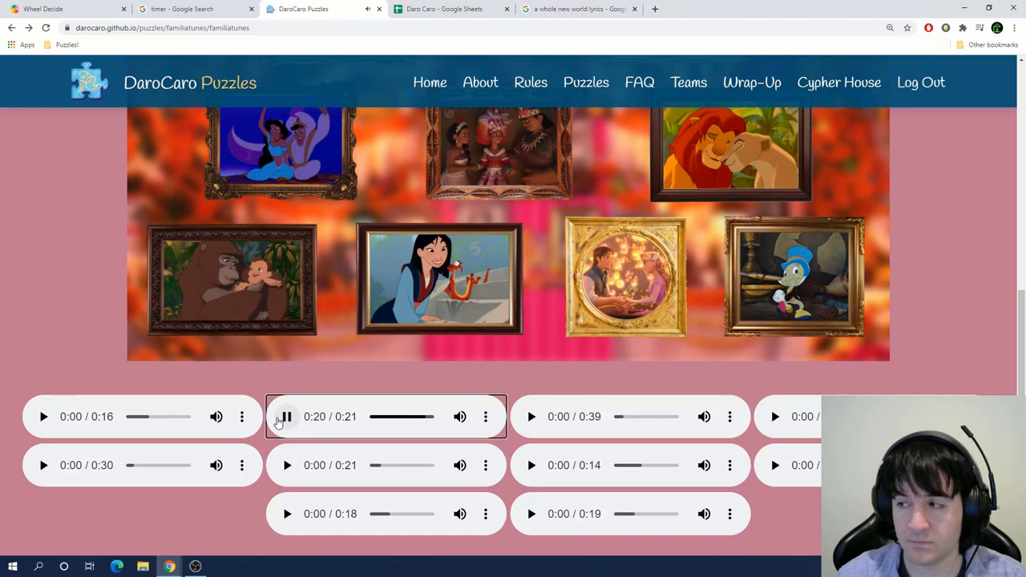
click(577, 9)
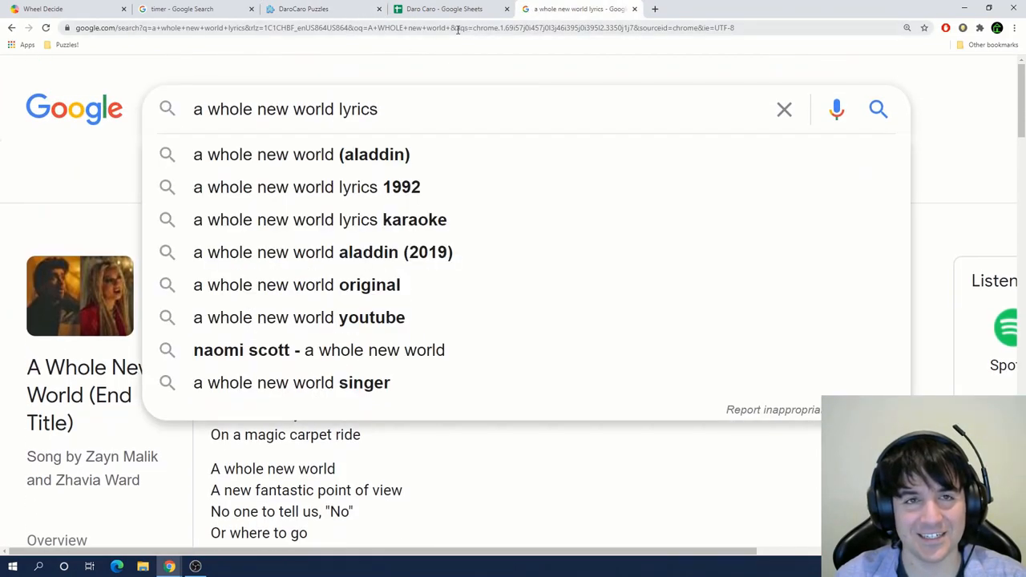
text(BE)
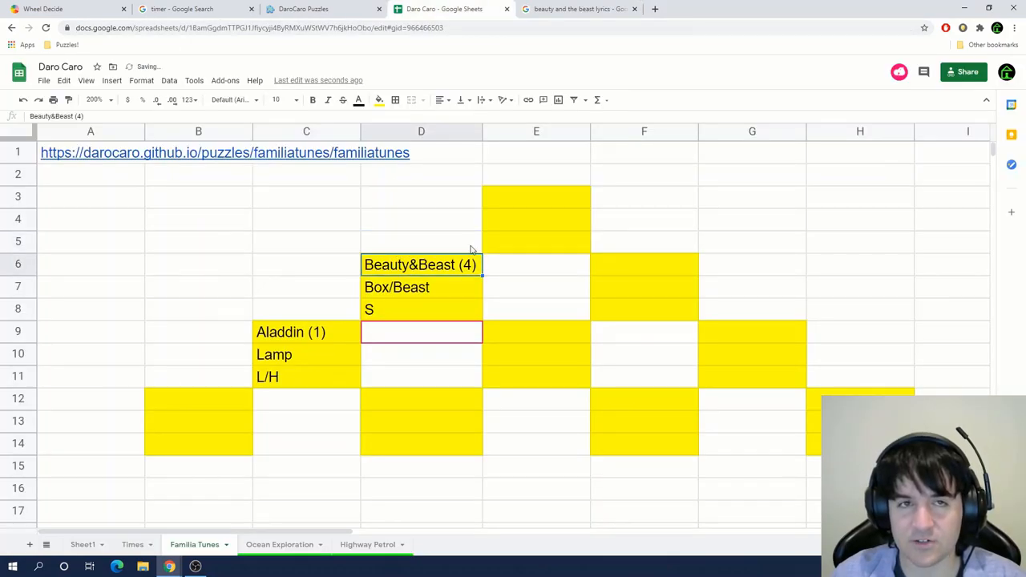
click(396, 287)
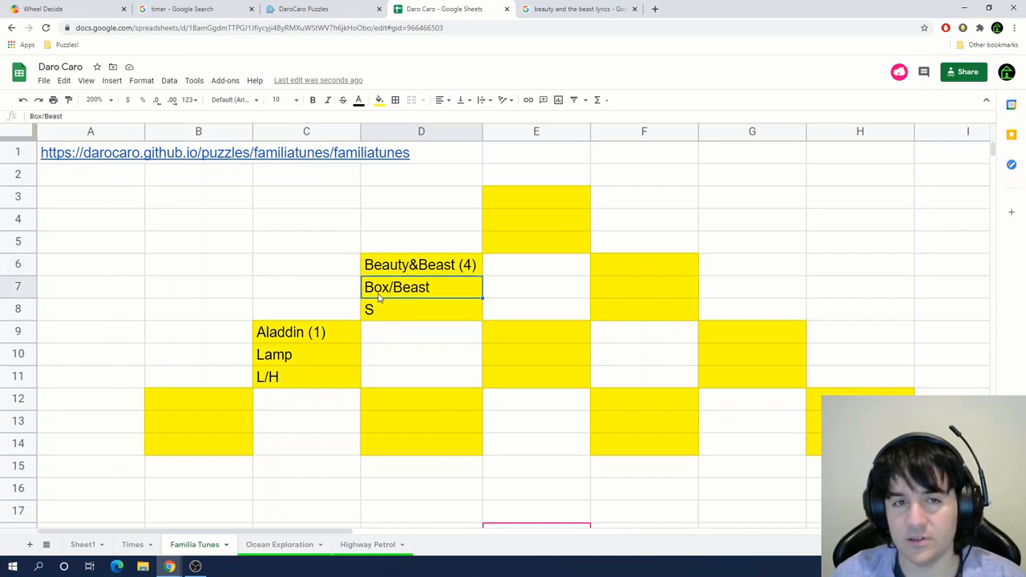
mouse_move(425, 290)
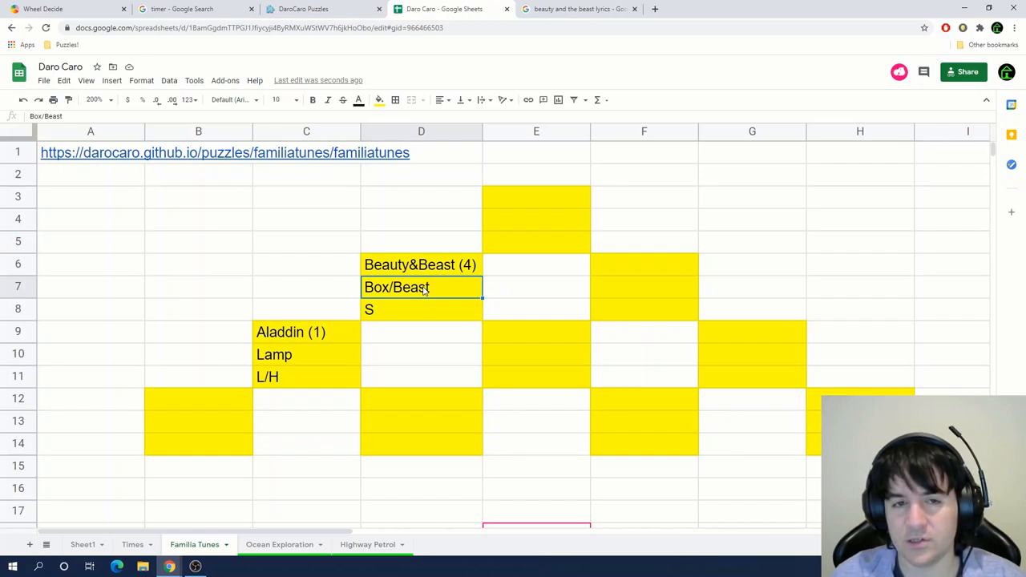
mouse_move(445, 276)
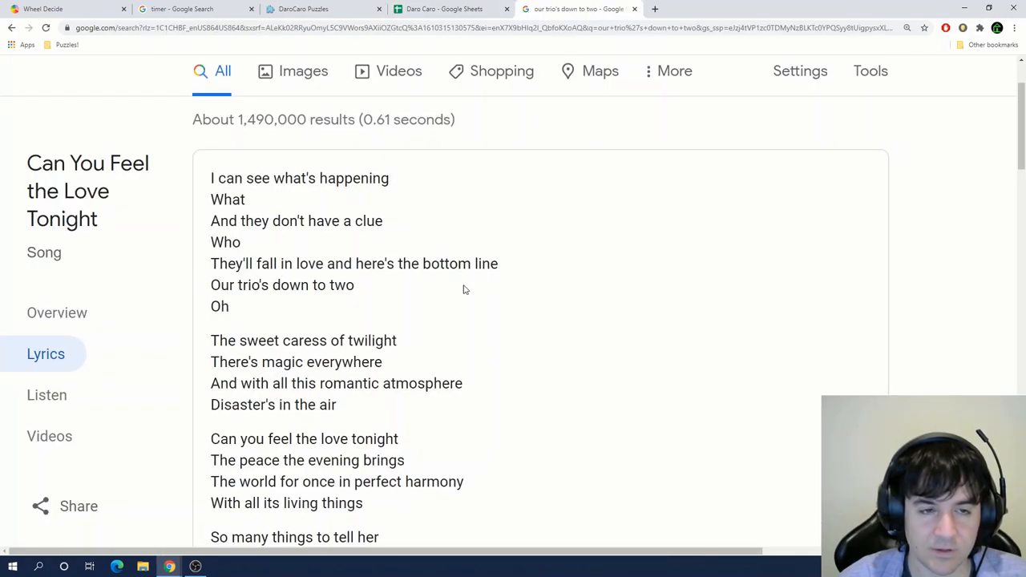
Play song clips and check lyrics like When You Wish Upon a Star to fill film clues
click(321, 8)
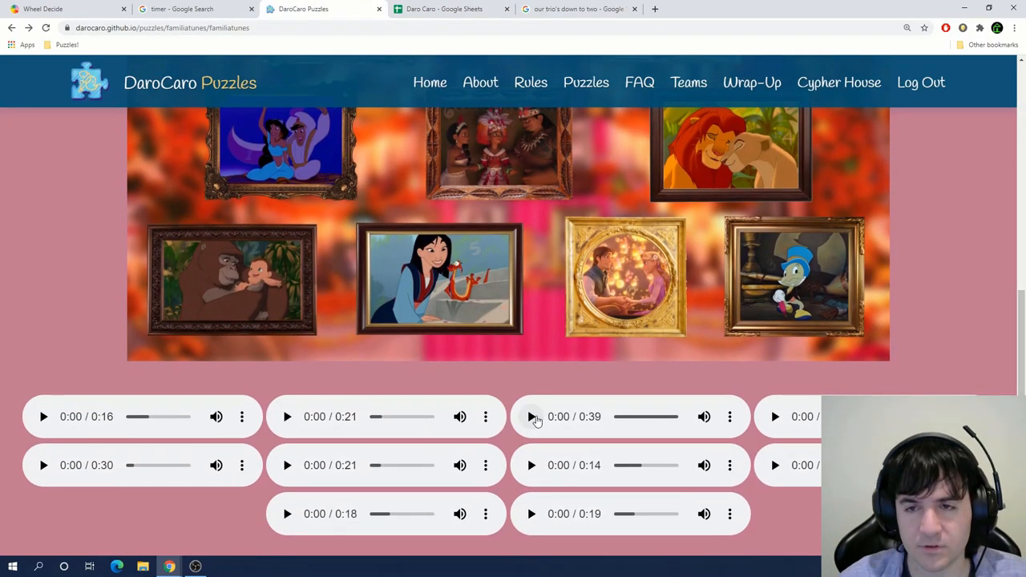
click(577, 9)
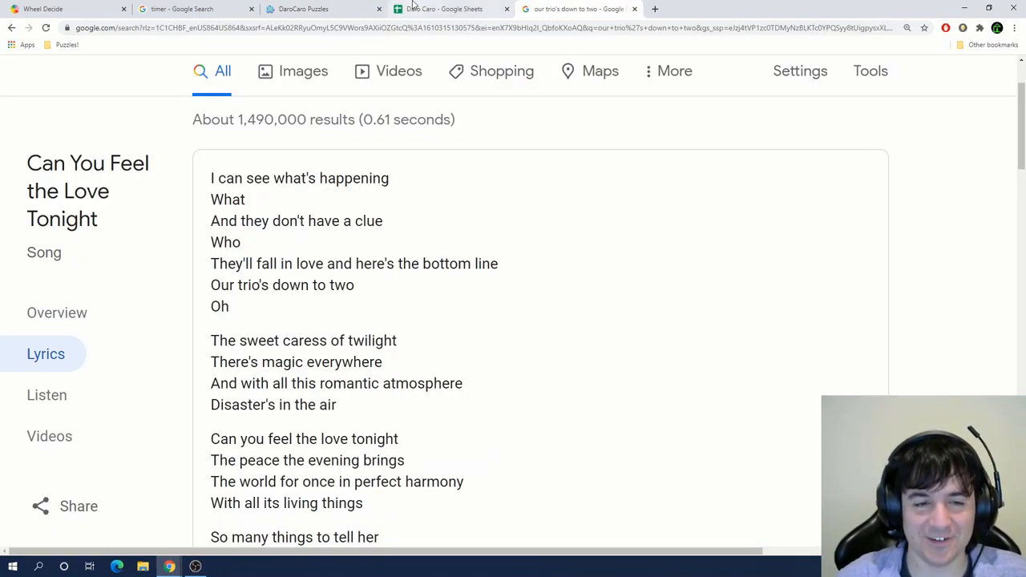
click(444, 8)
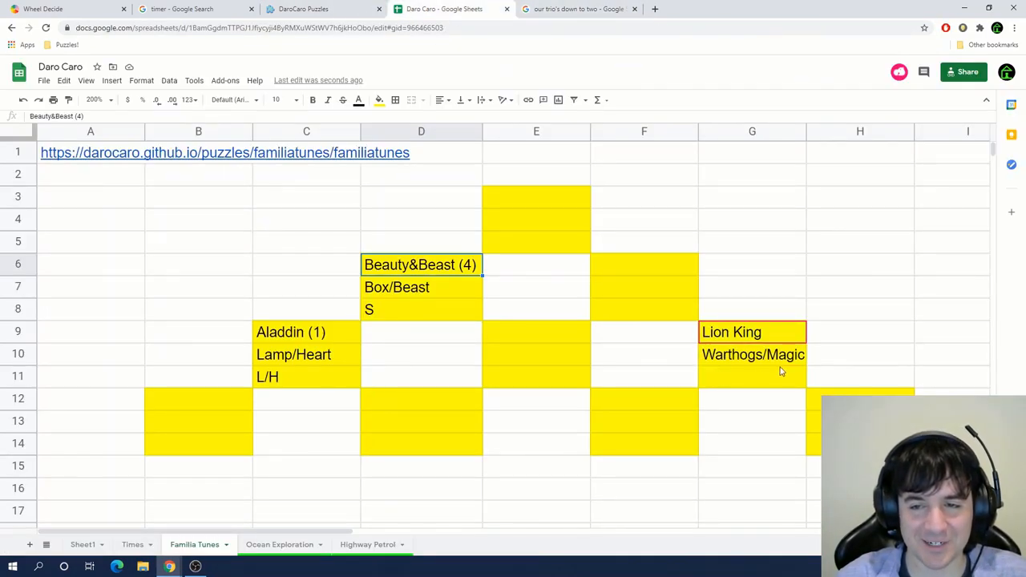
click(577, 8)
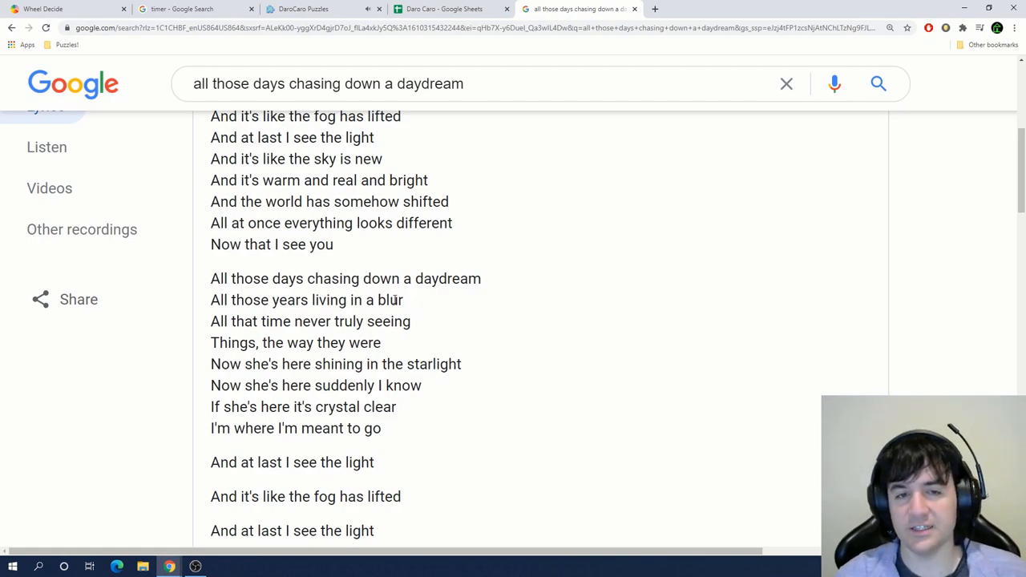
click(443, 9)
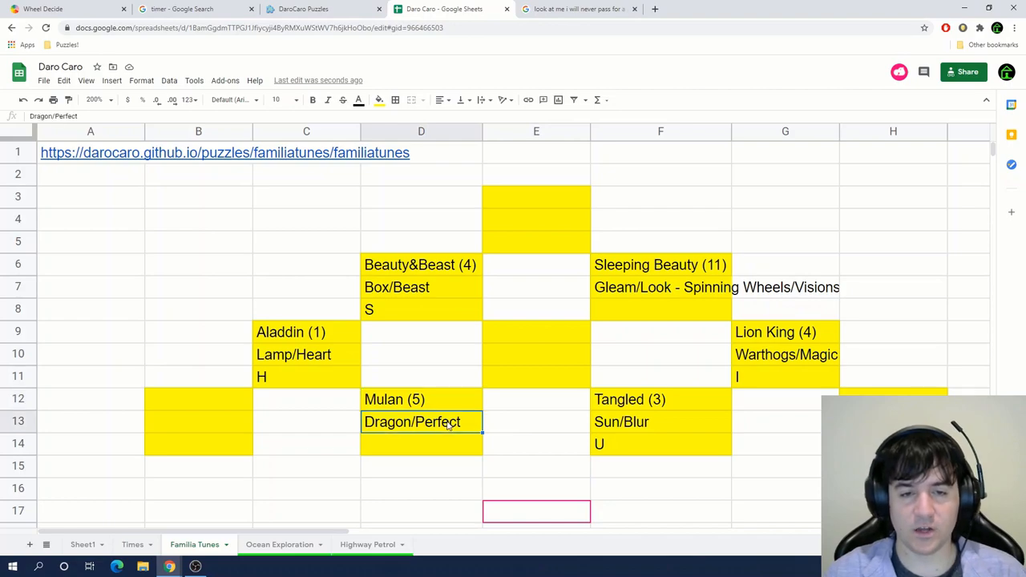
mouse_move(573, 8)
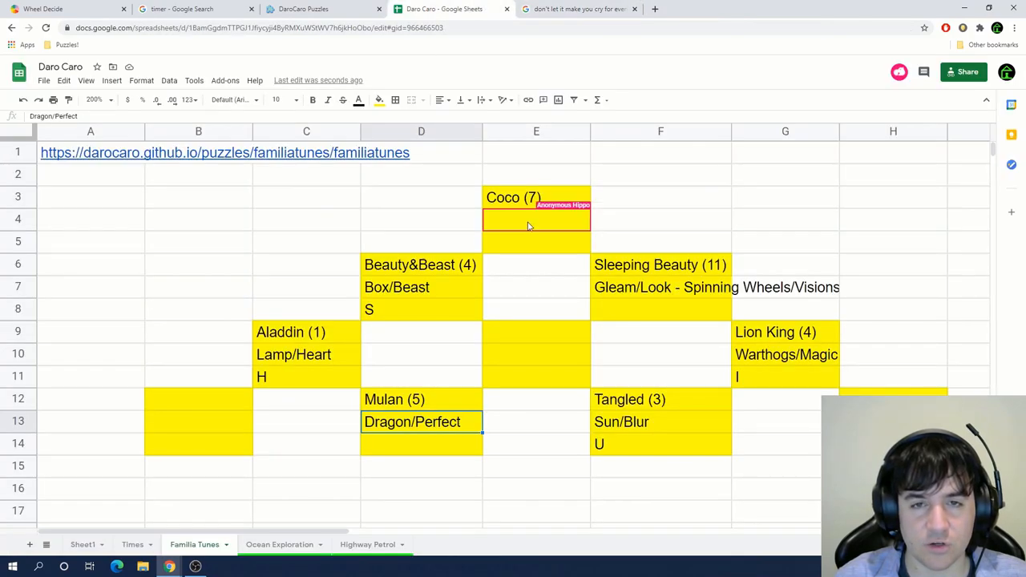
click(577, 9)
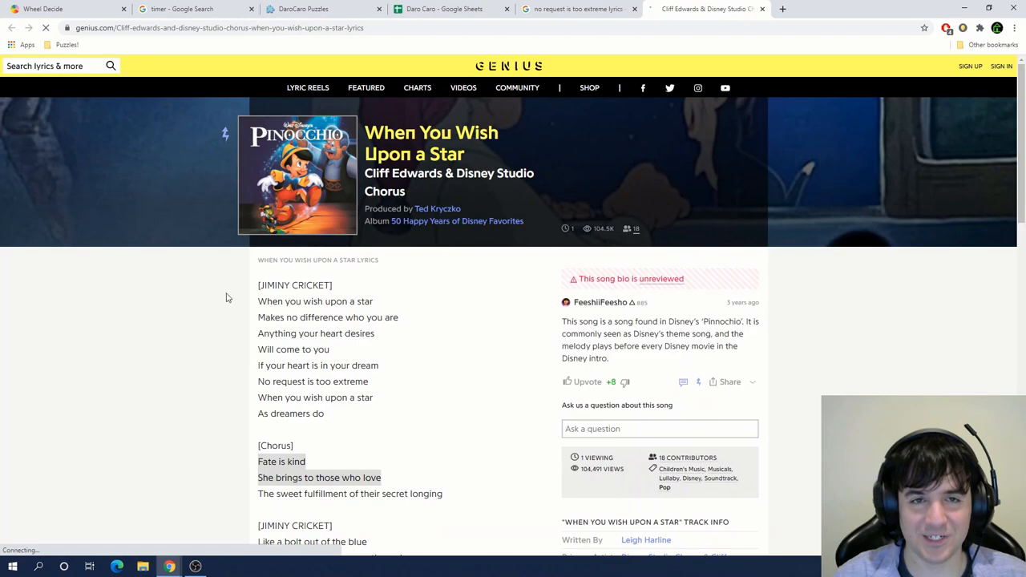
scroll(down, 3)
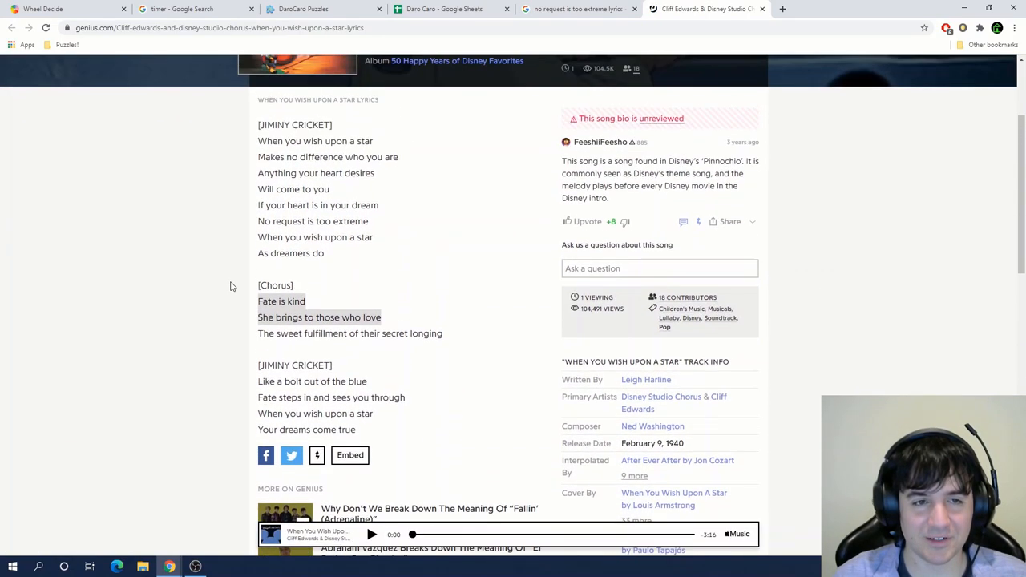
mouse_move(452, 106)
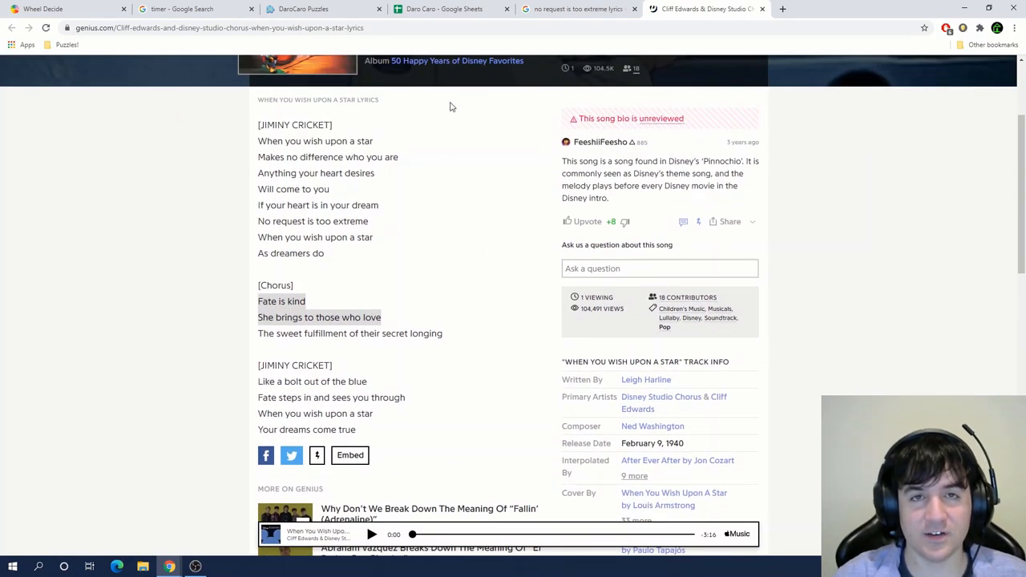
click(449, 9)
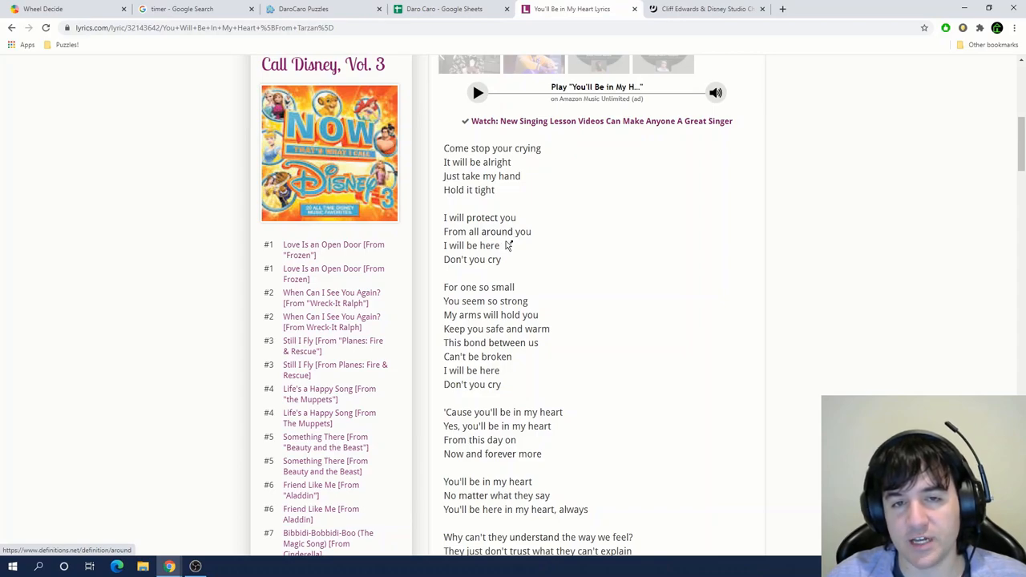
click(443, 8)
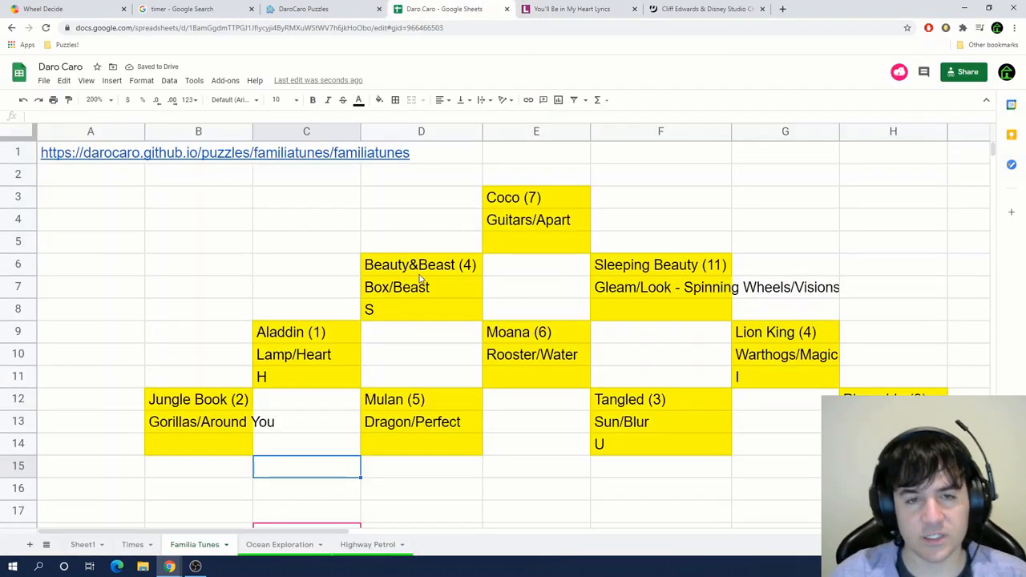
Enter block letters such as E and O, spelling S K E L E T O O N
click(321, 9)
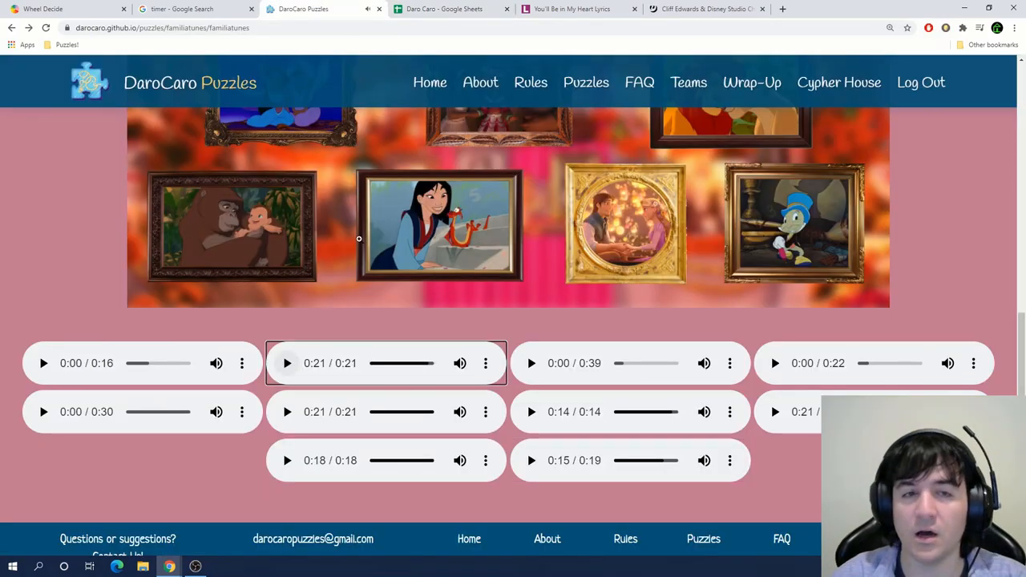
click(445, 8)
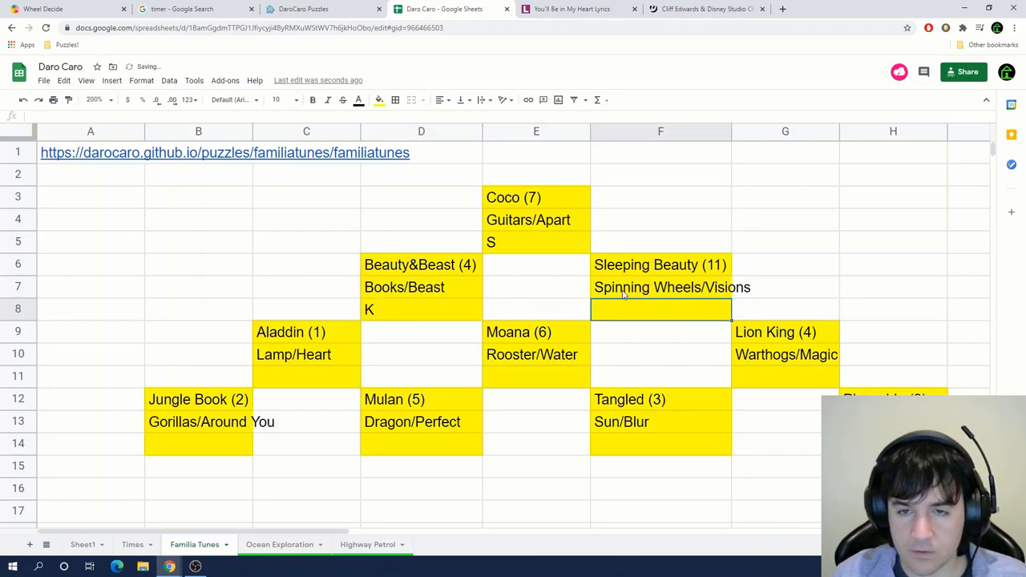
text(E)
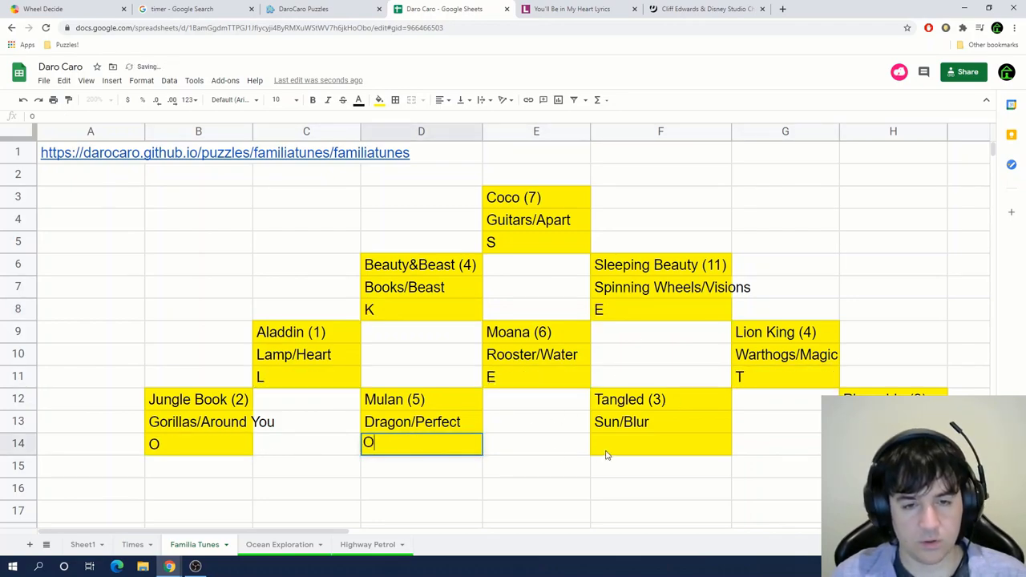
text(O)
click(660, 443)
text(N)
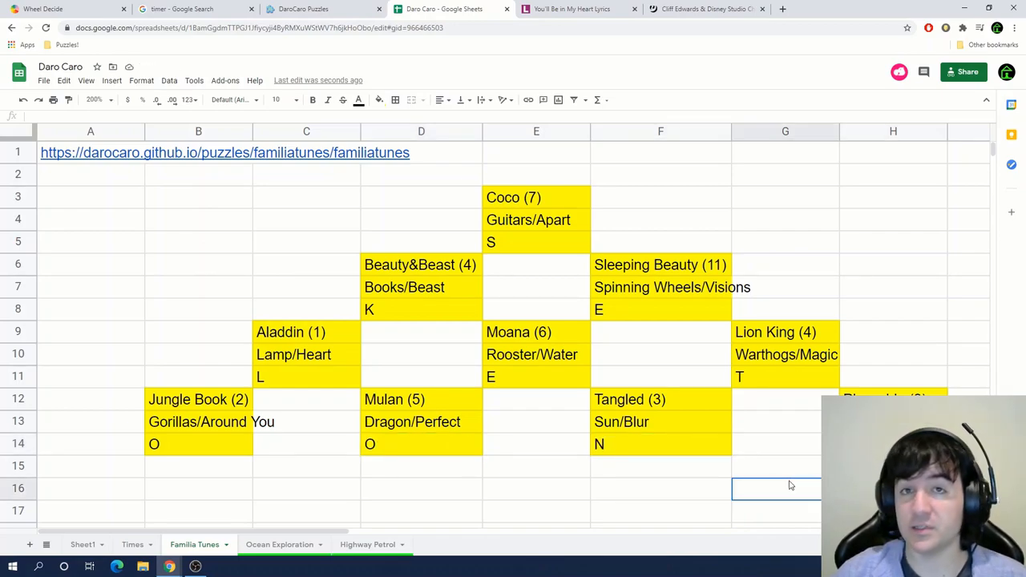
click(320, 9)
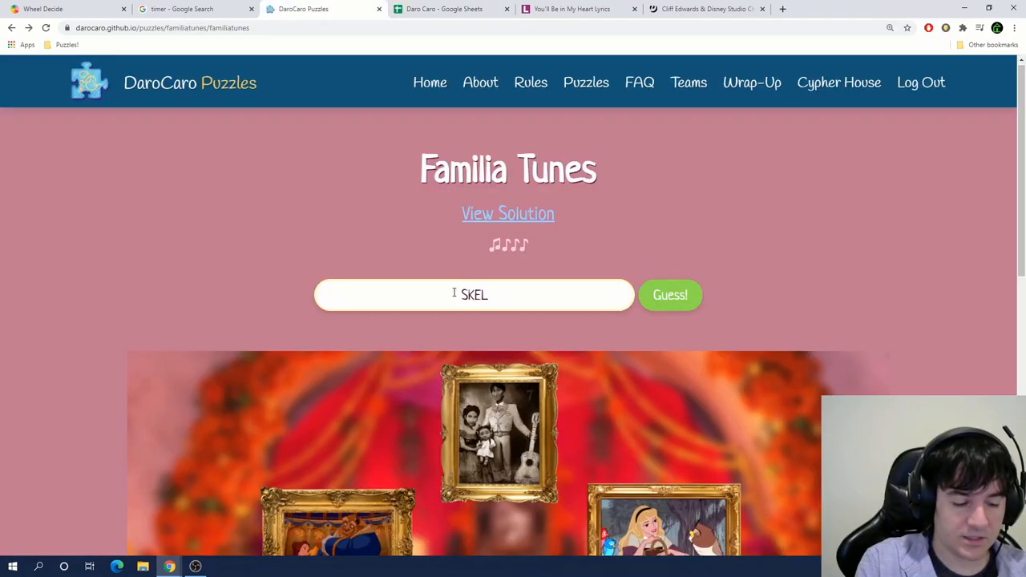
Guess SKELETOONS on the puzzle page and get it accepted
click(670, 294)
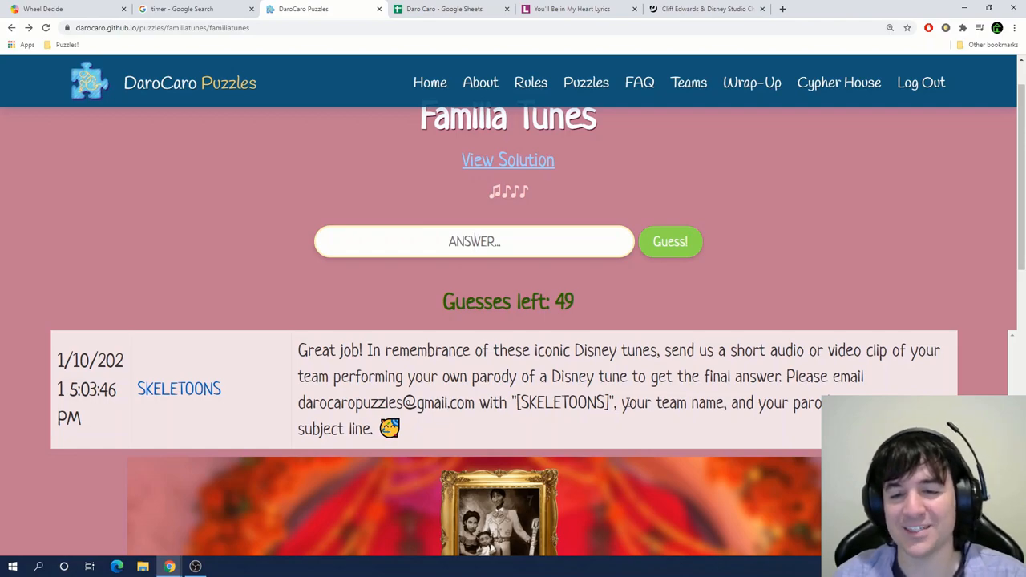
mouse_move(653, 412)
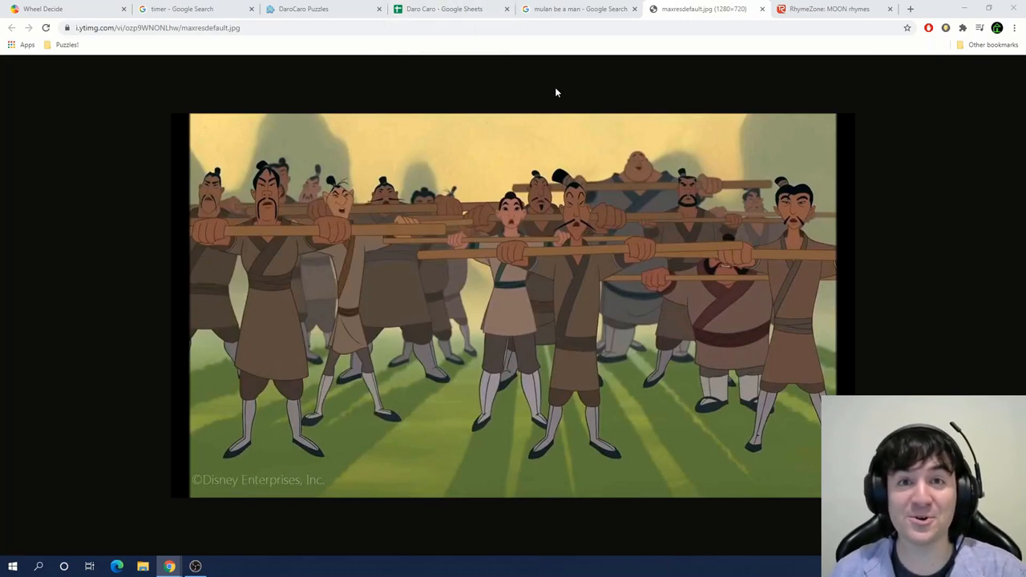
click(445, 9)
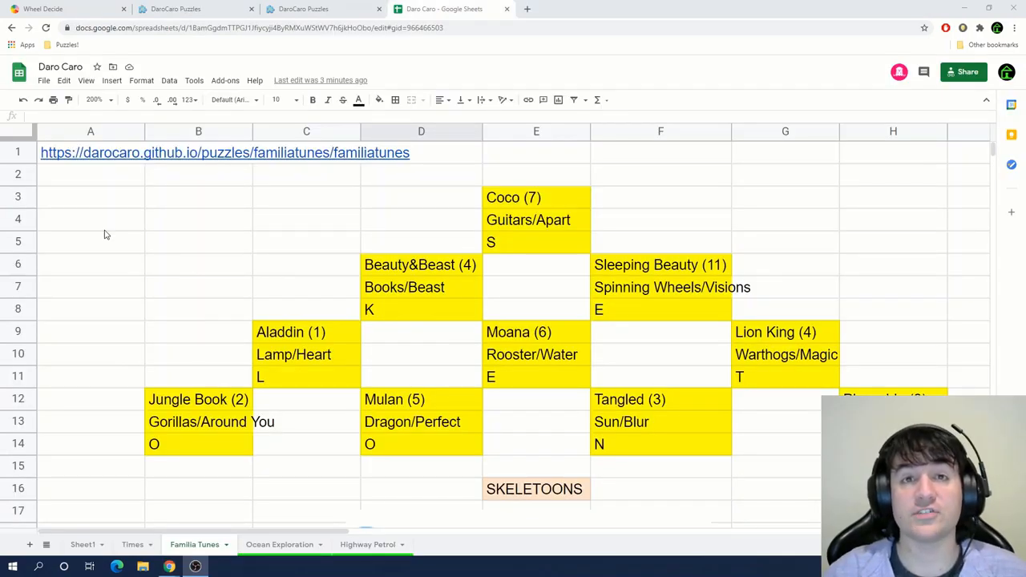
Log SOULFUL MELODY in the cell below SKELETOONS and check the result
scroll(down, 3)
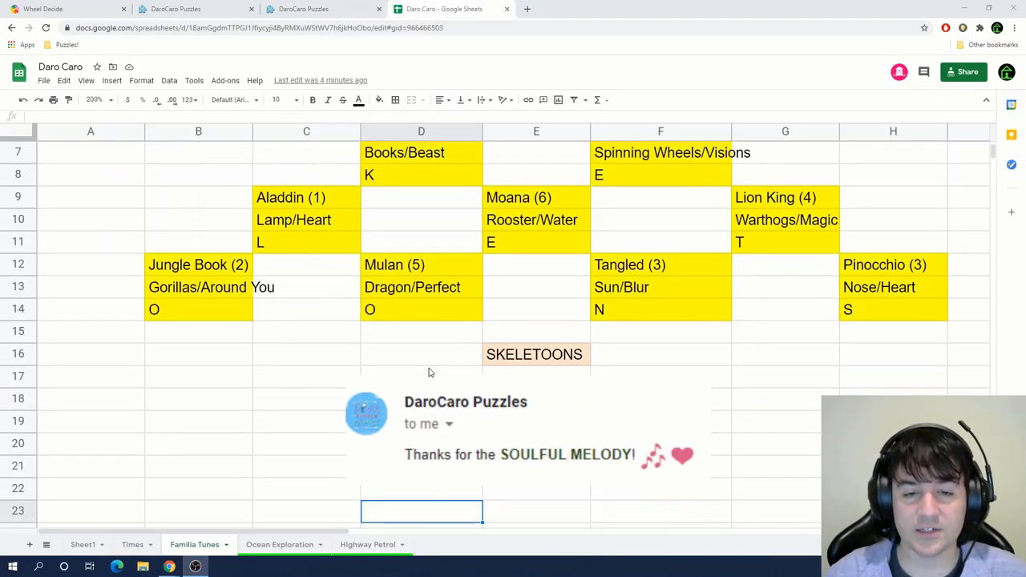
scroll(down, 3)
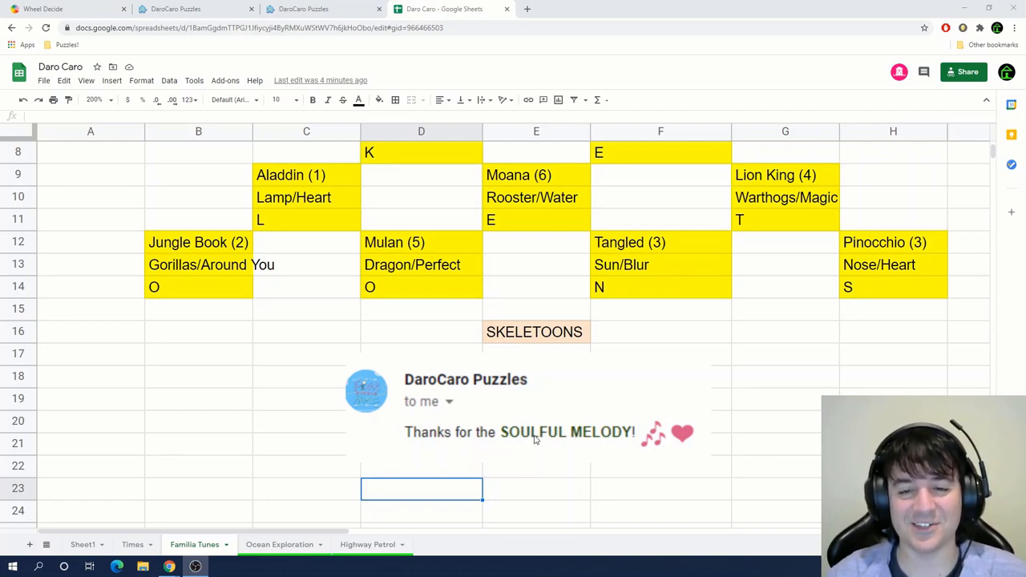
click(536, 488)
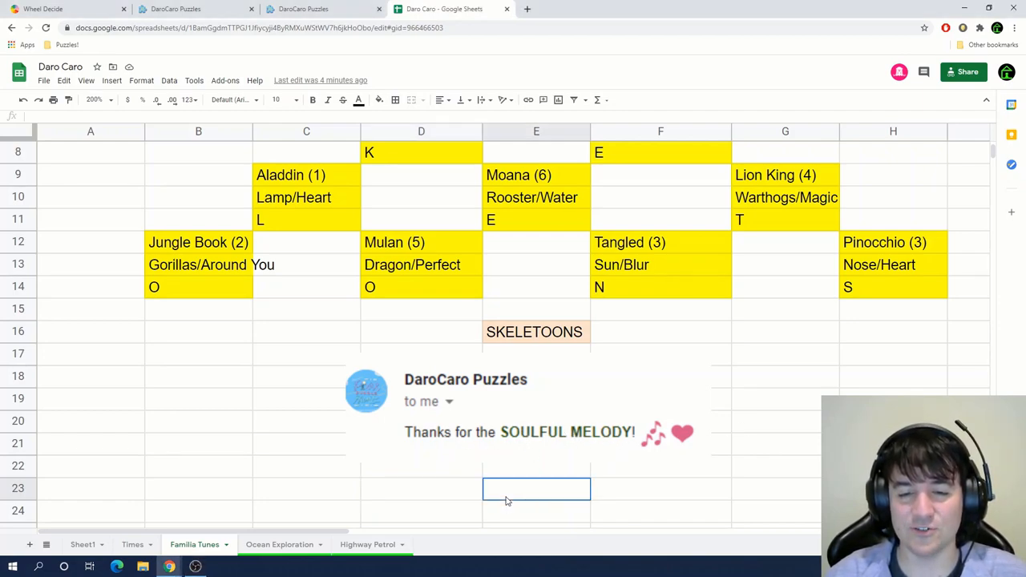
text(SOULF)
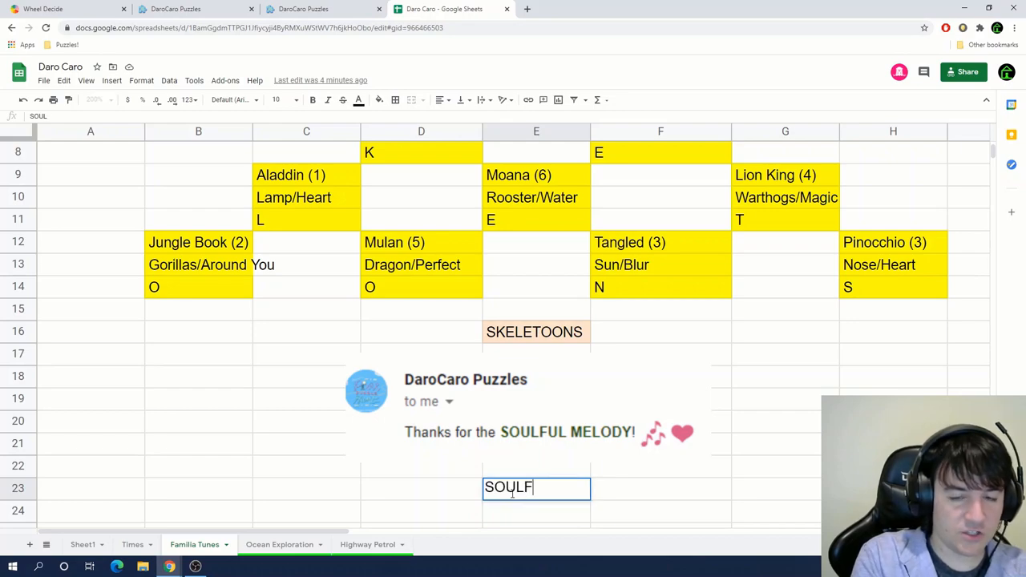
key(enter)
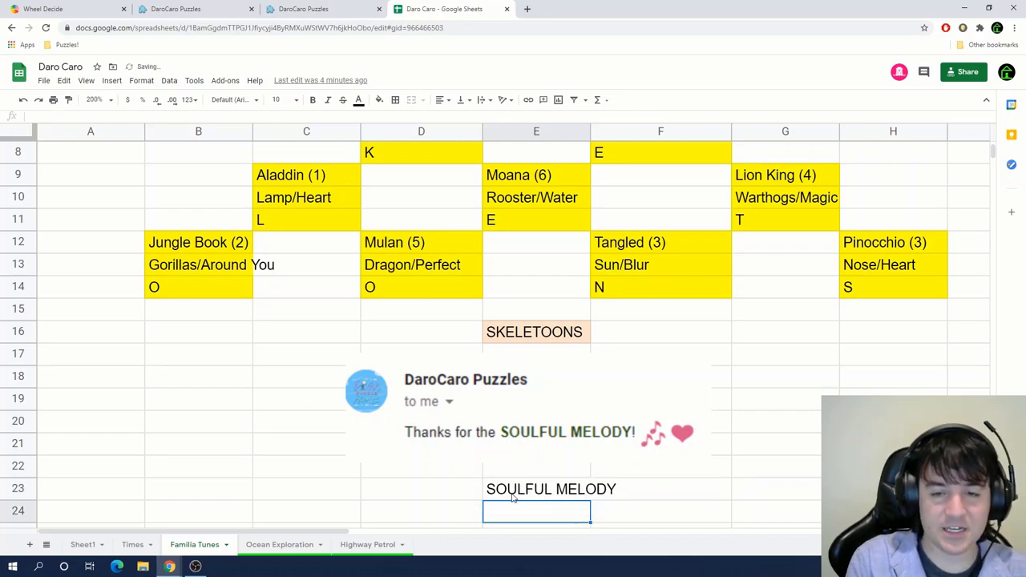
click(321, 9)
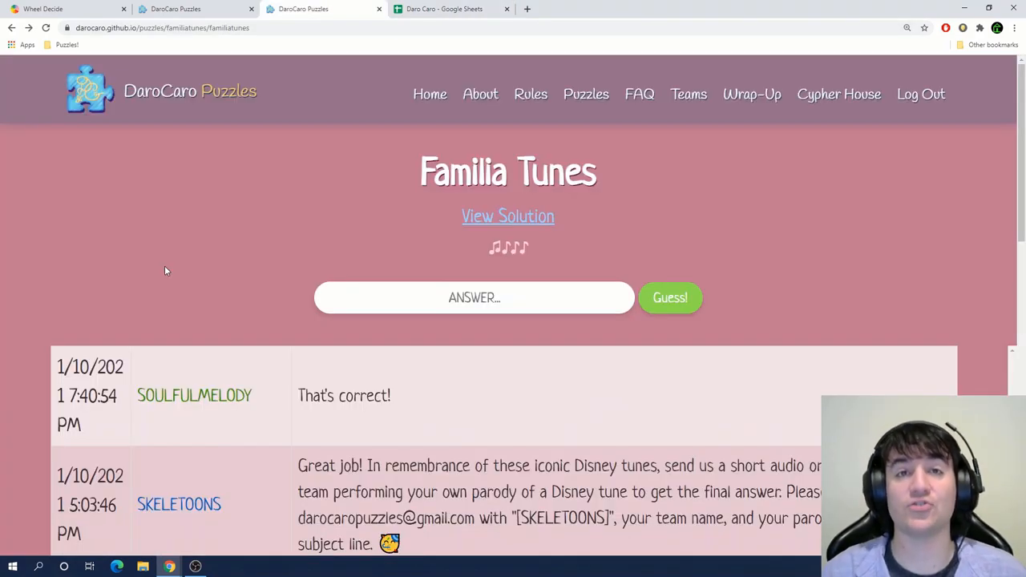
mouse_move(224, 280)
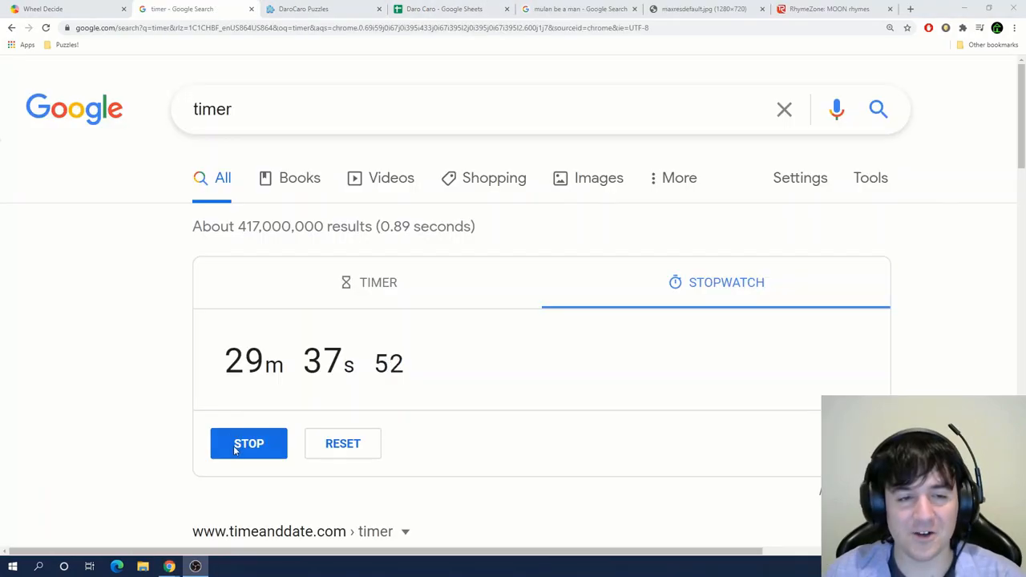
Stop the Google stopwatch at 29m 37s and view the Mulan film still
click(248, 443)
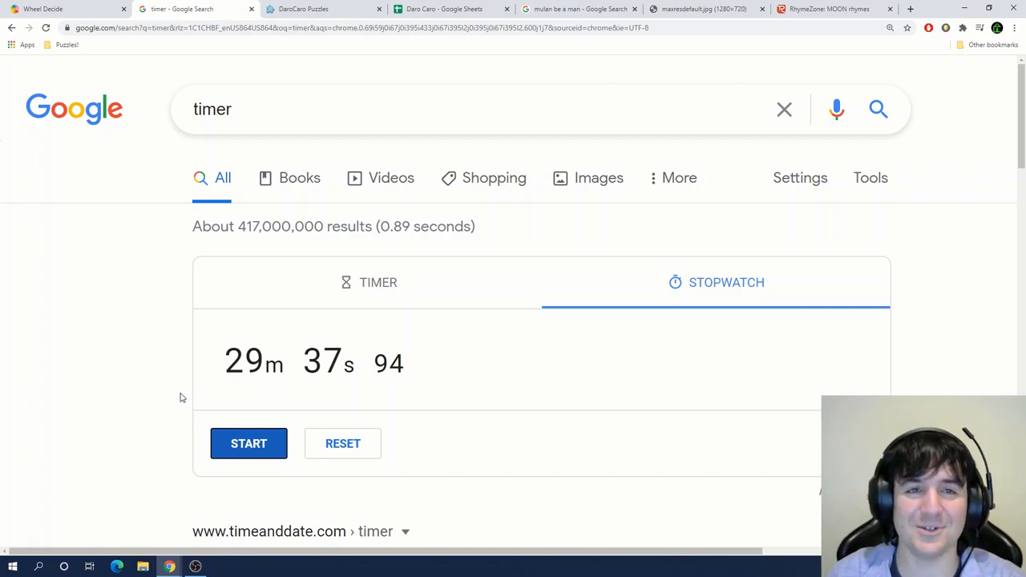
click(706, 9)
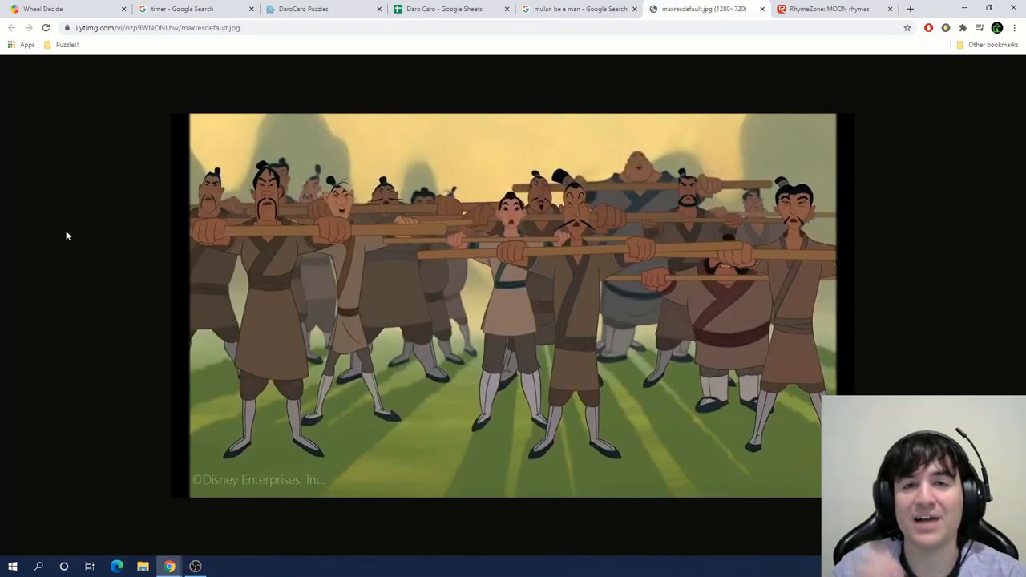